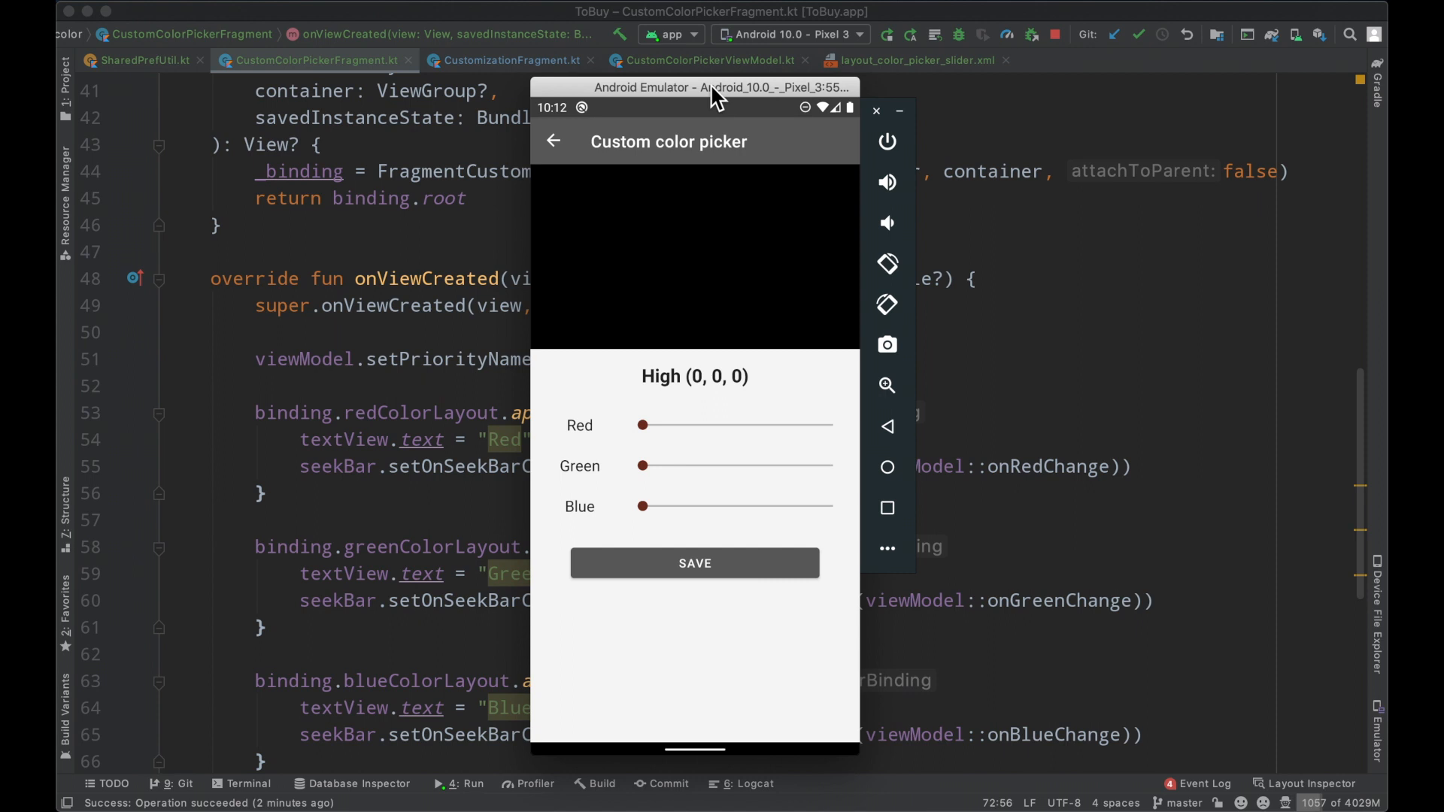
mouse_move(668, 309)
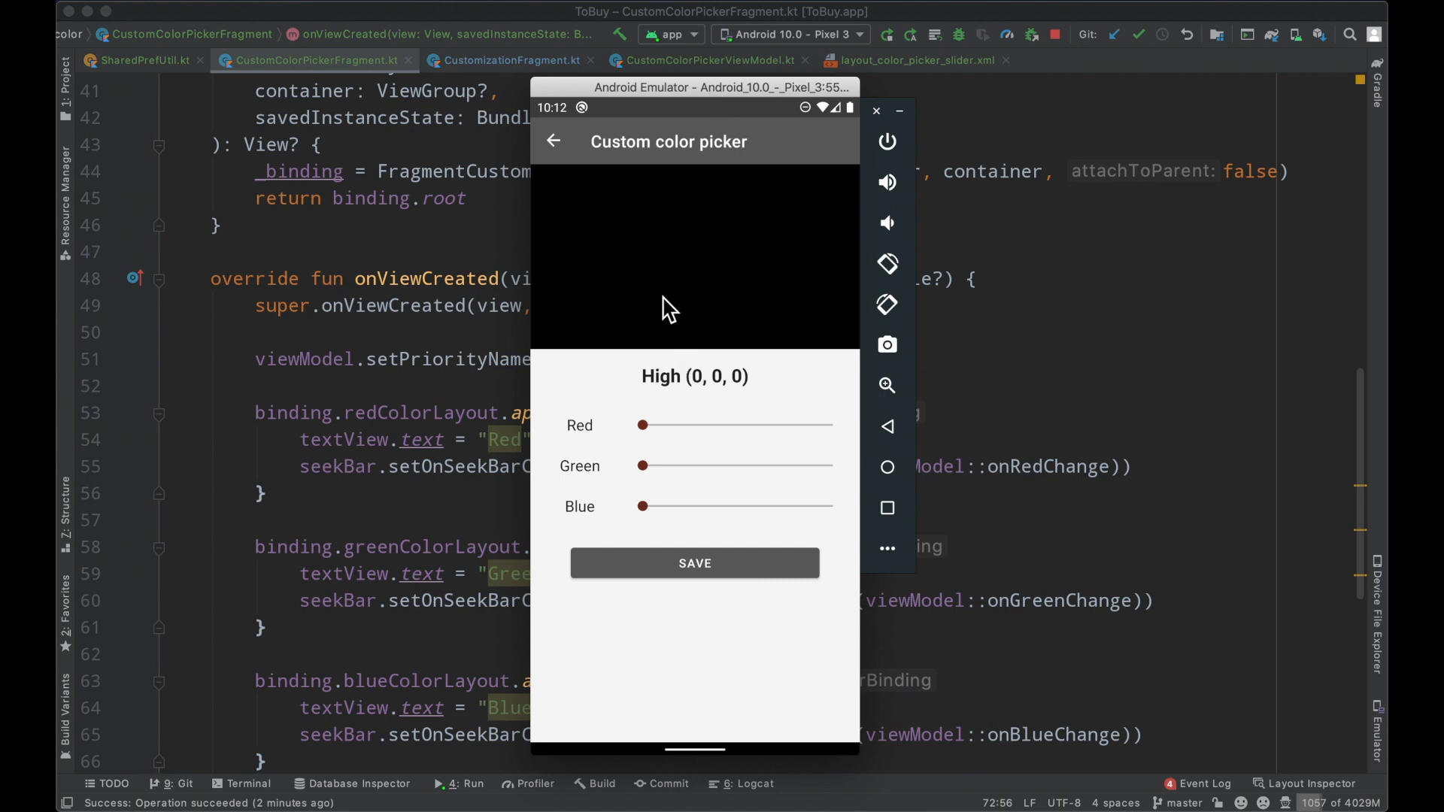
mouse_move(649, 484)
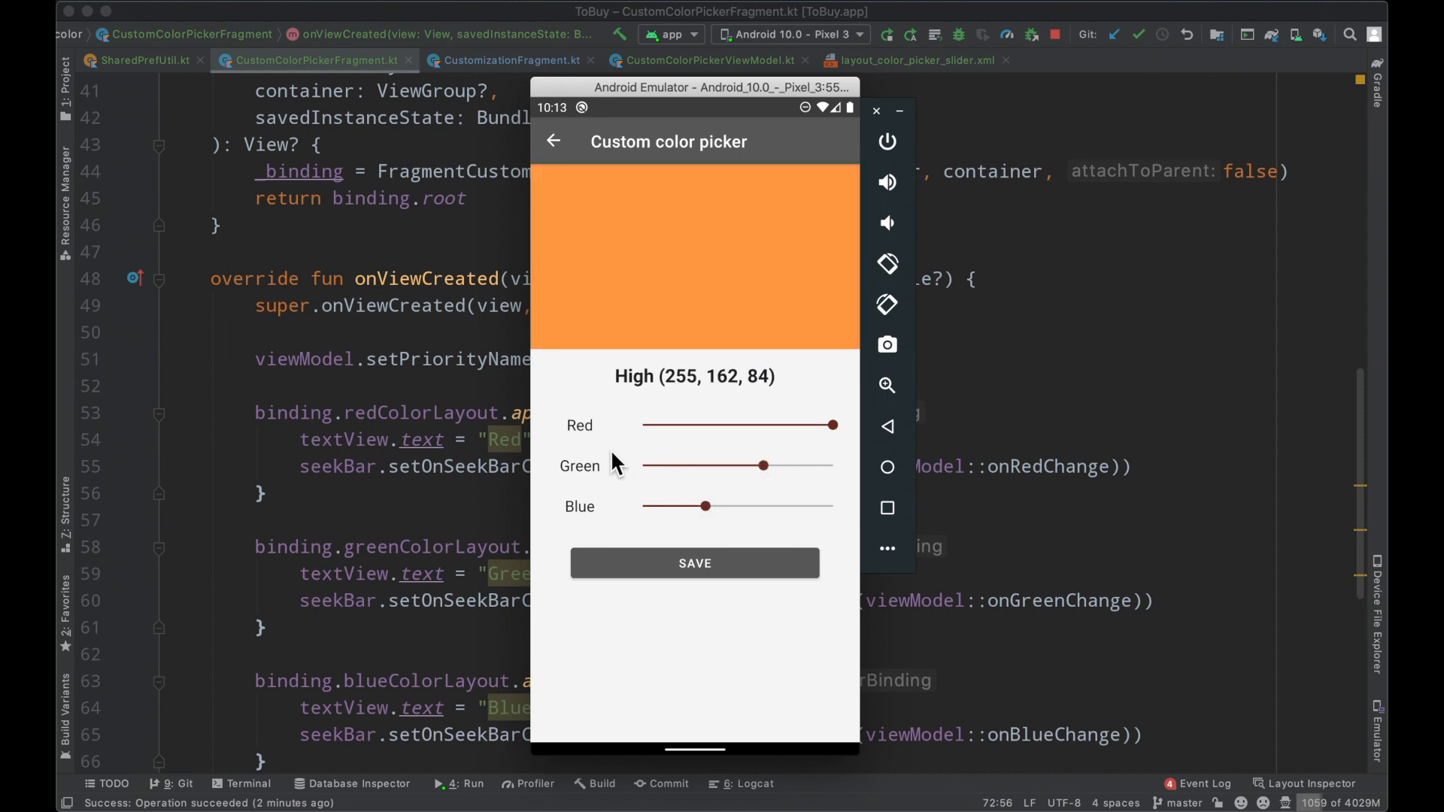
mouse_move(833, 461)
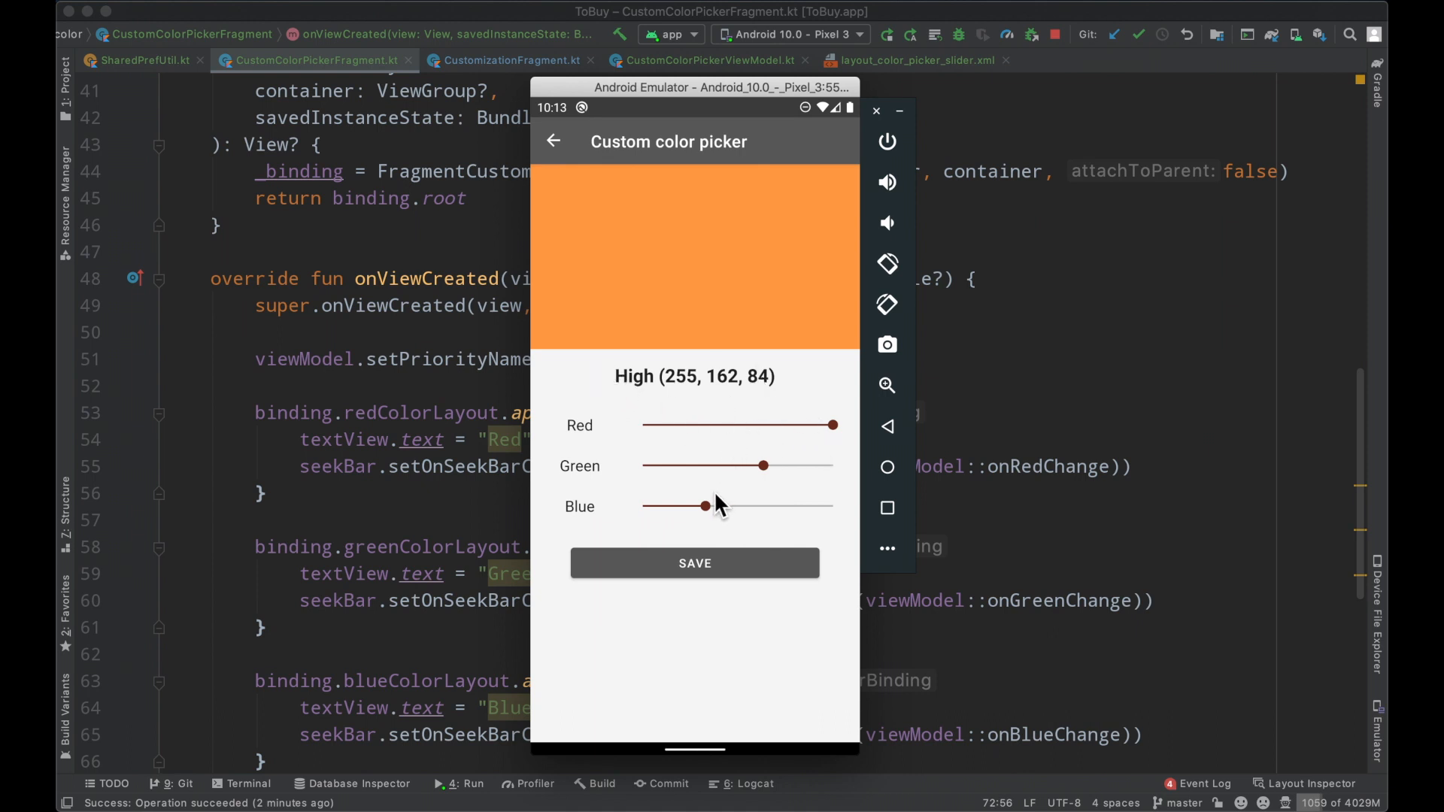
mouse_move(580, 415)
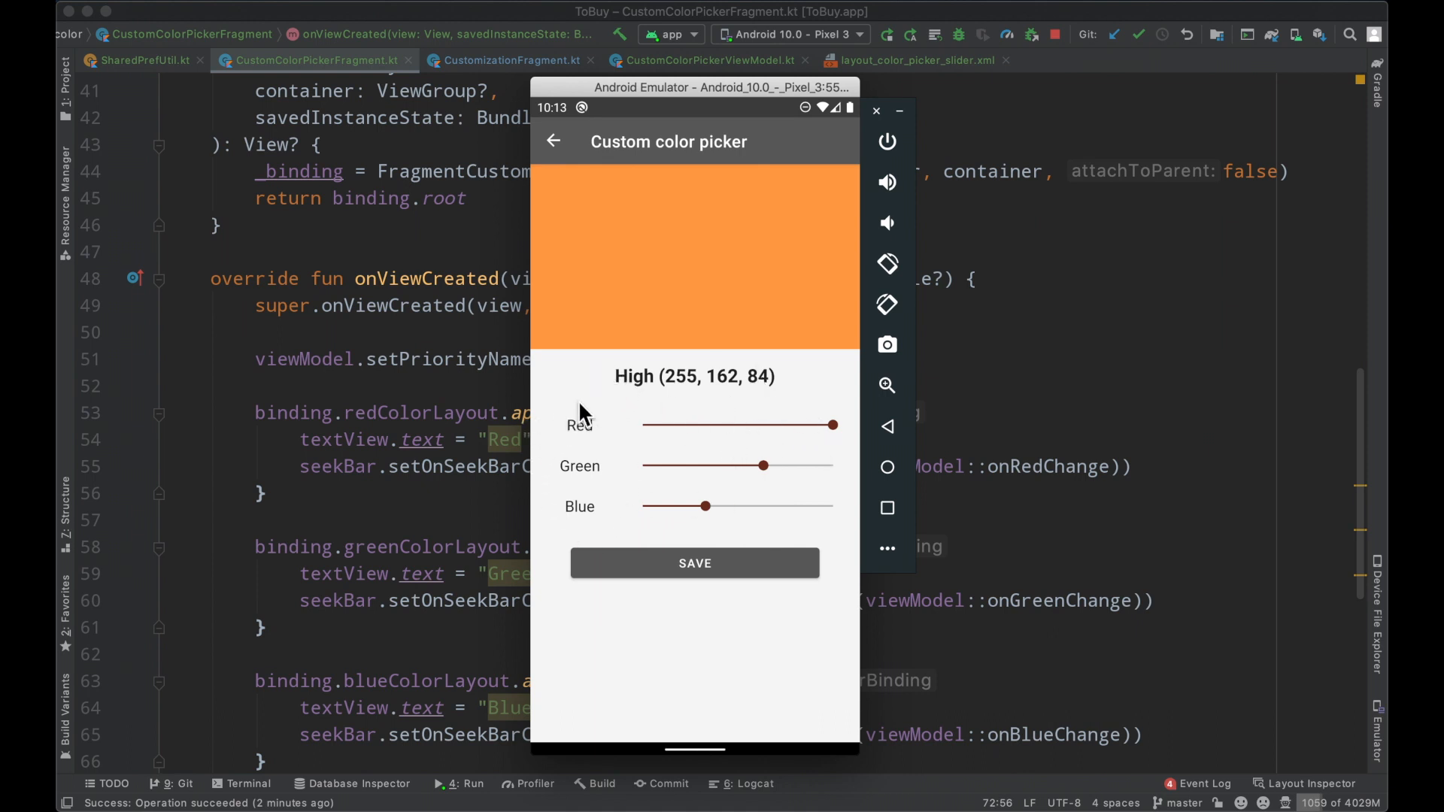
mouse_move(558, 477)
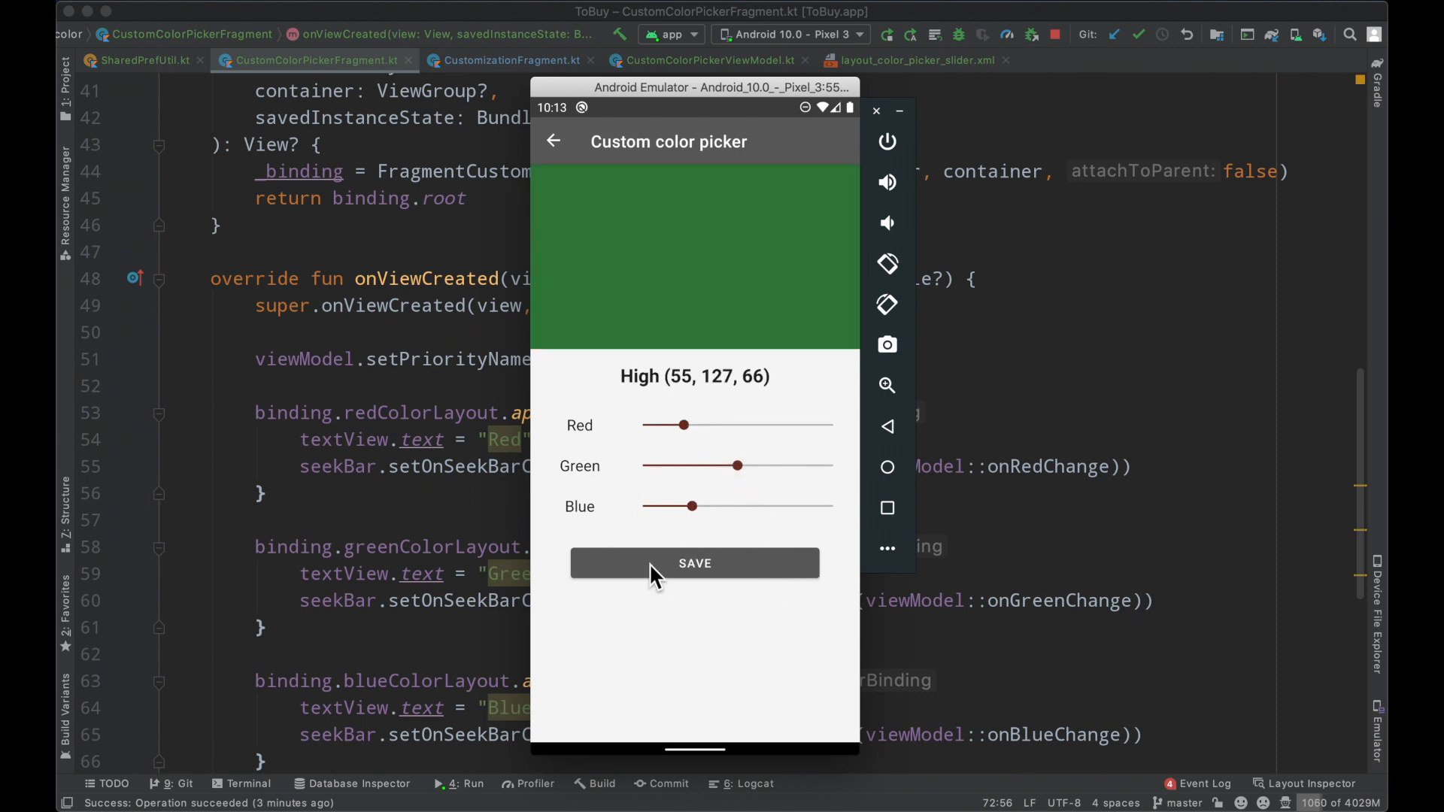
mouse_move(654, 645)
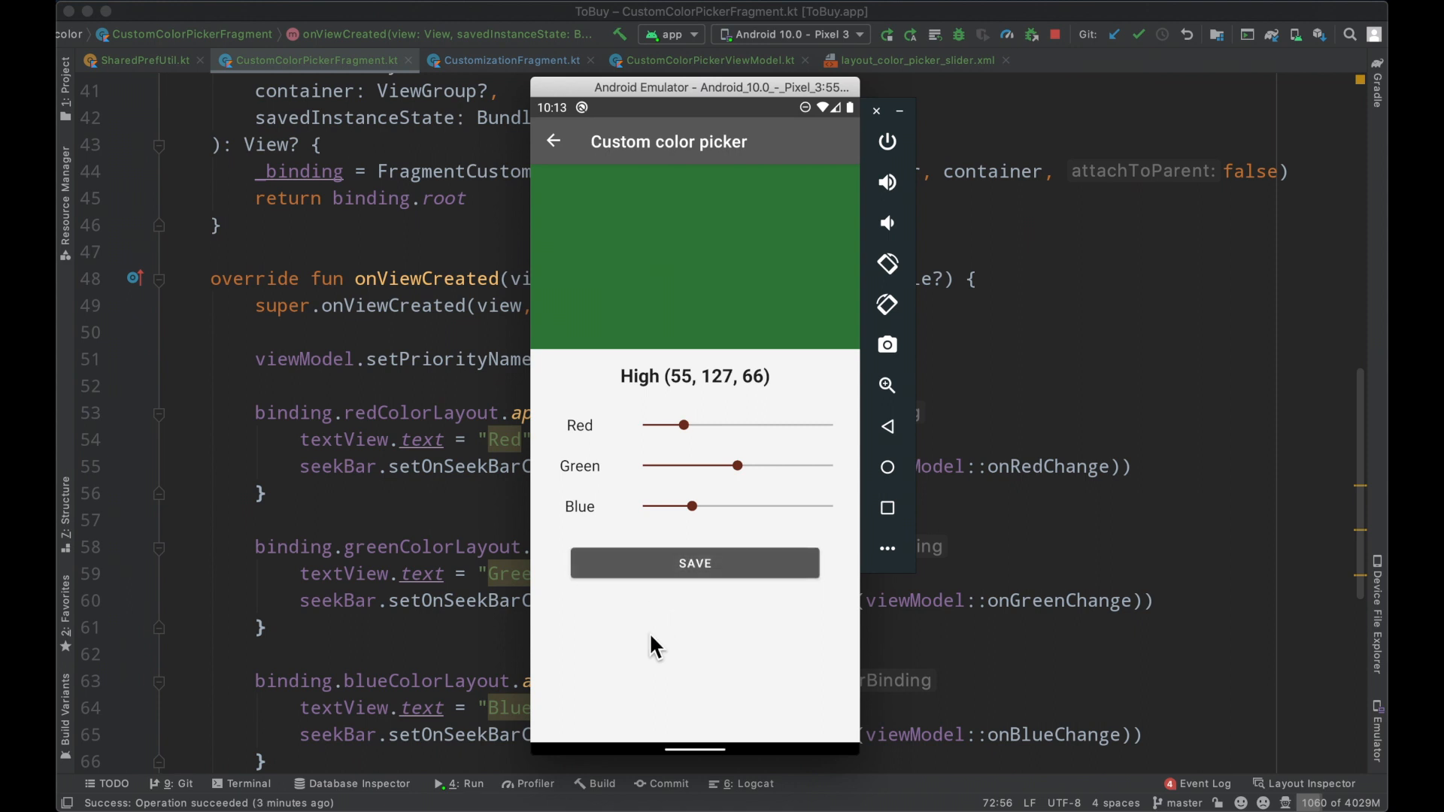
mouse_move(641, 652)
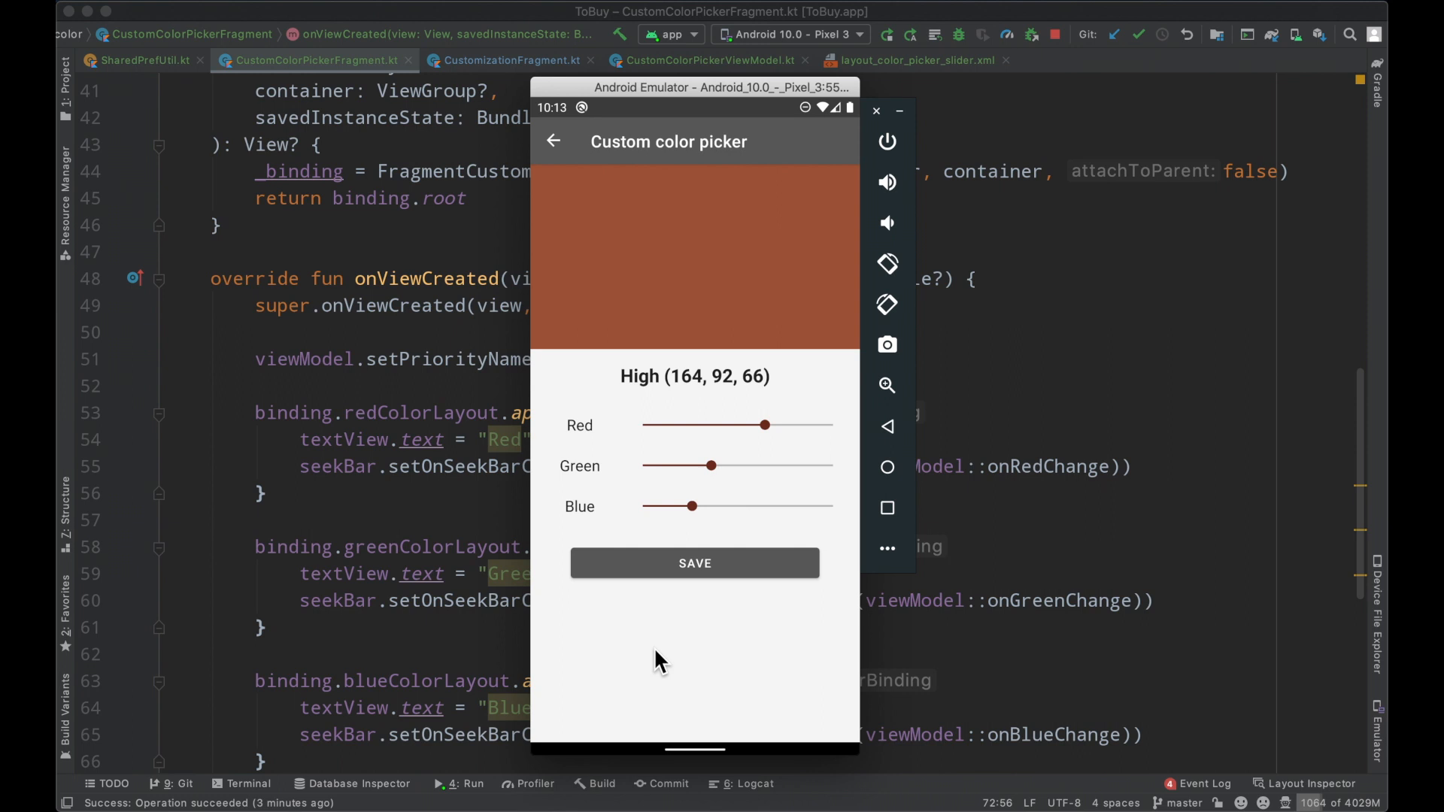
mouse_move(701, 458)
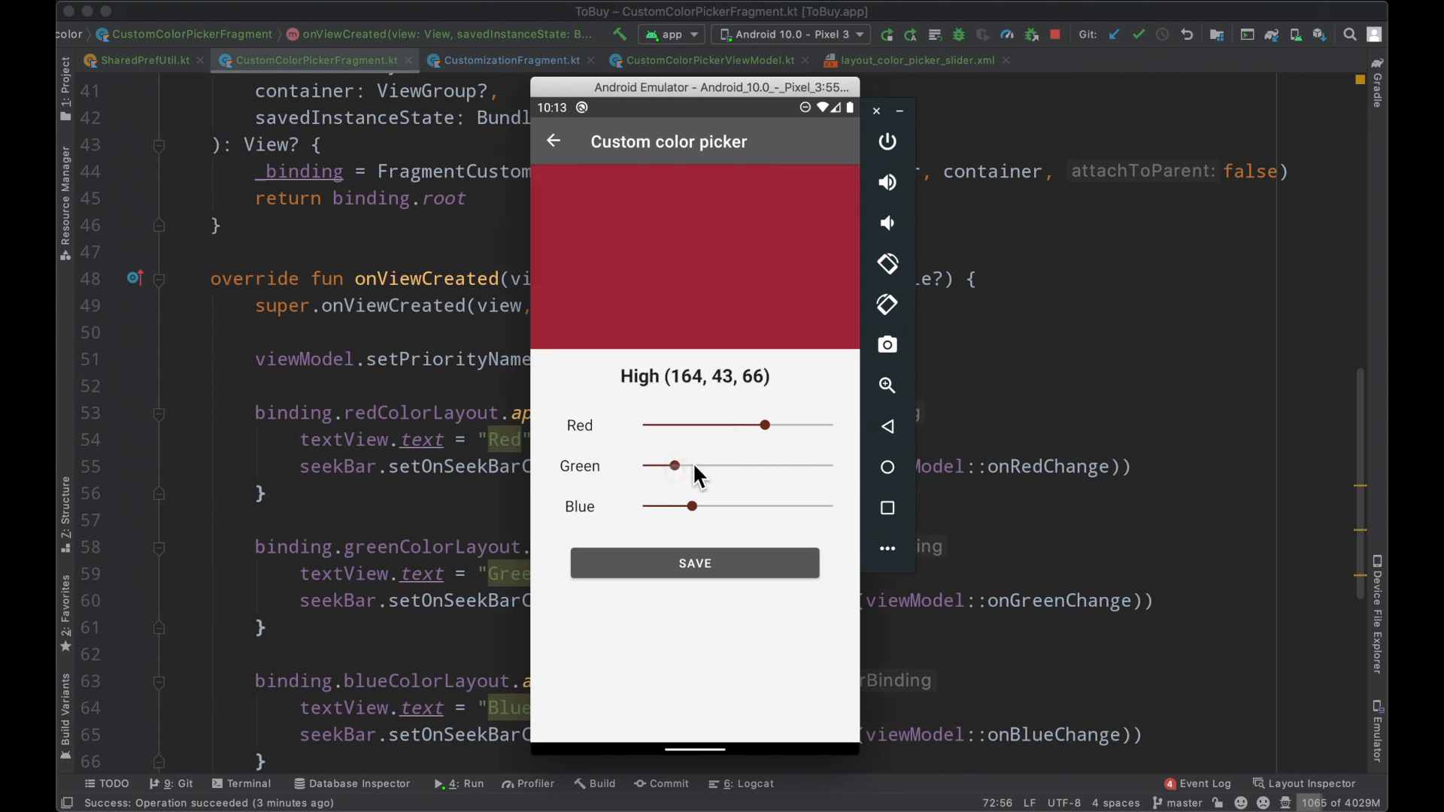
mouse_move(705, 313)
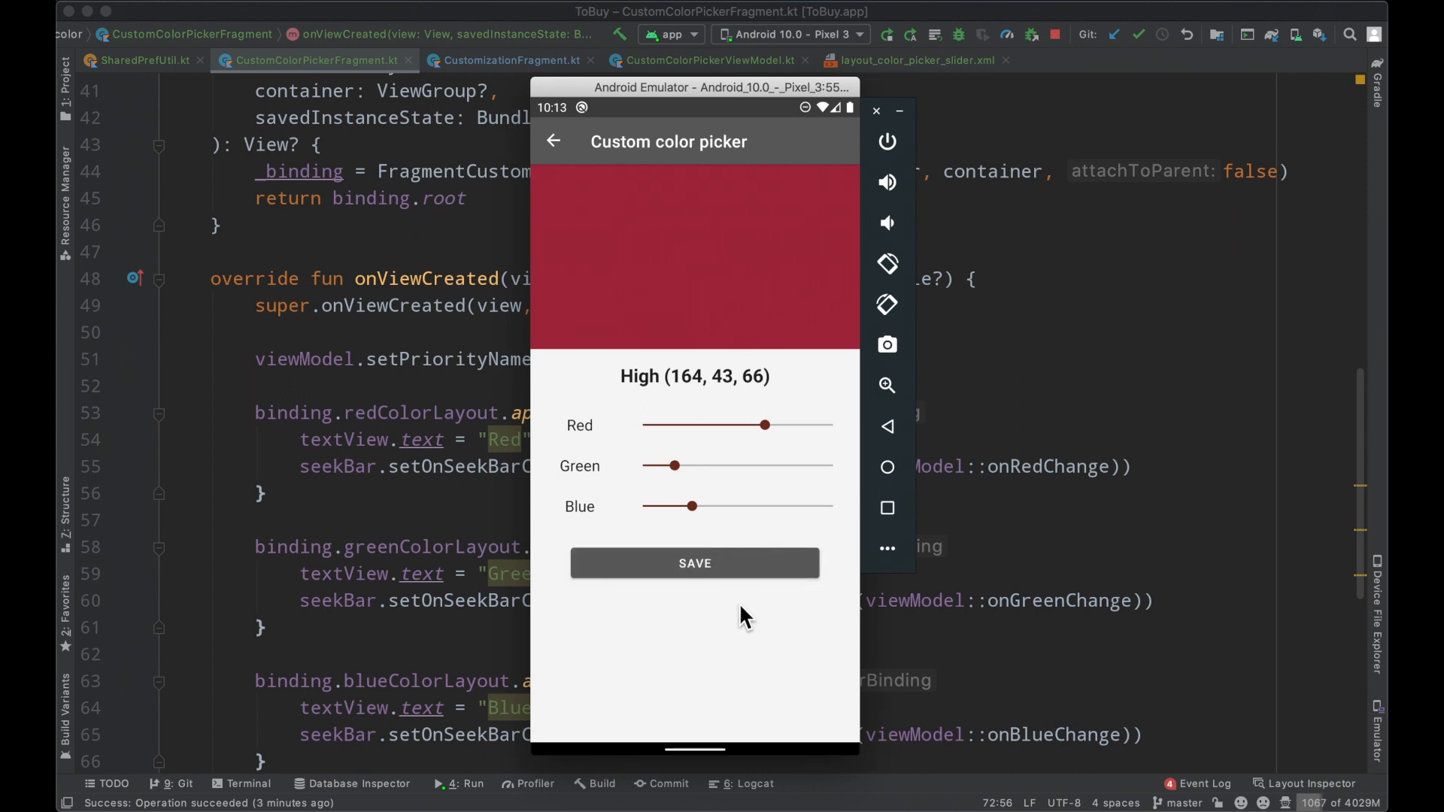
mouse_move(707, 563)
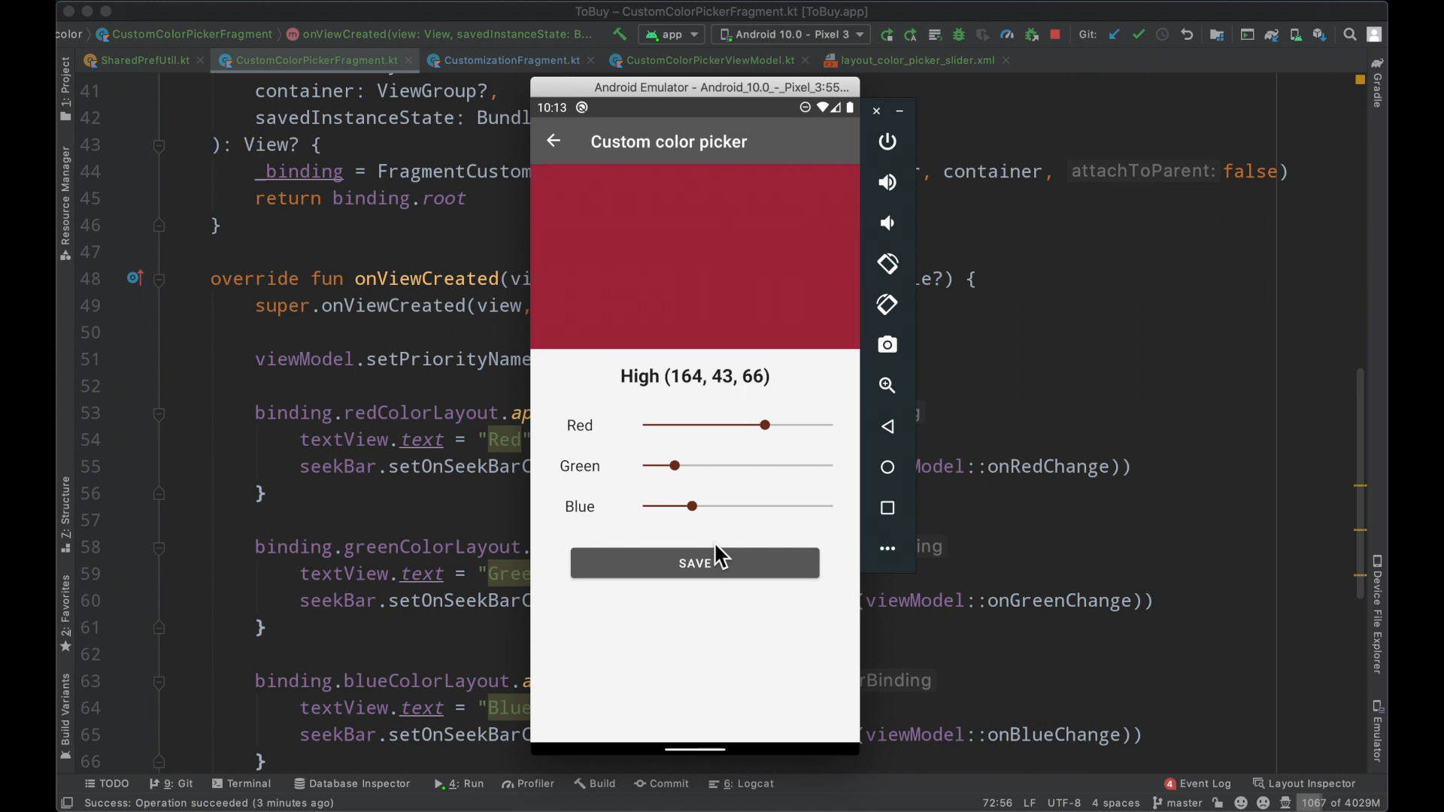
Walk through SharedPrefUtil.kt: init, clear, priority colour getters/setters and preference keys
click(143, 60)
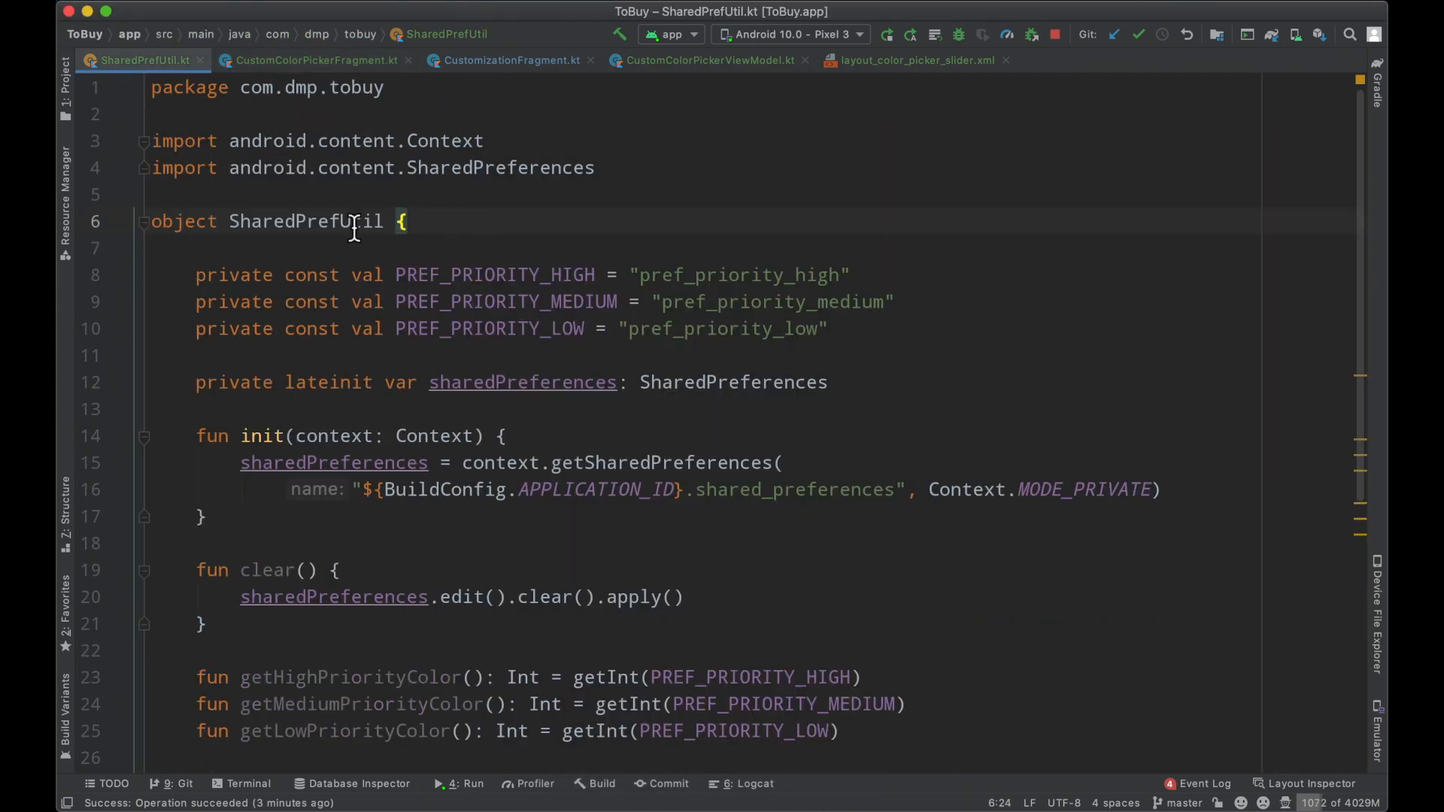
double_click(306, 221)
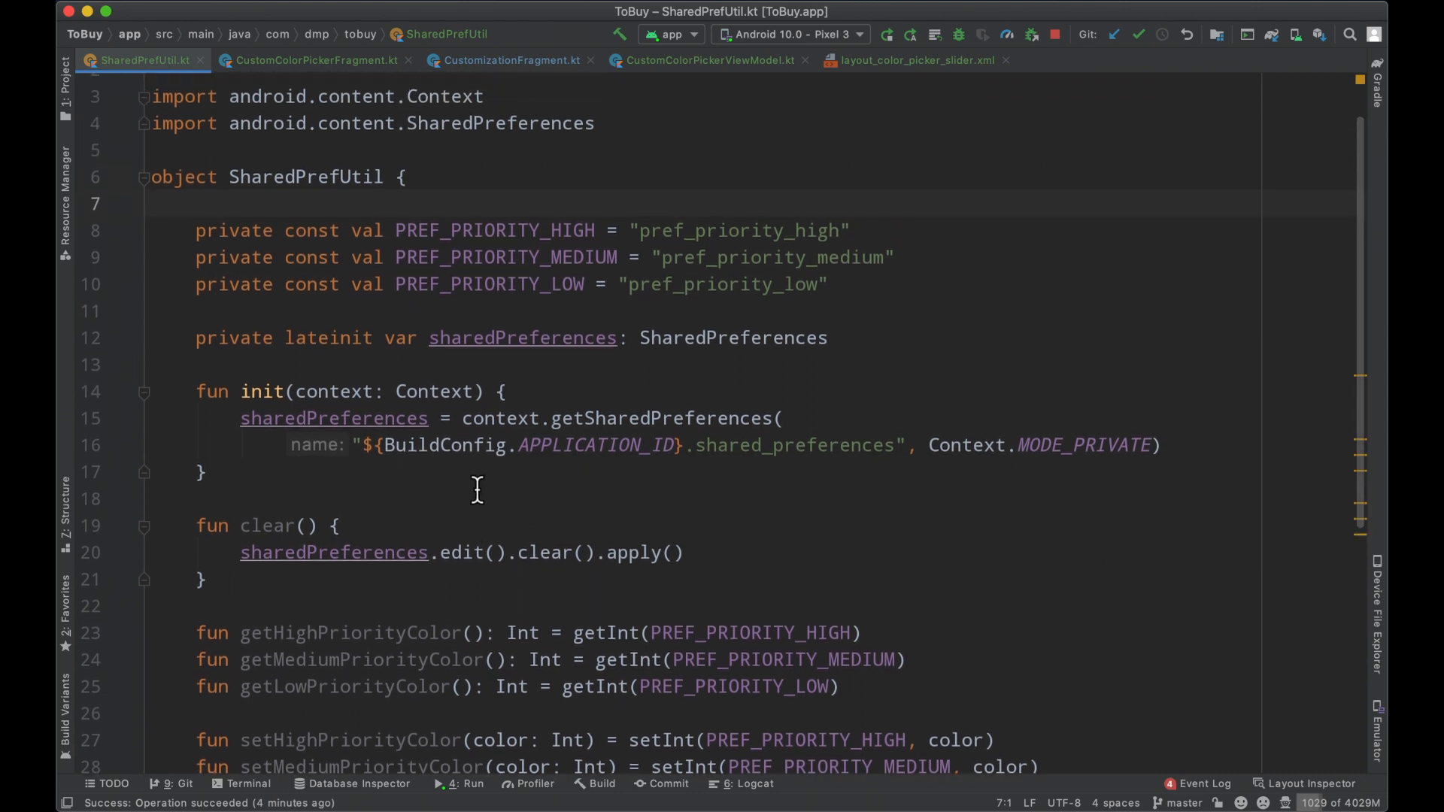
scroll(up, 3)
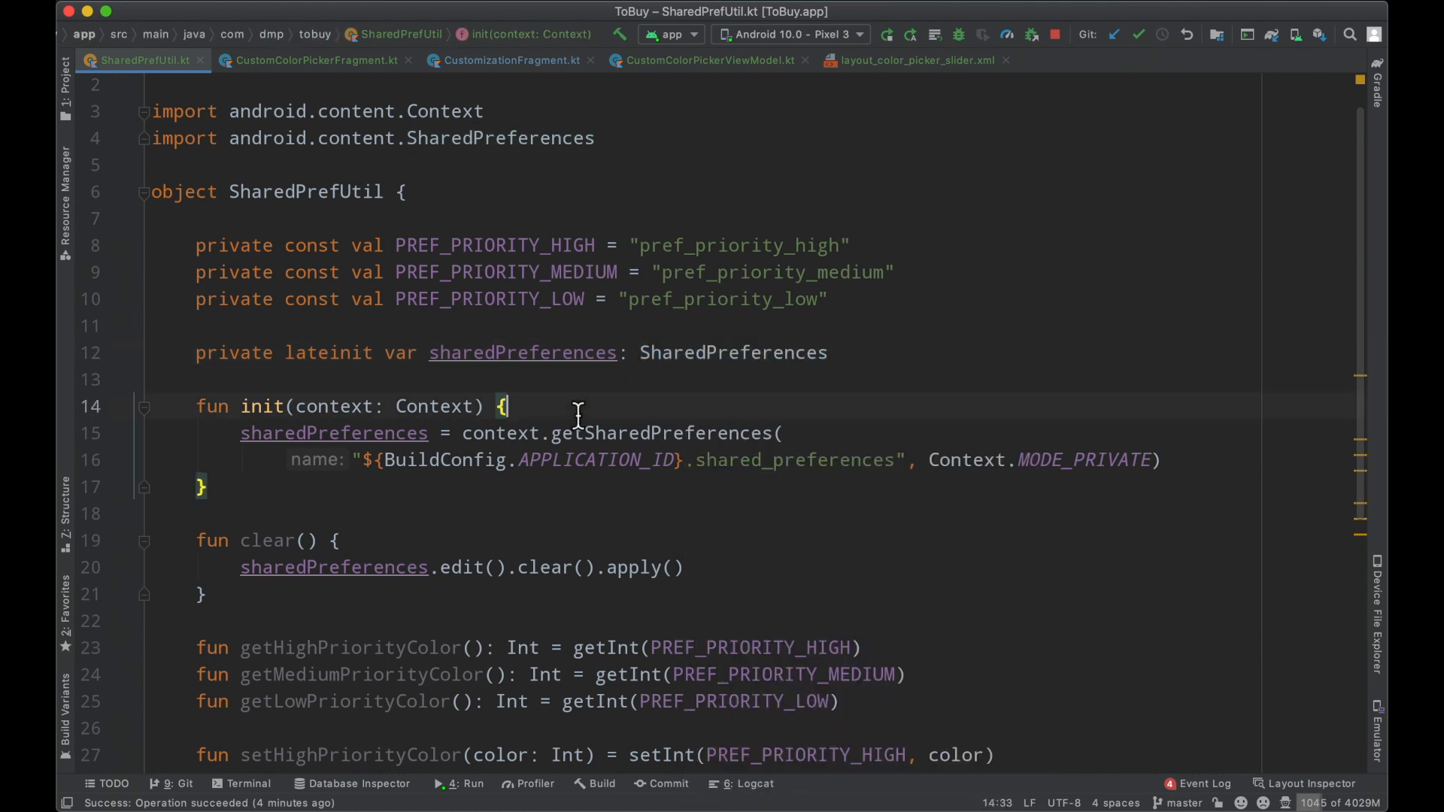
mouse_move(742, 496)
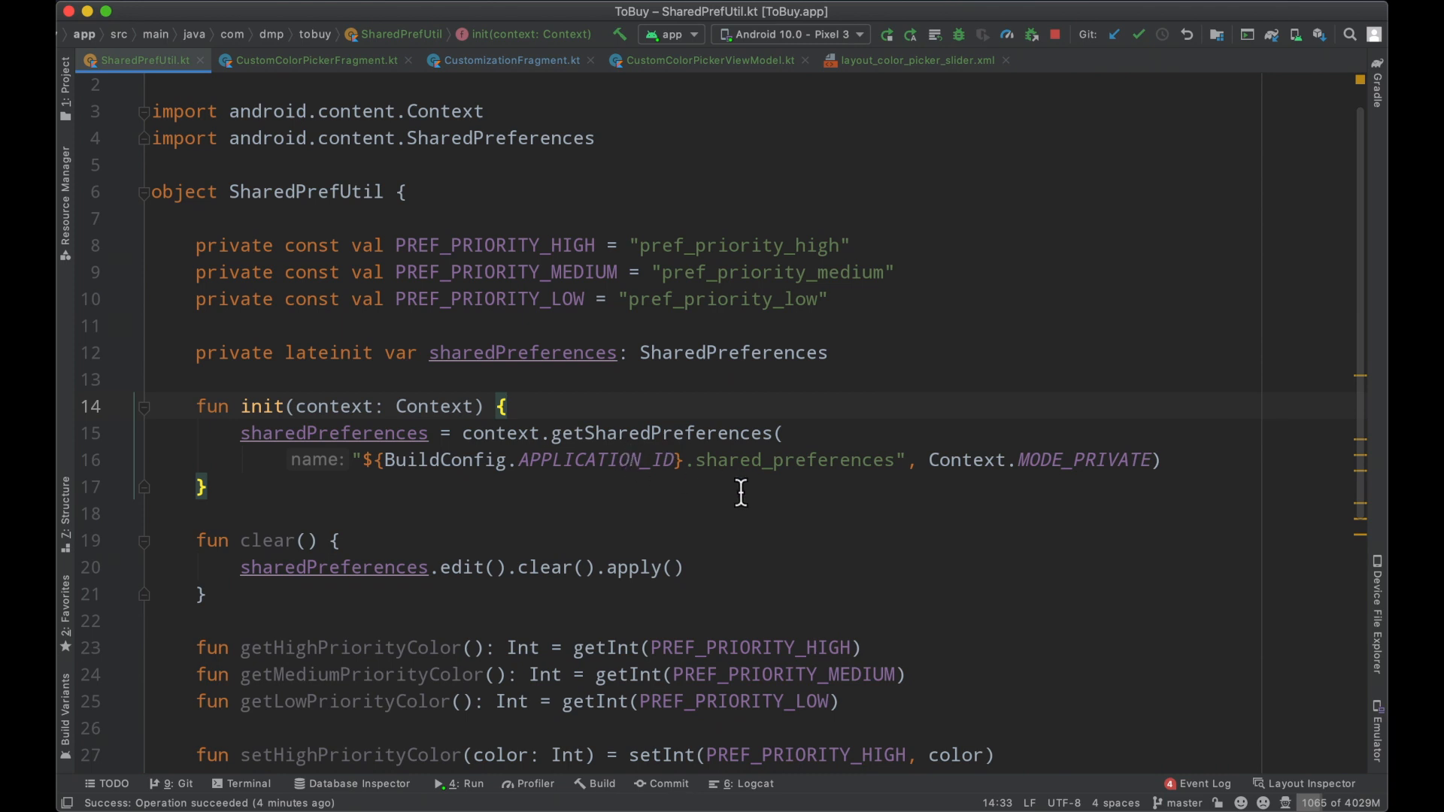
mouse_move(702, 498)
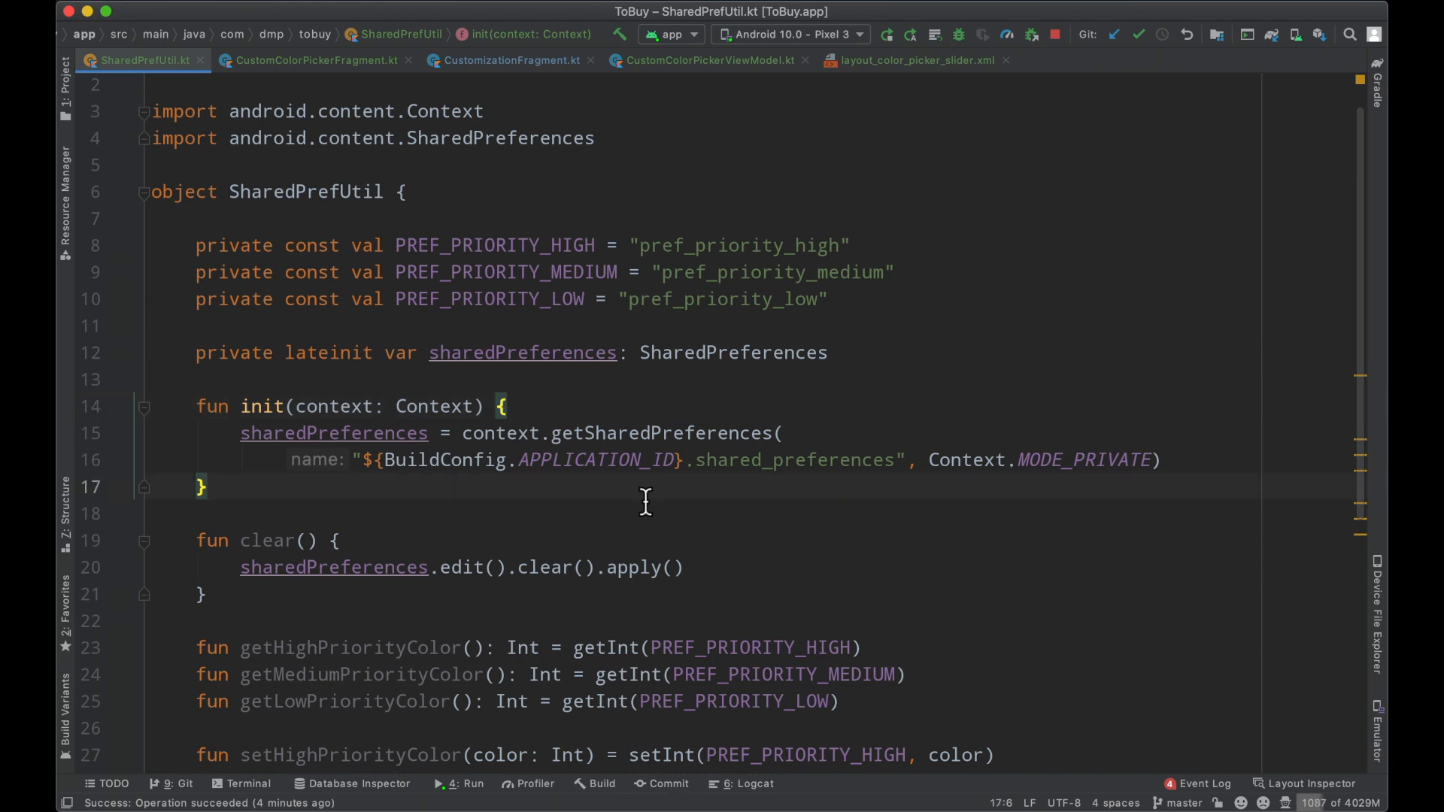
scroll(down, 3)
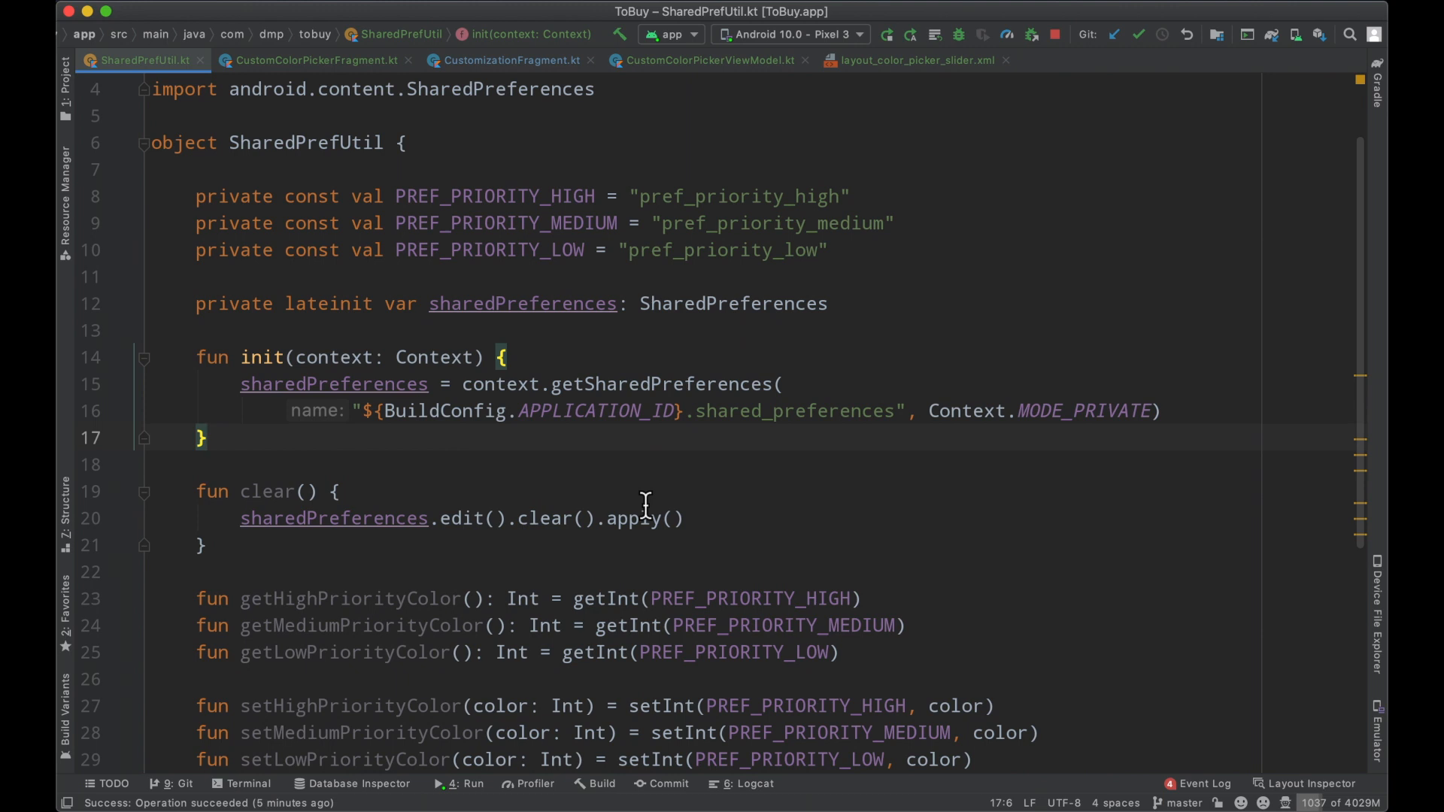
scroll(down, 3)
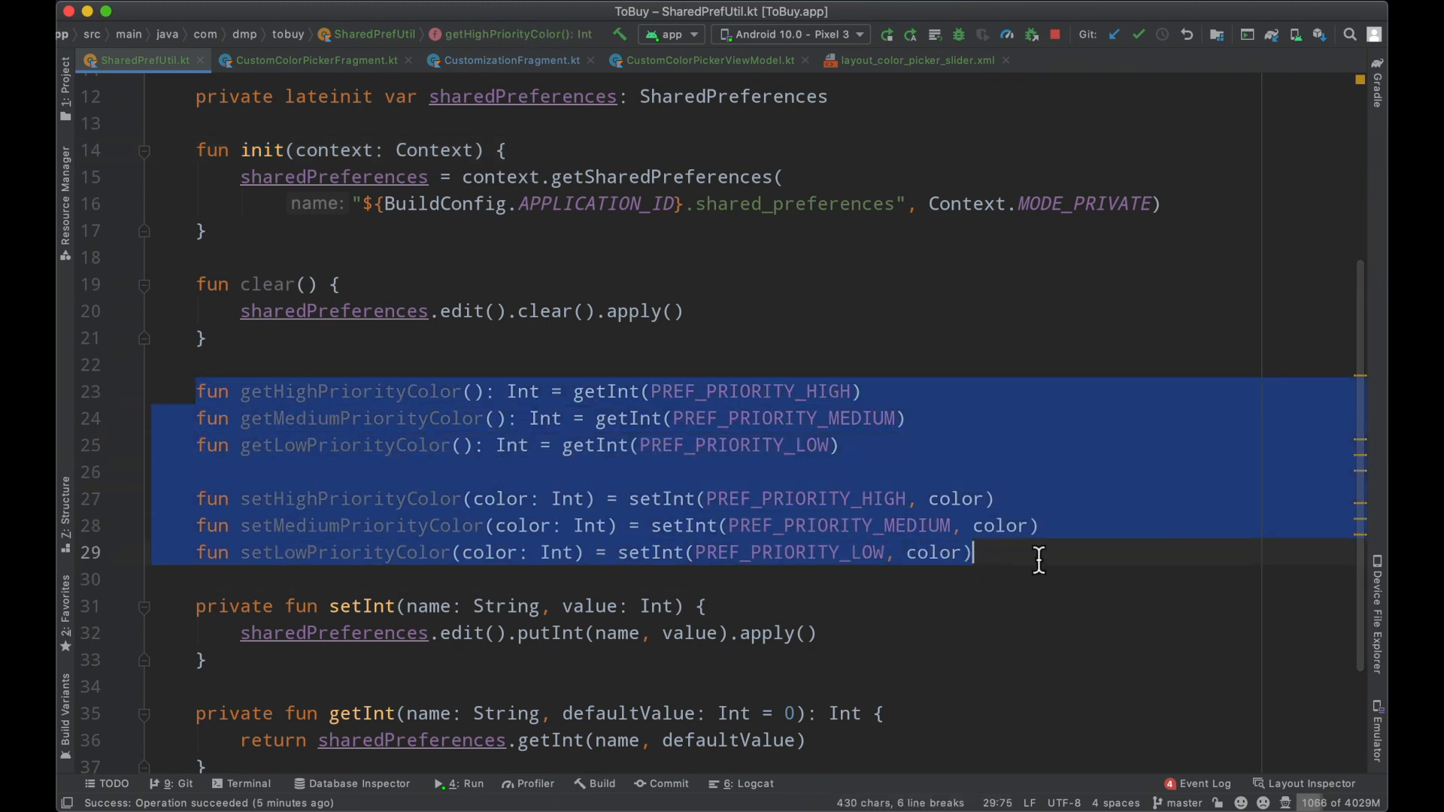
scroll(up, 3)
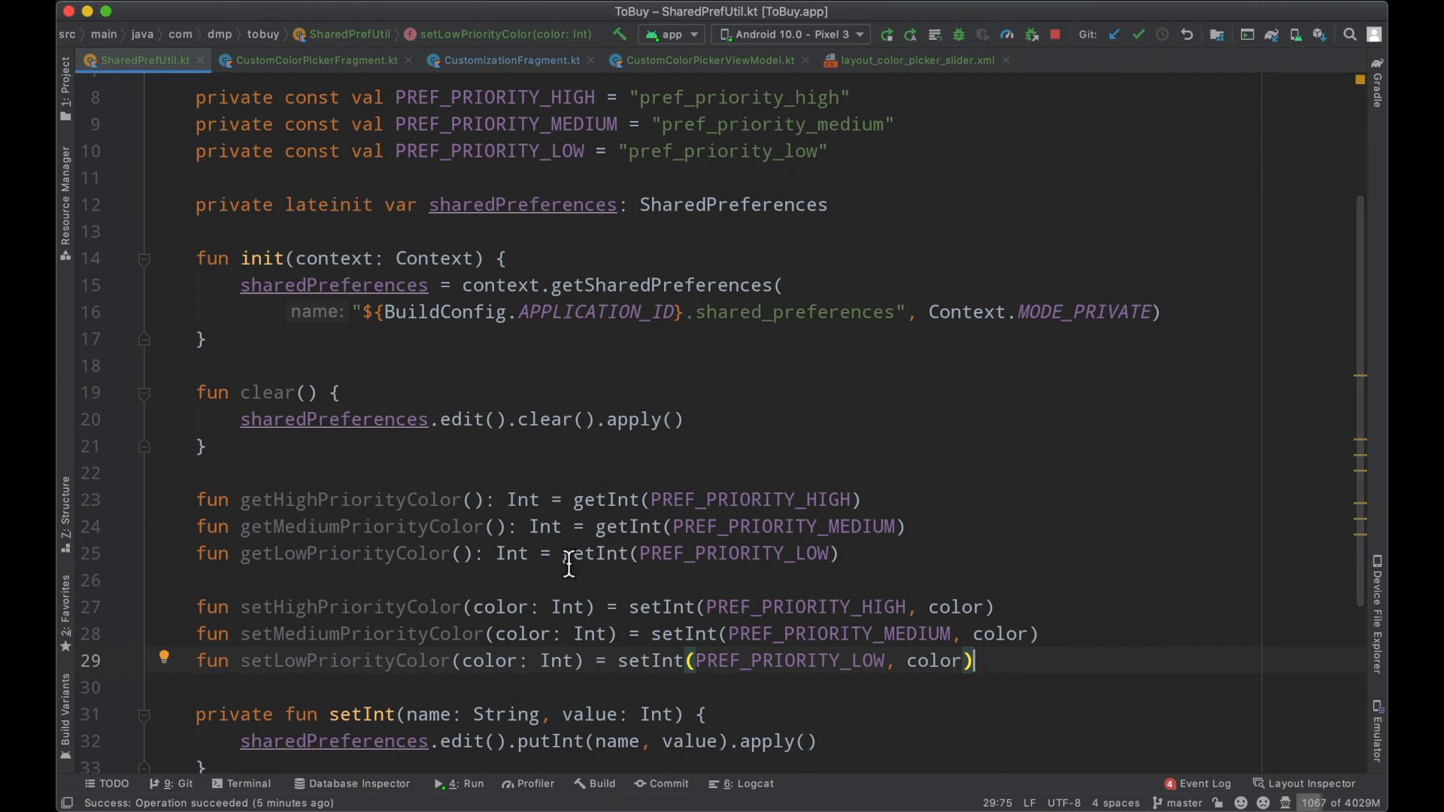
mouse_move(837, 640)
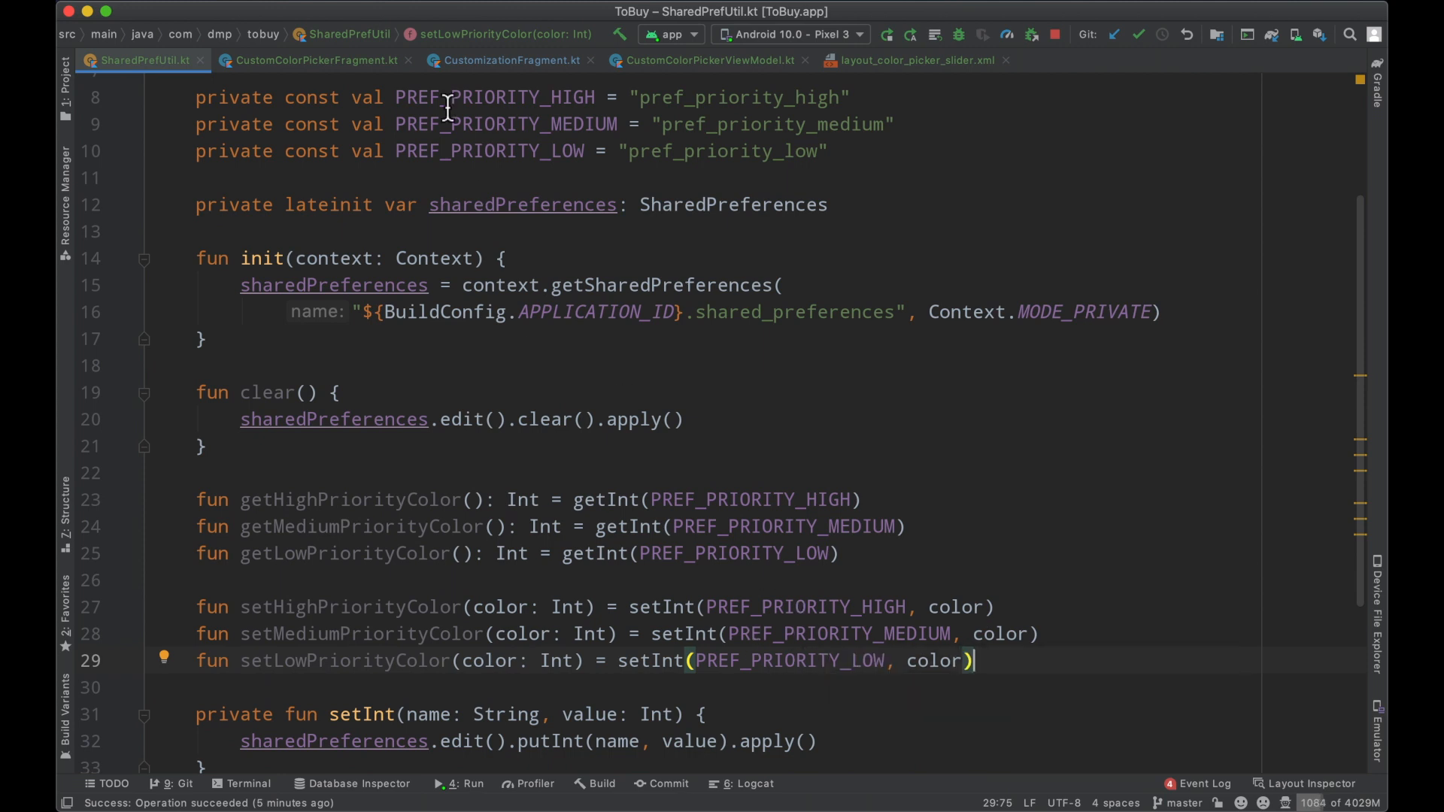
click(644, 97)
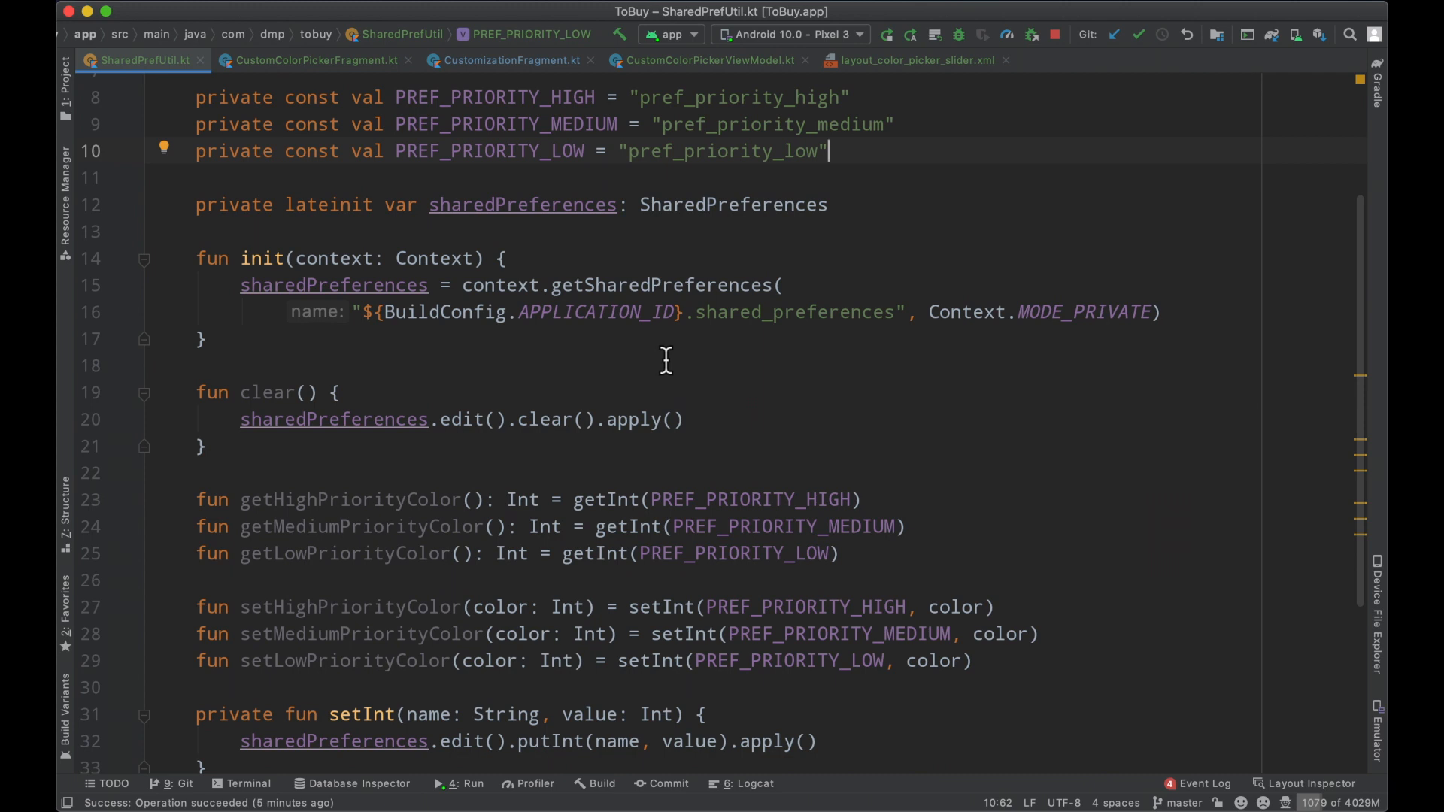
mouse_move(649, 296)
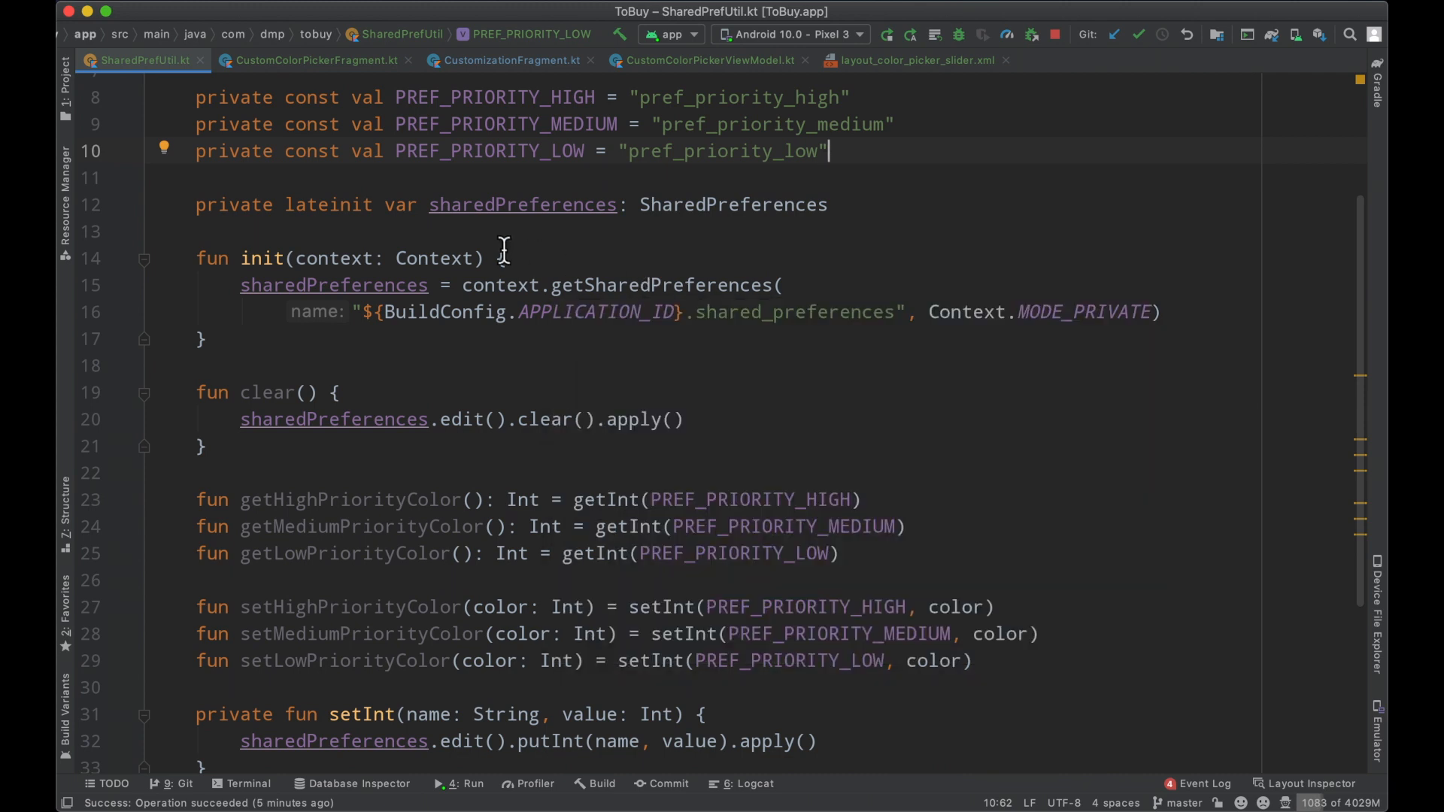
In the saveButton listener, build Color.rgb from viewState and call setLowPriorityColor and the other setters in a when block
click(311, 61)
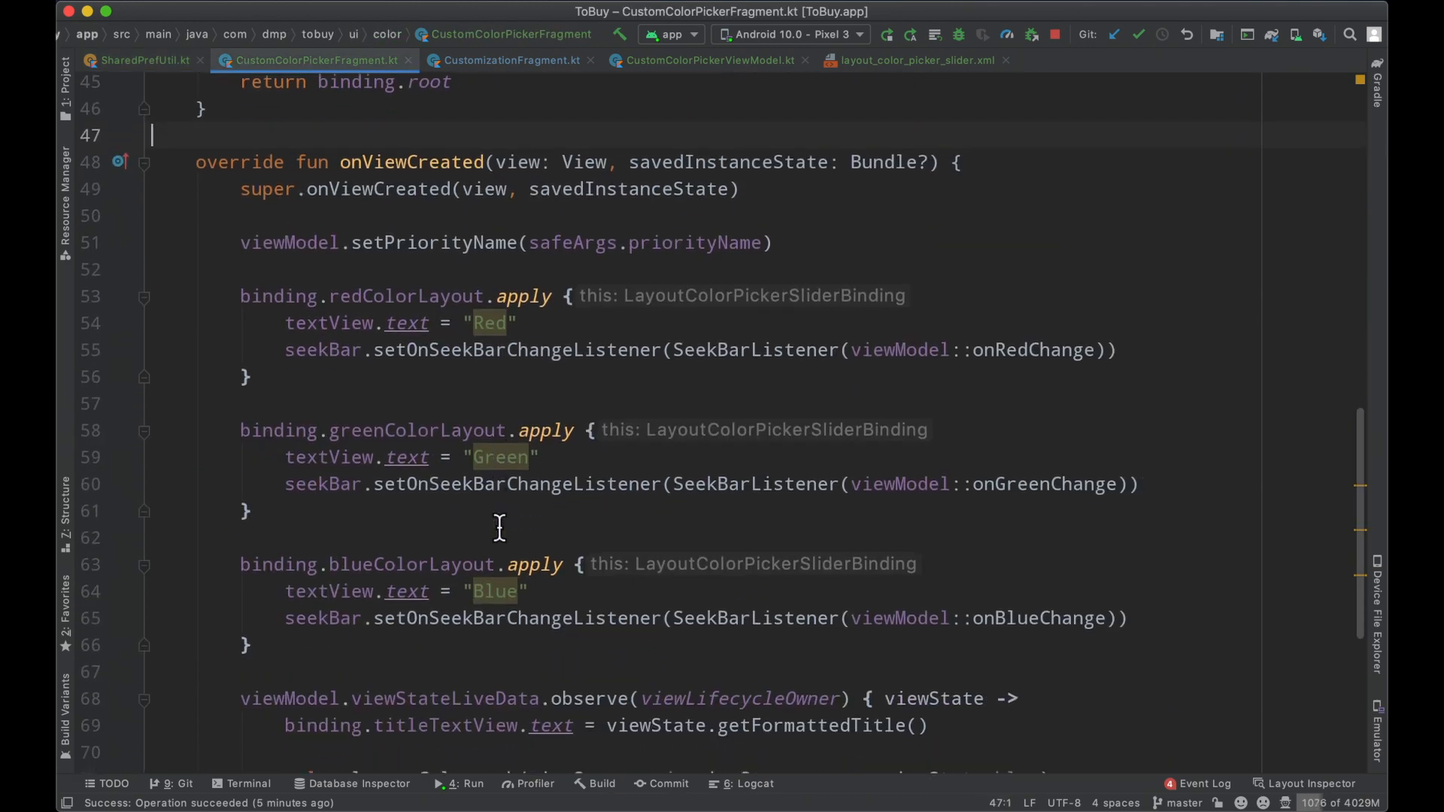
scroll(down, 3)
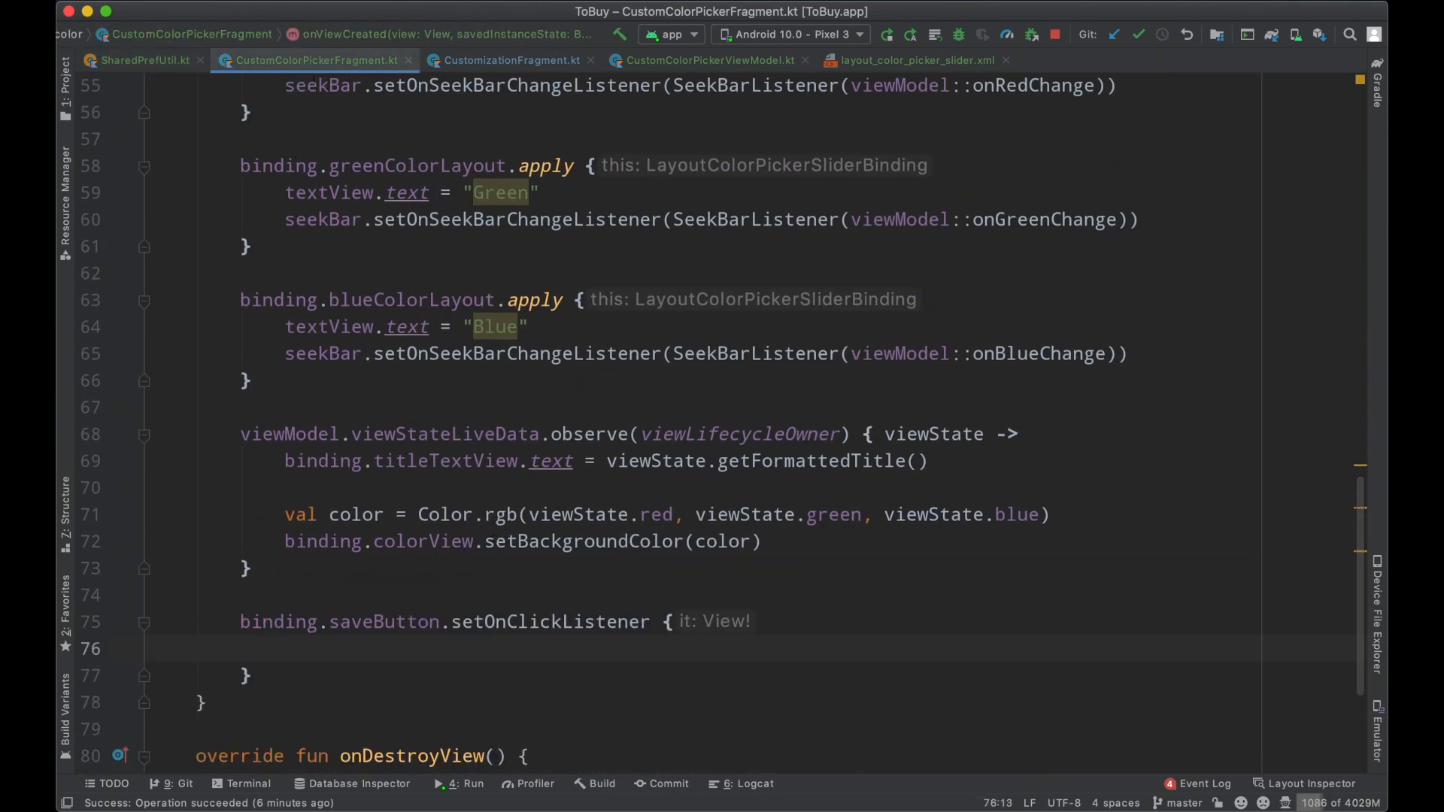
double_click(338, 622)
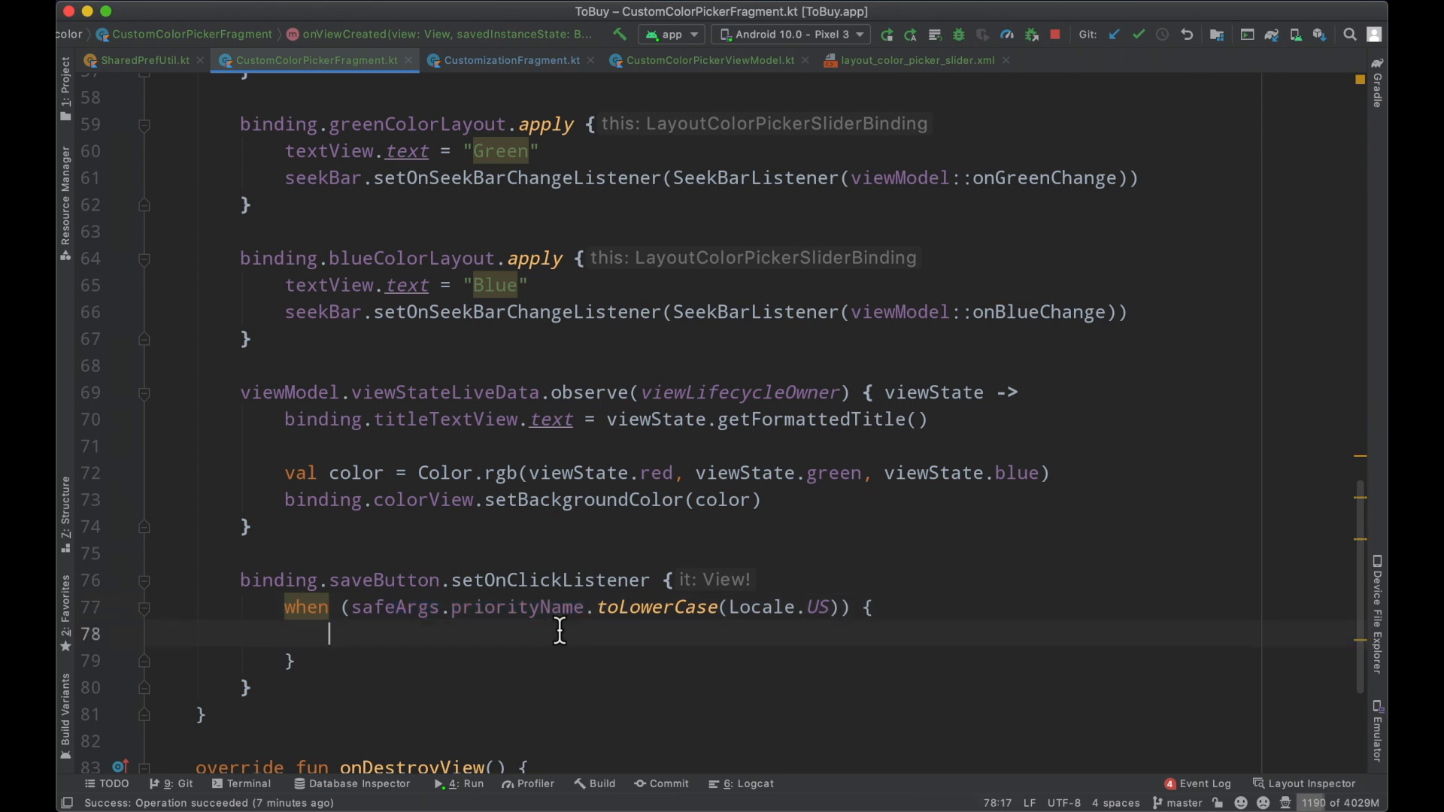
text("low" ->)
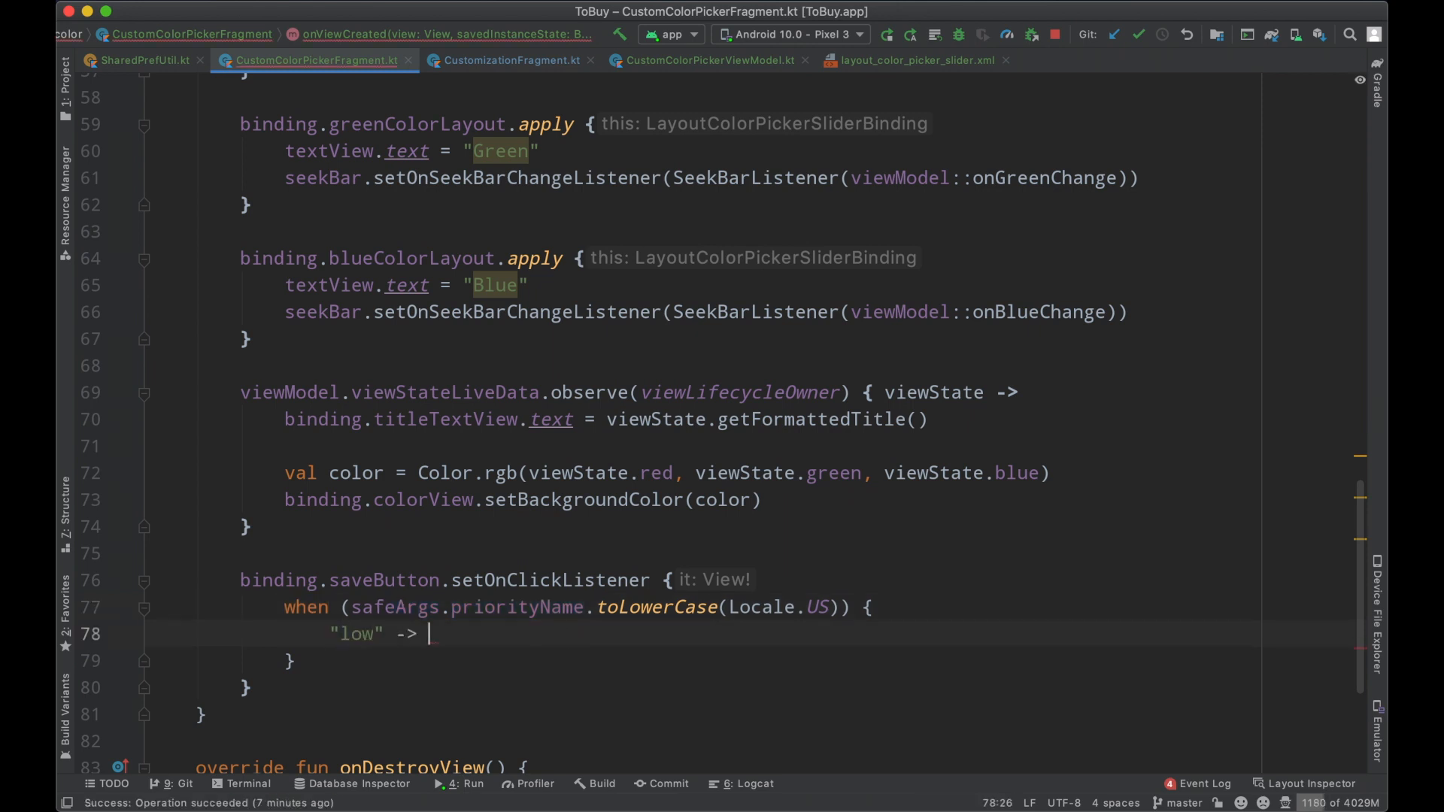
text(SharedPrefUtil.setLowPriorityColor())
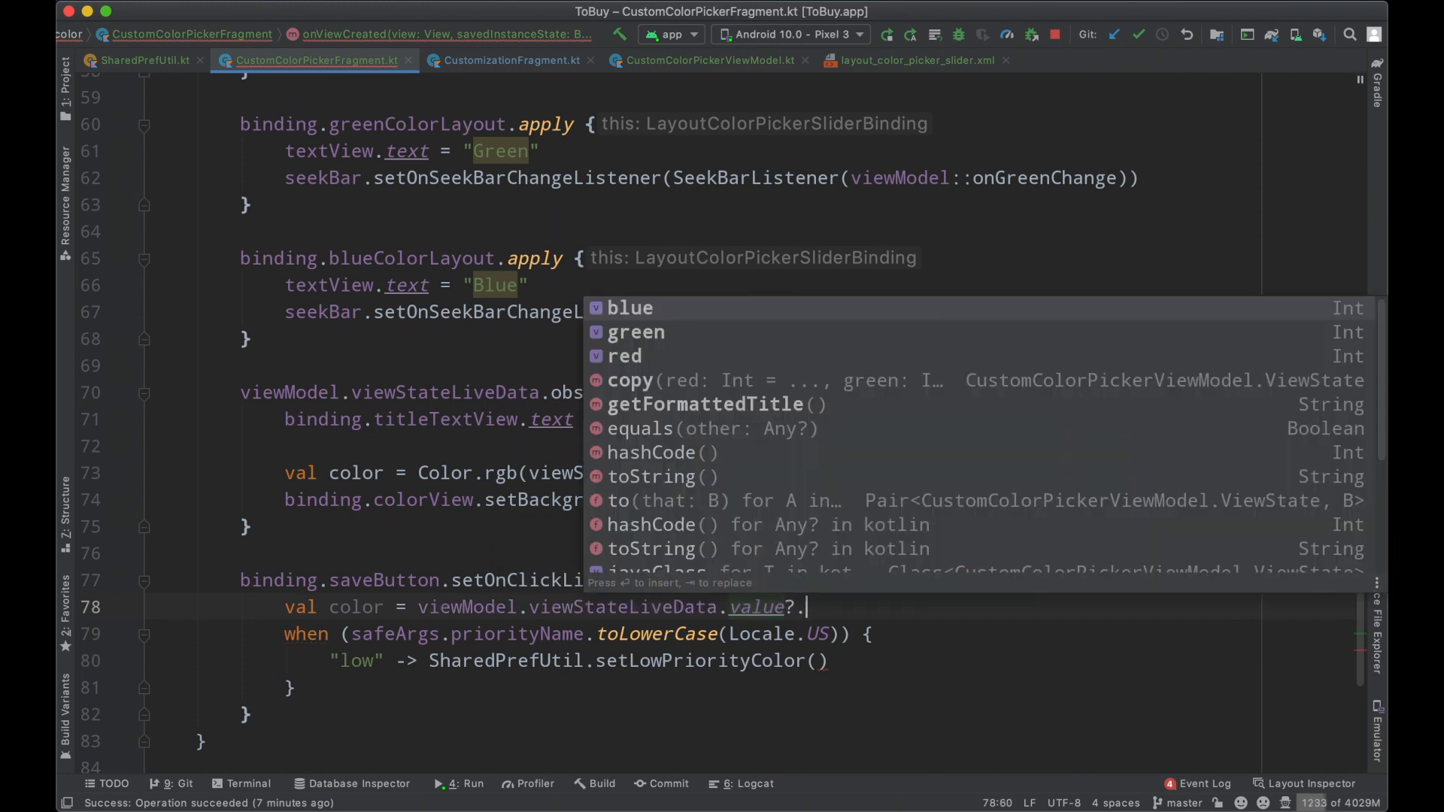
text(?: return@setOnClickListener)
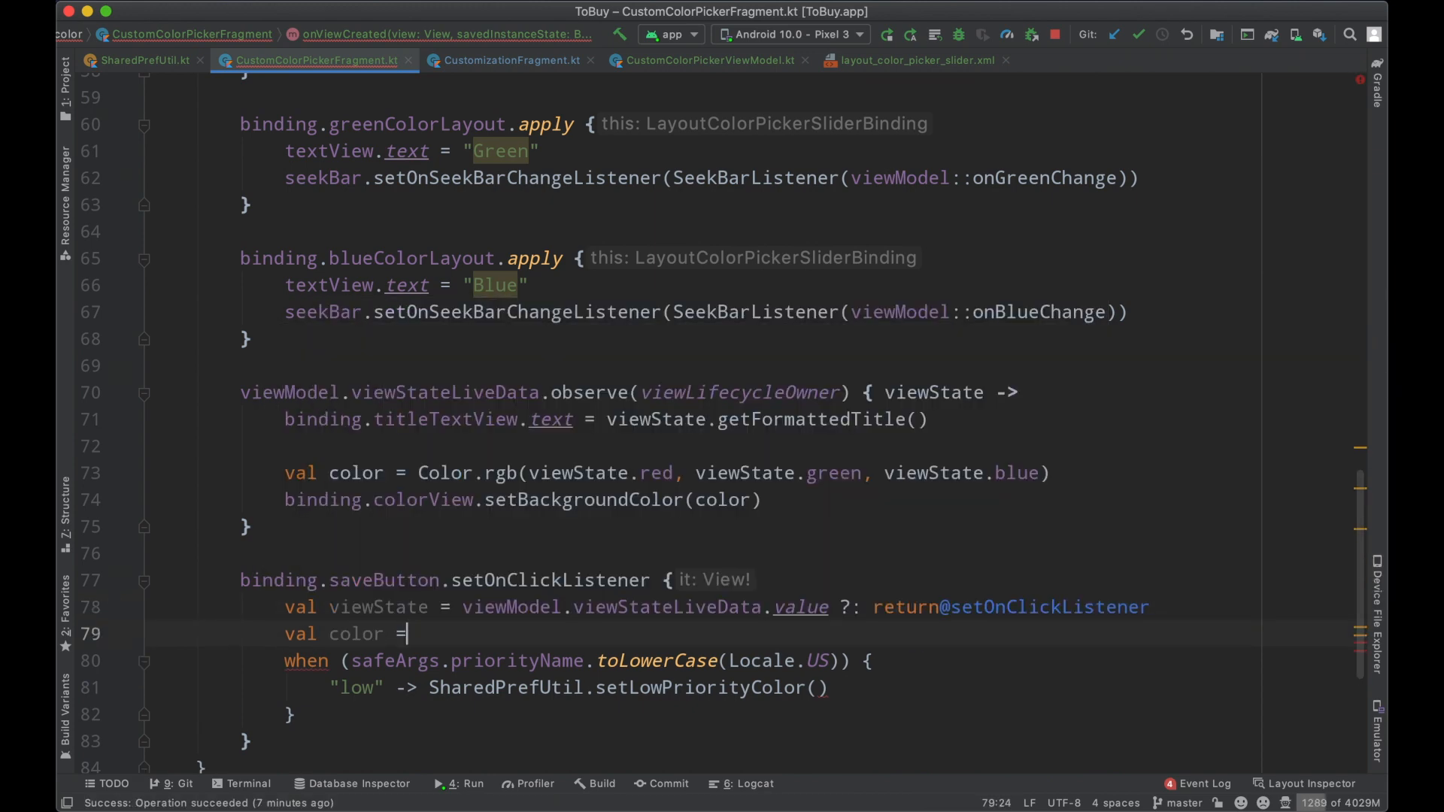
text(Color.rgb(viewState.red, viewState.green, viewState.blue)
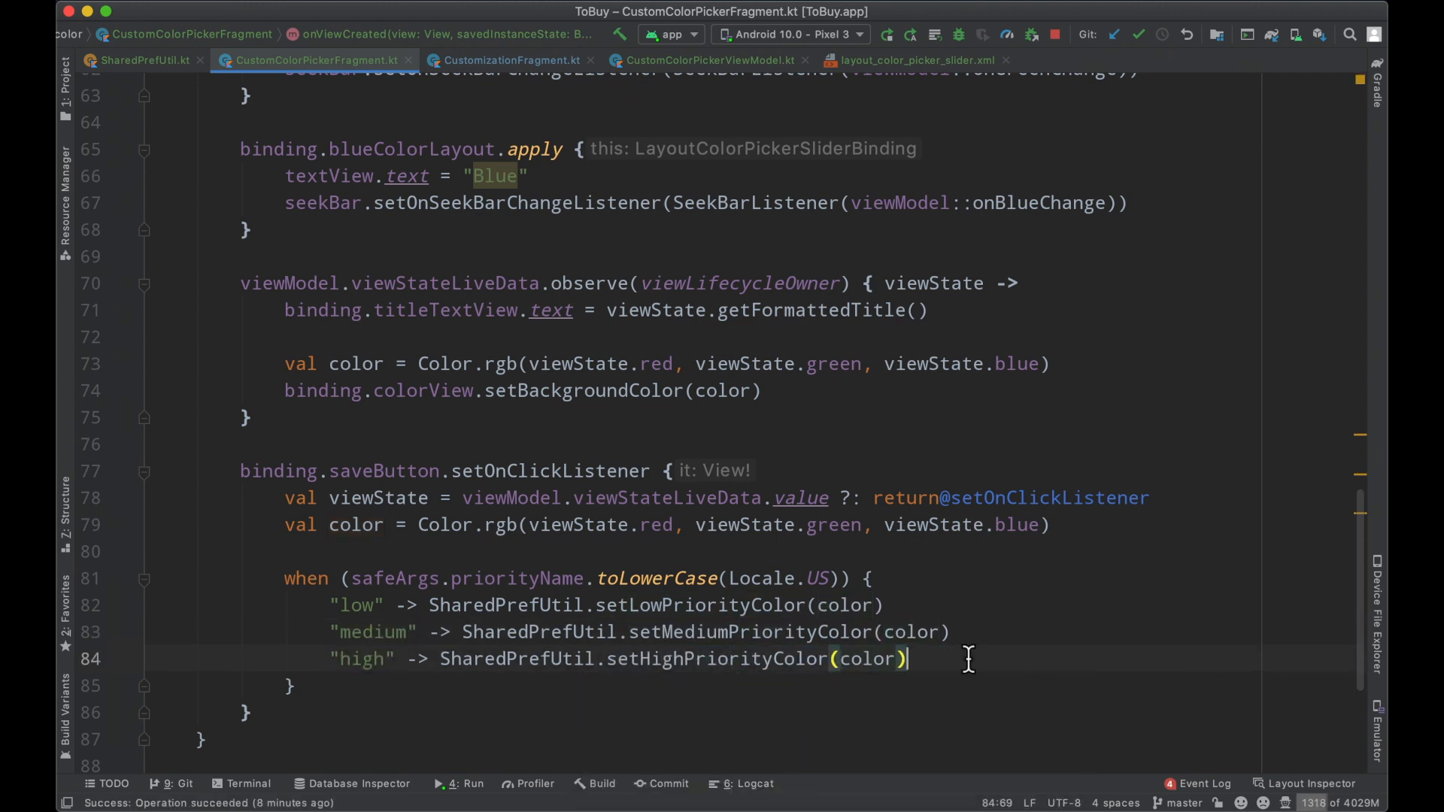
click(369, 471)
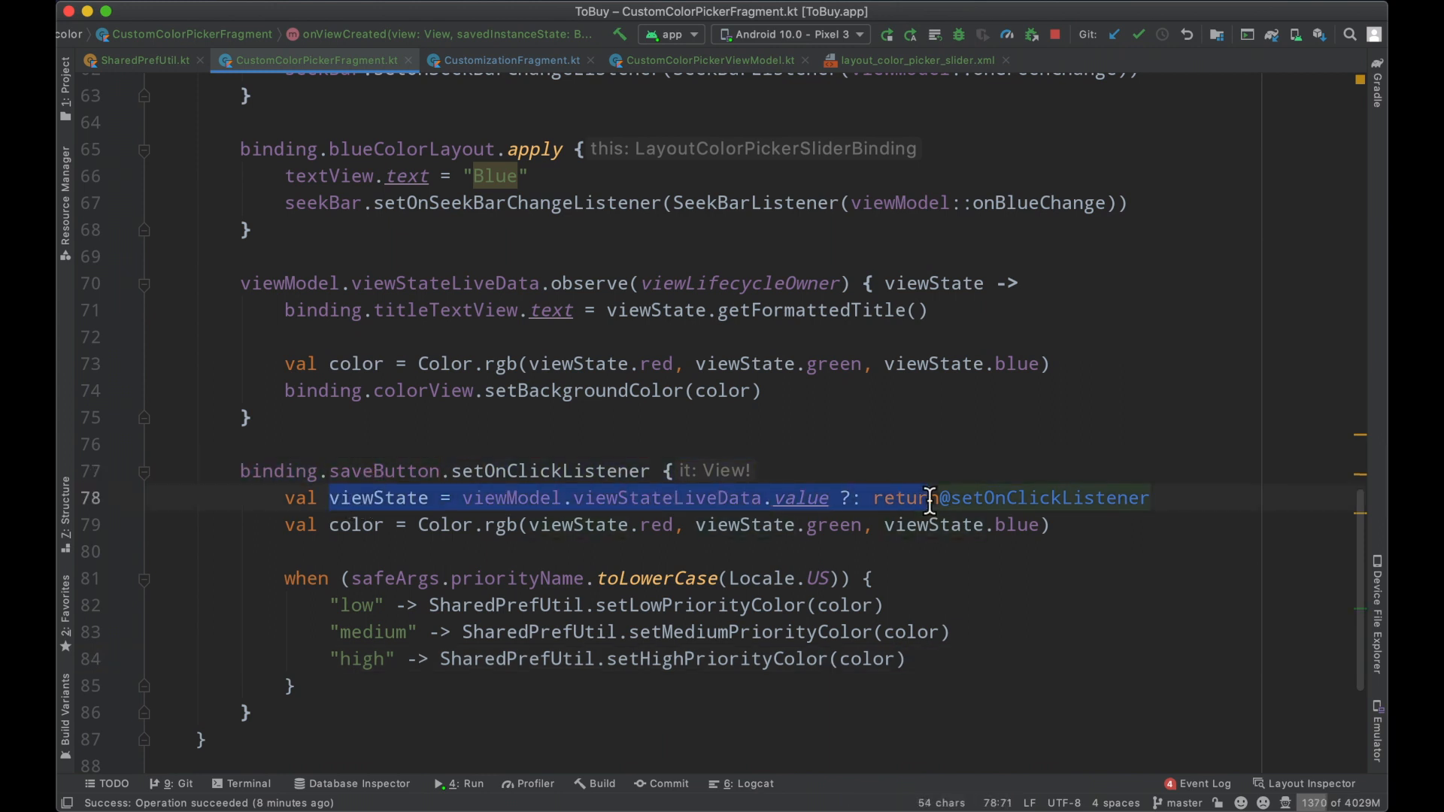
click(857, 498)
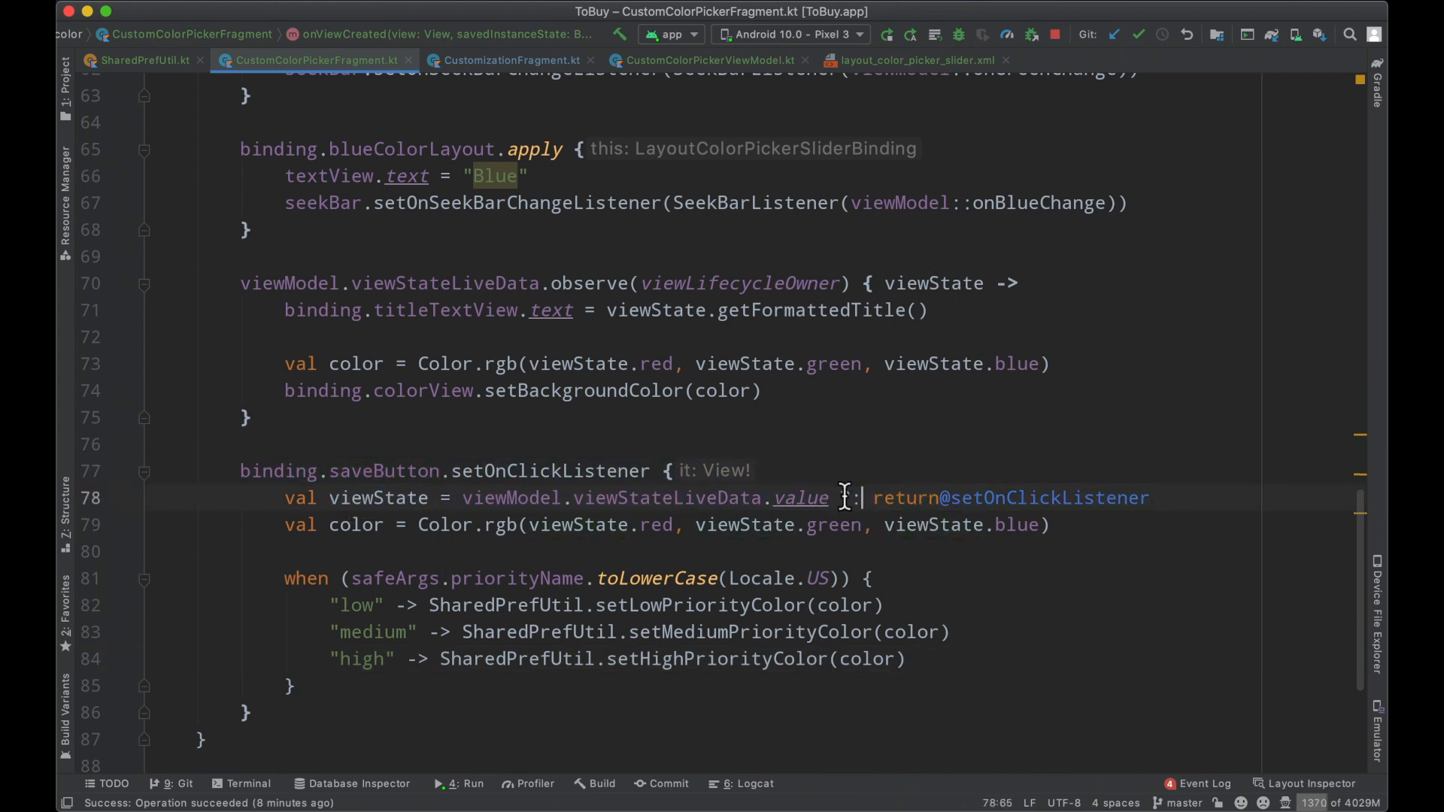
double_click(1045, 497)
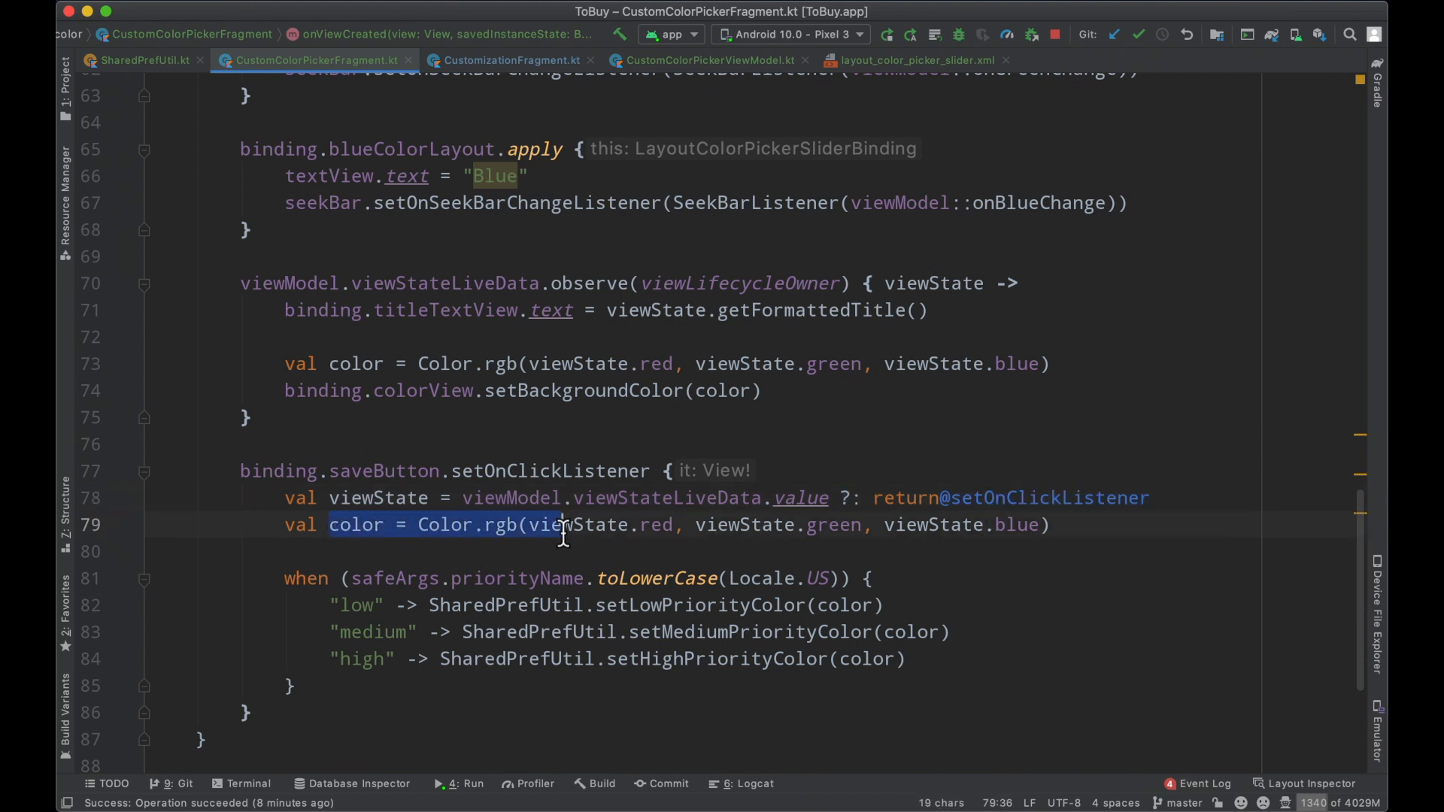
click(1058, 525)
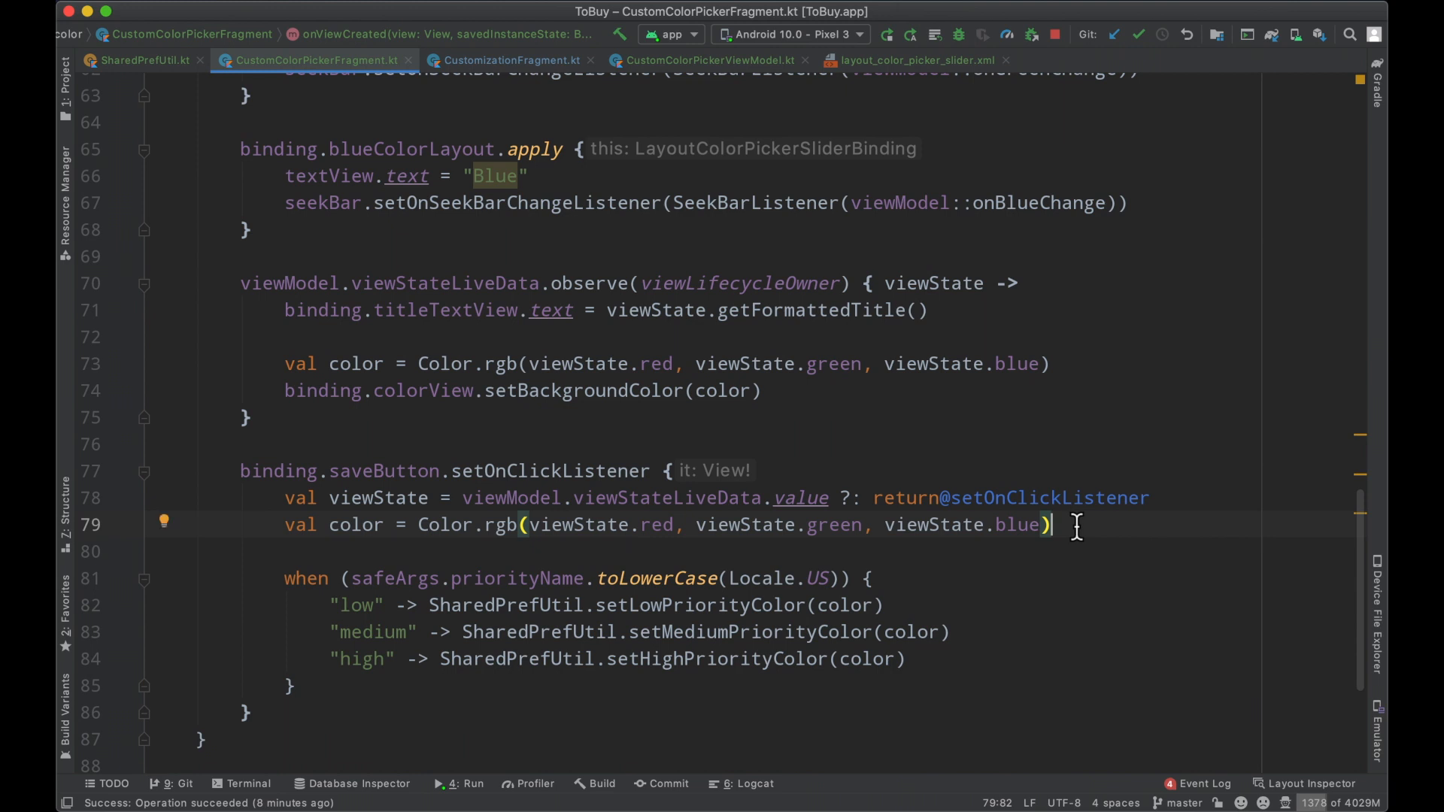
mouse_move(1025, 543)
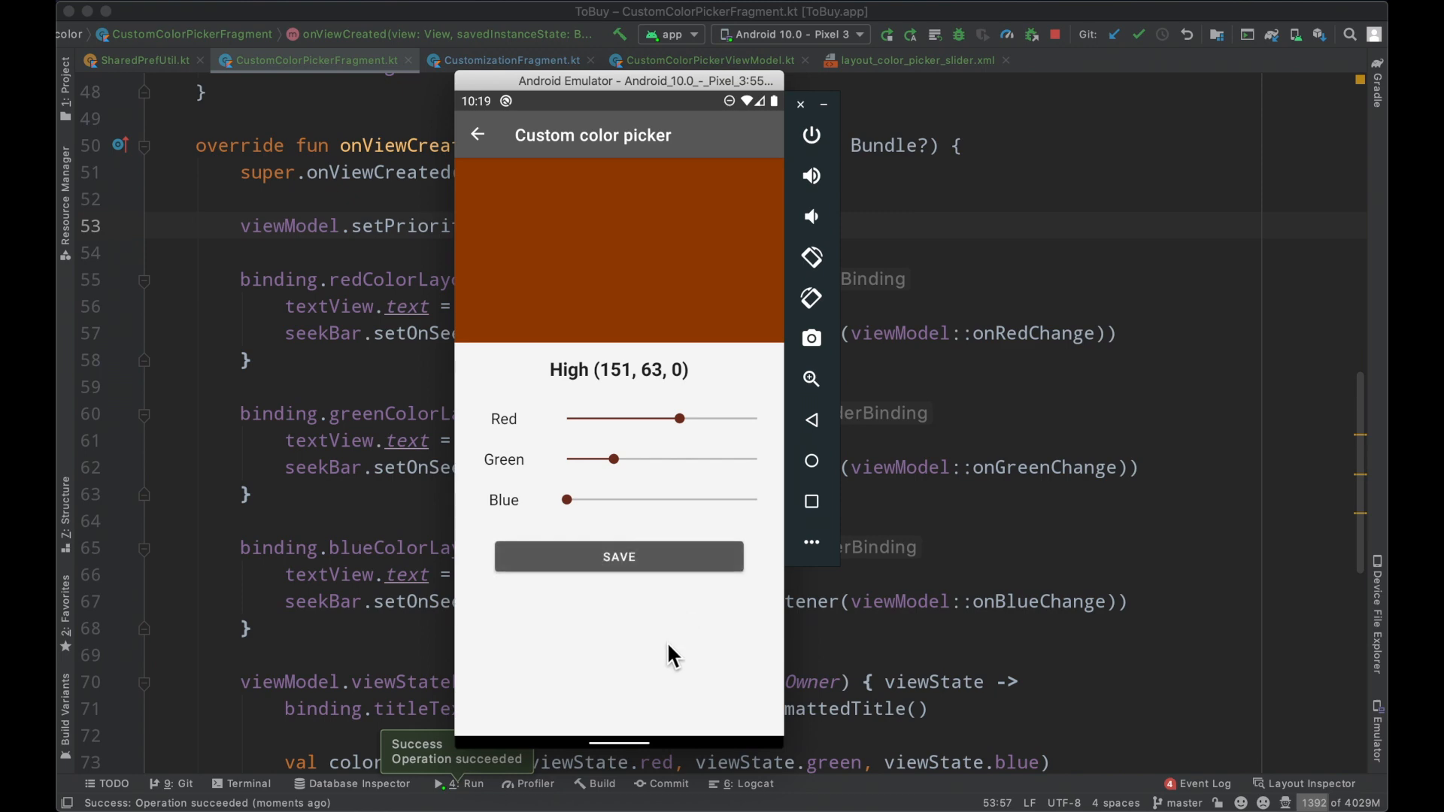
mouse_move(921, 543)
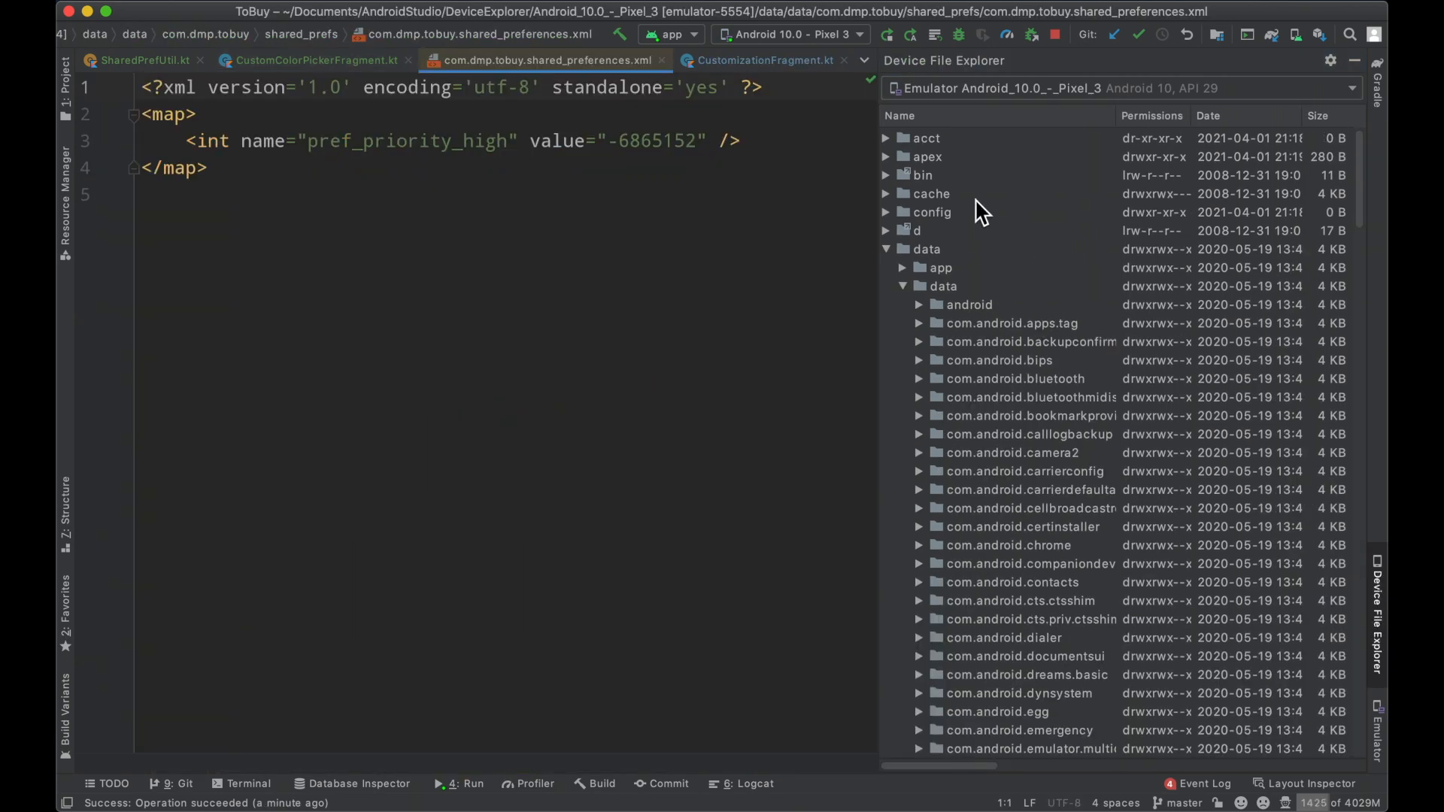
mouse_move(918, 299)
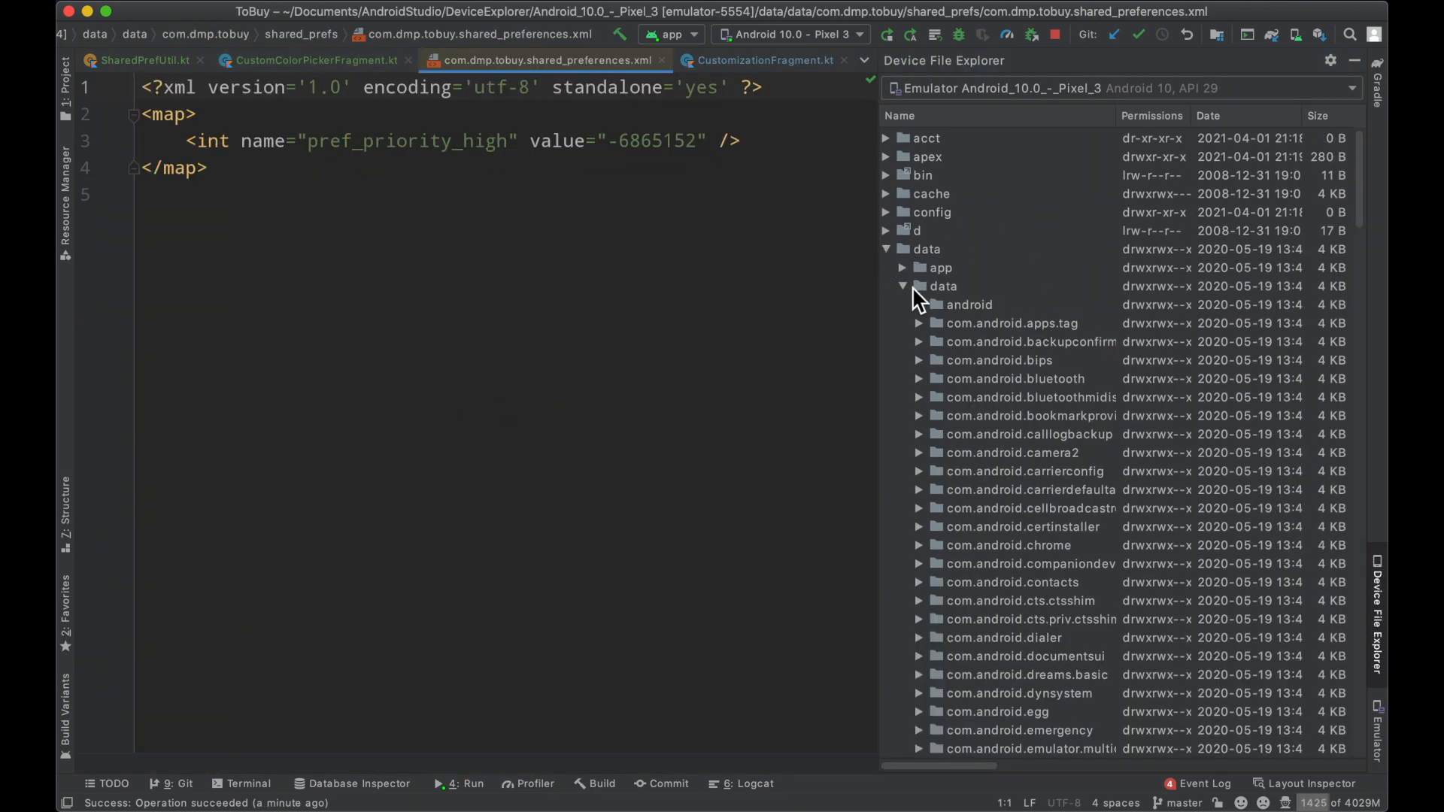
Browse to the app's shared_prefs folder in Device File Explorer and open the preferences file
scroll(down, 3)
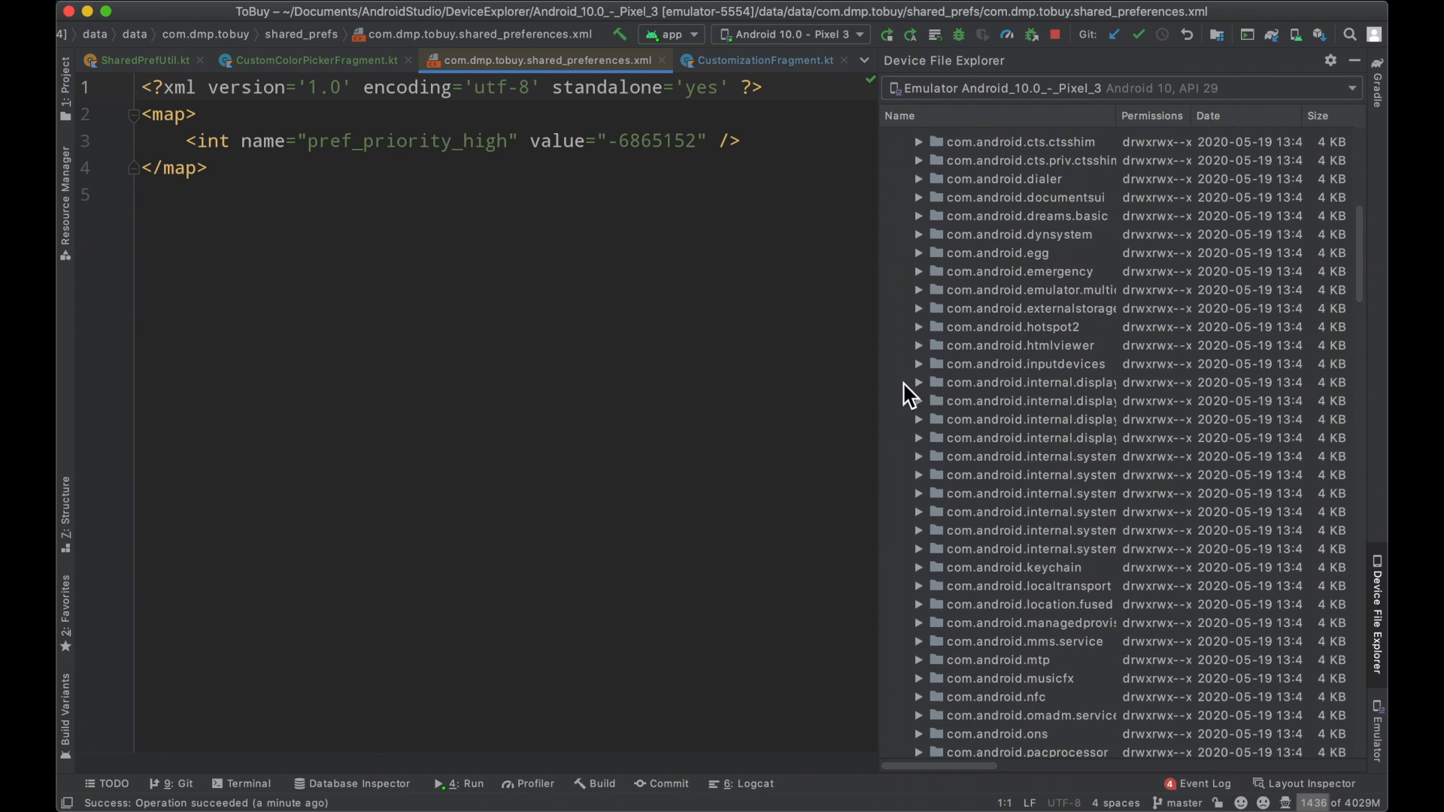
scroll(down, 3)
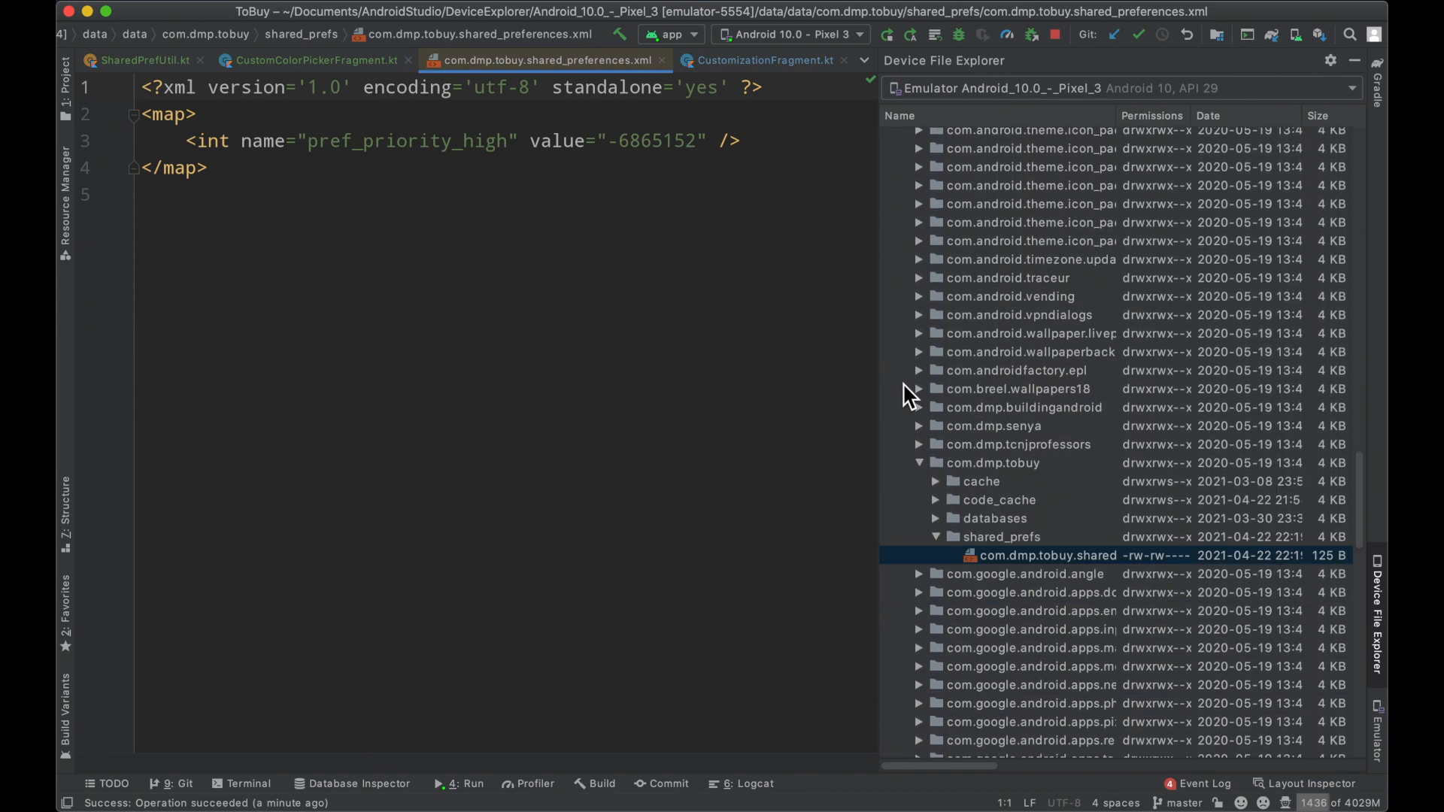
scroll(down, 3)
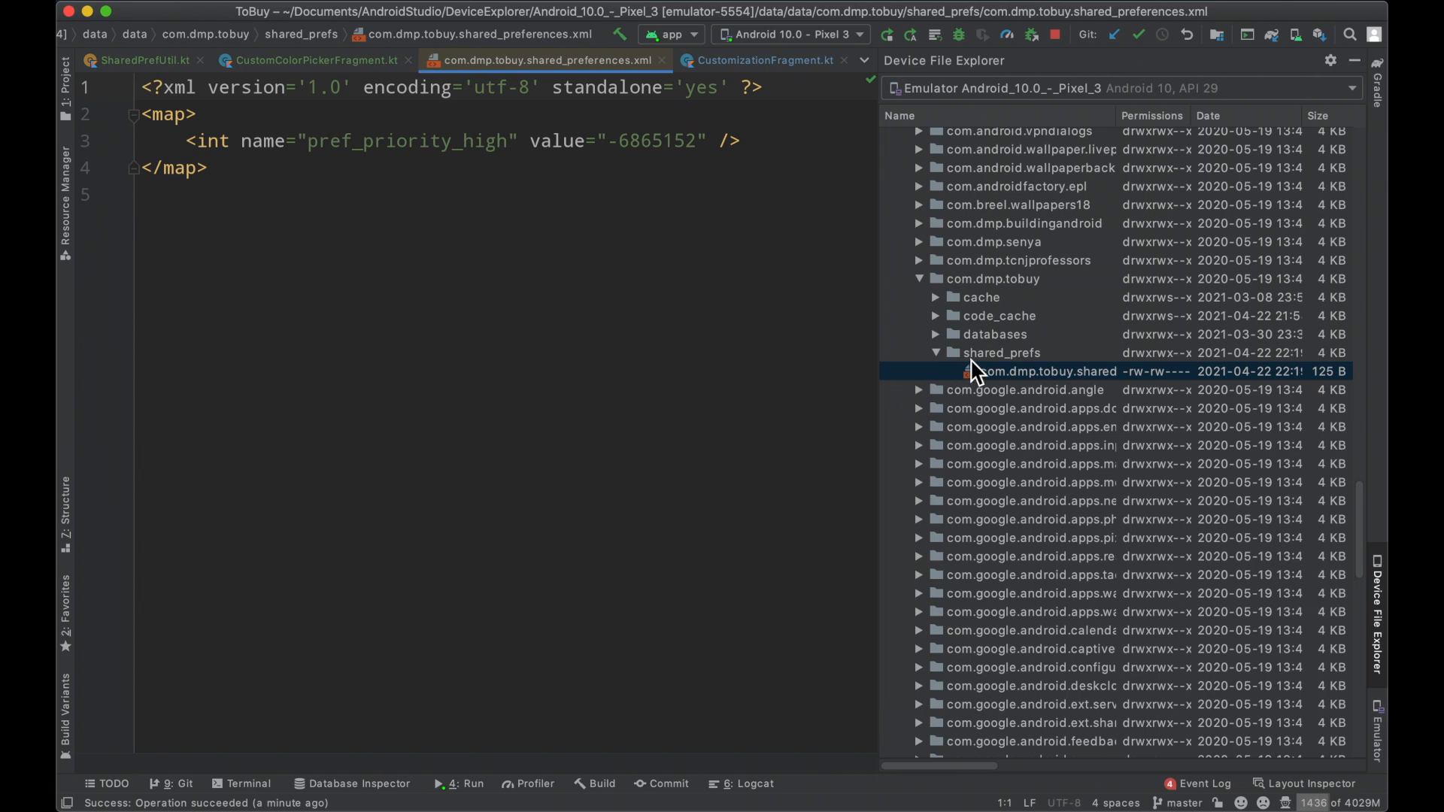
click(1001, 353)
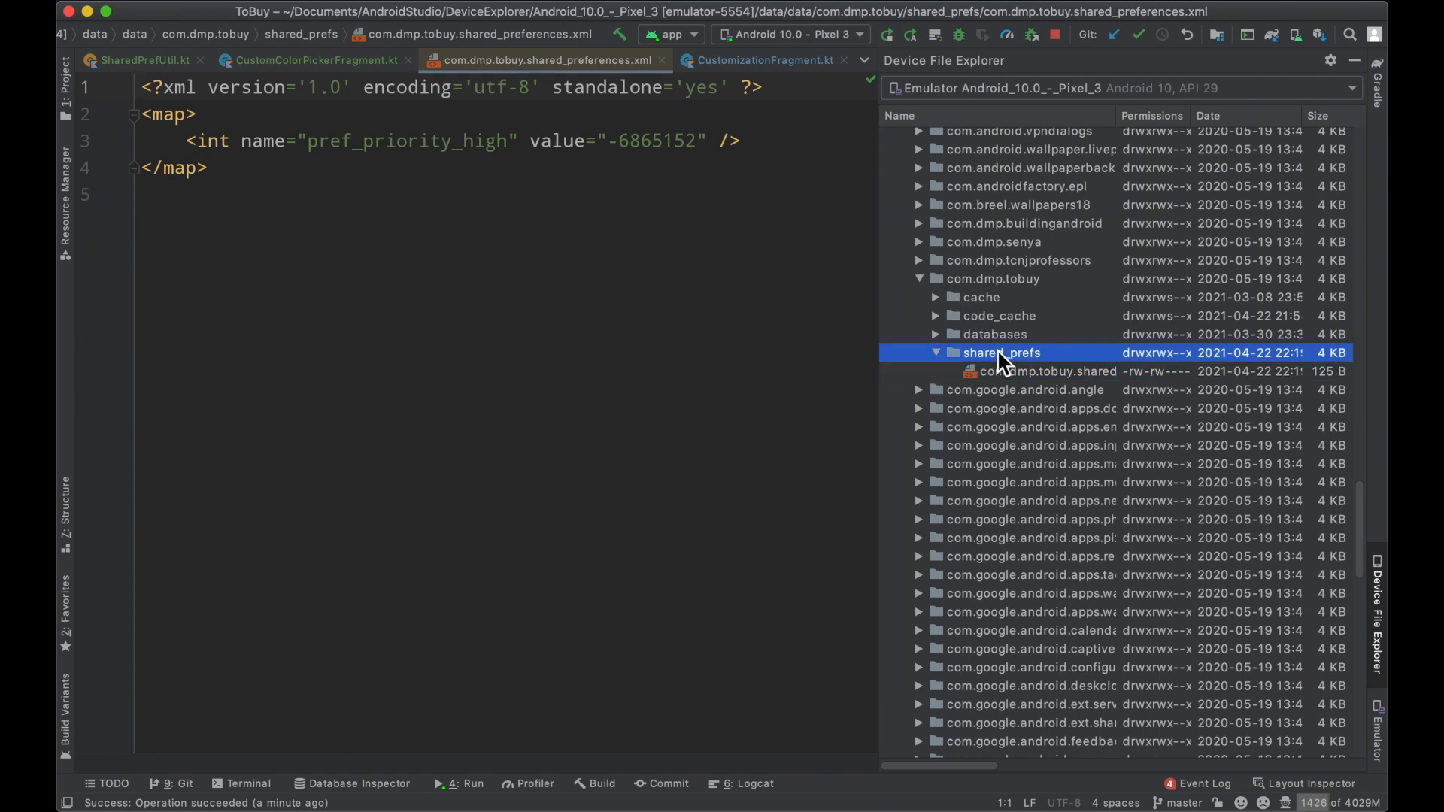
click(1050, 370)
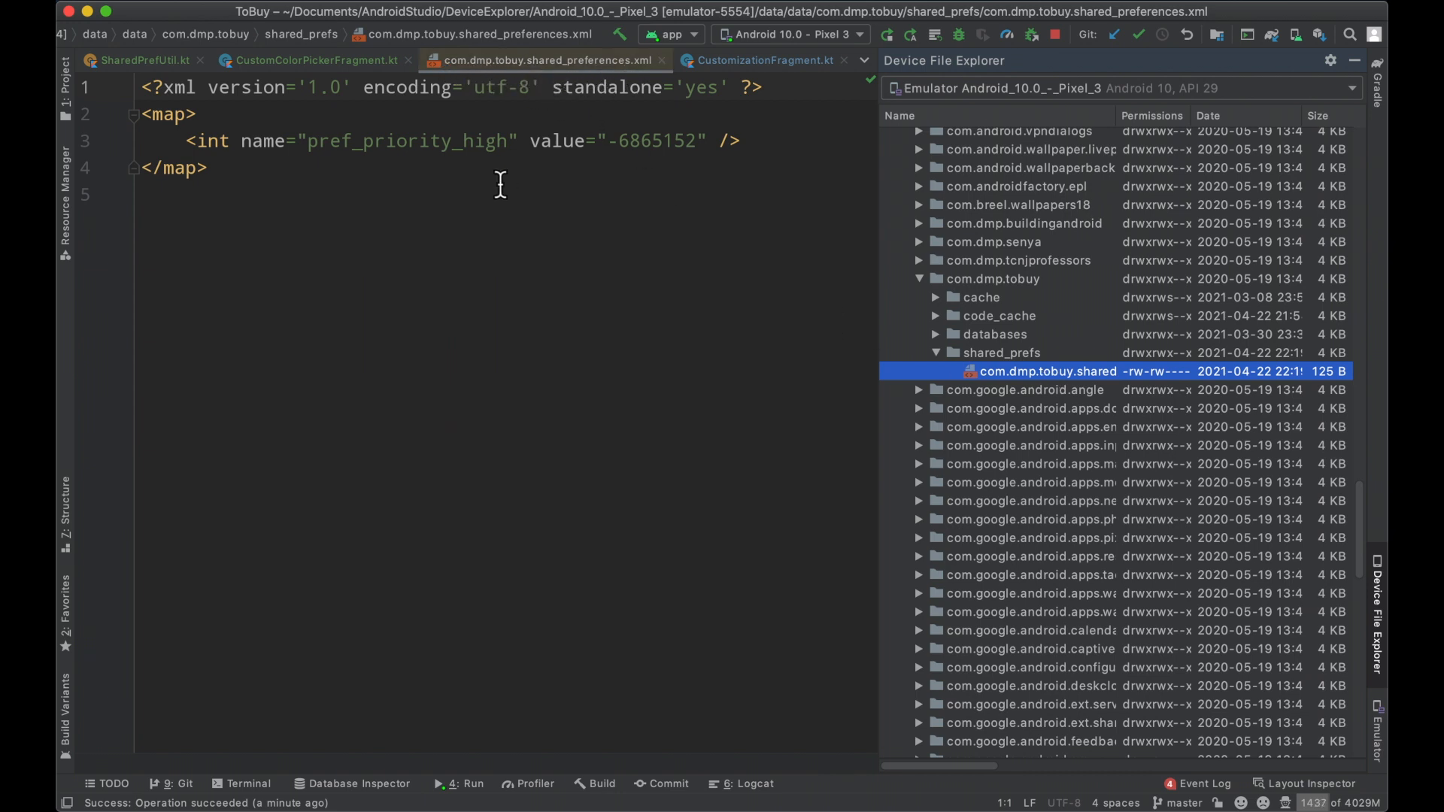
Compare against SharedPrefUtil's keys, highlighting pref_priority_high and its stored value -6865152
click(143, 61)
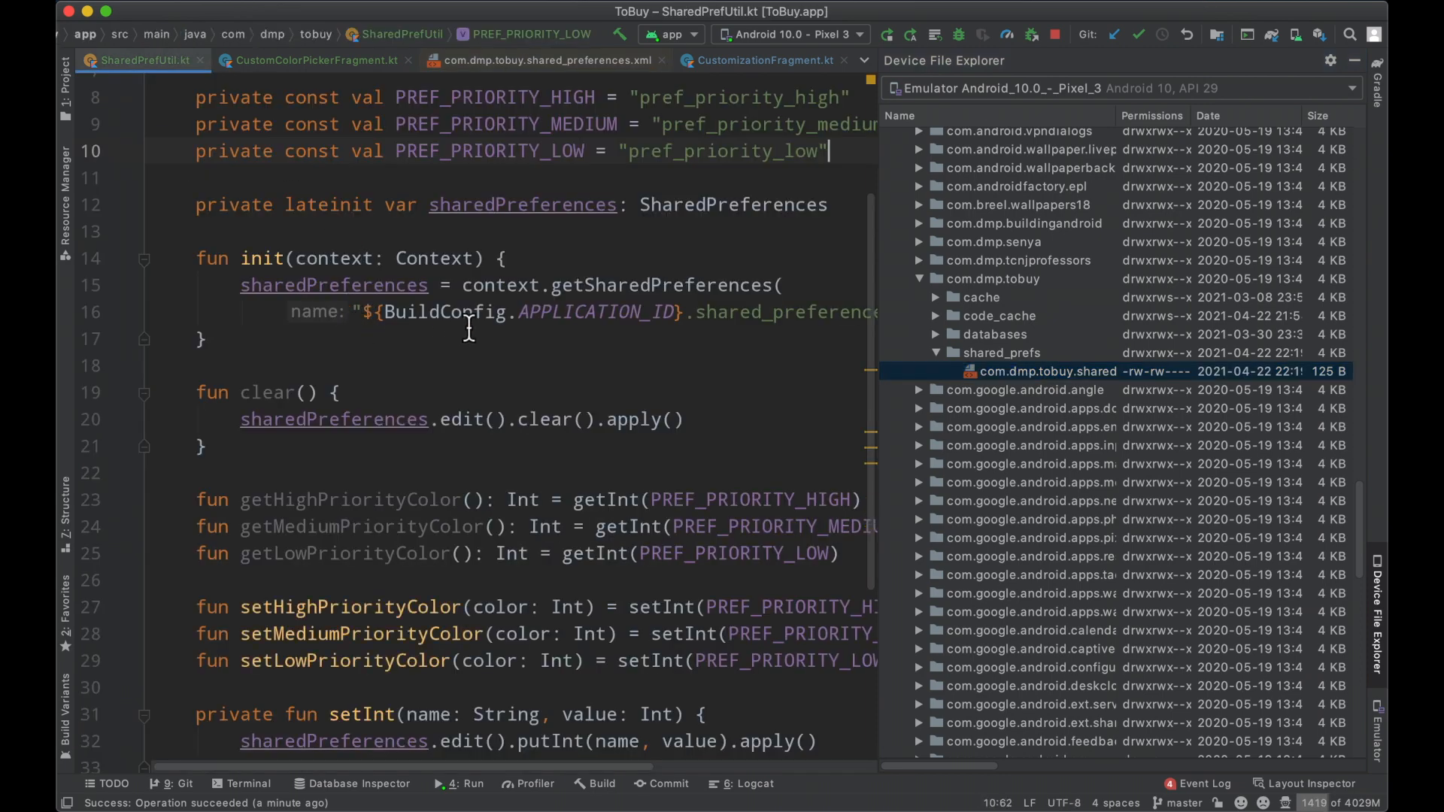
scroll(right, 3)
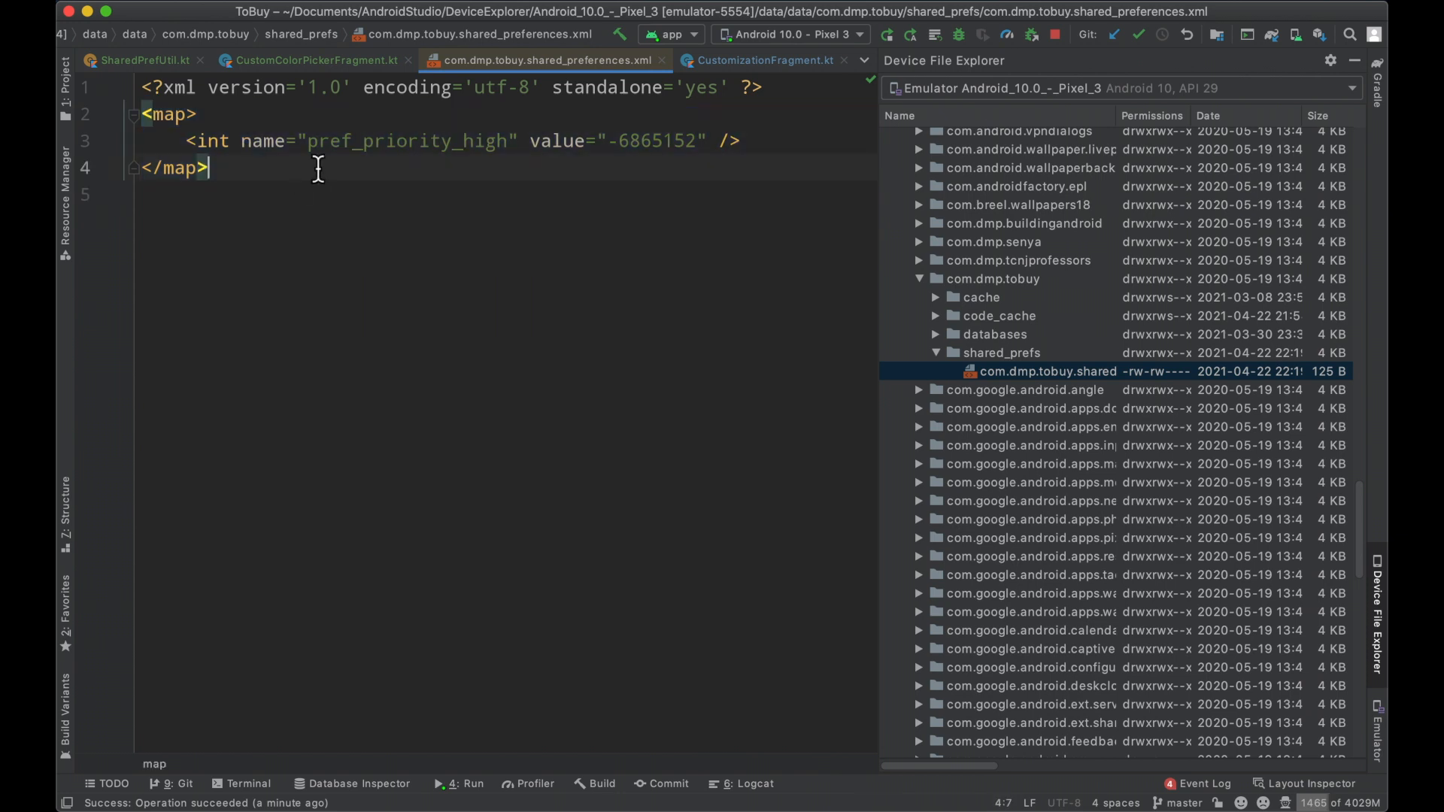
double_click(405, 141)
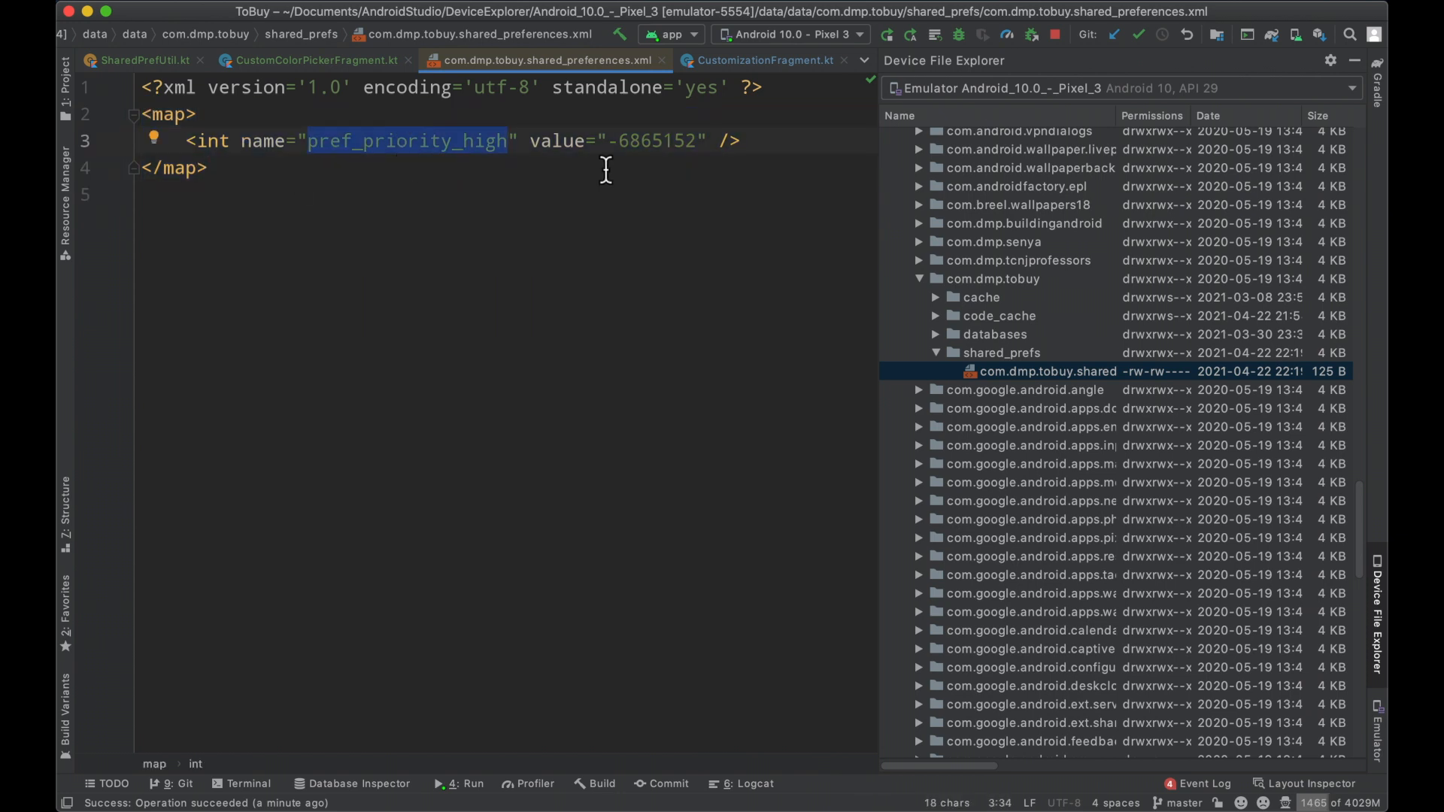
double_click(659, 140)
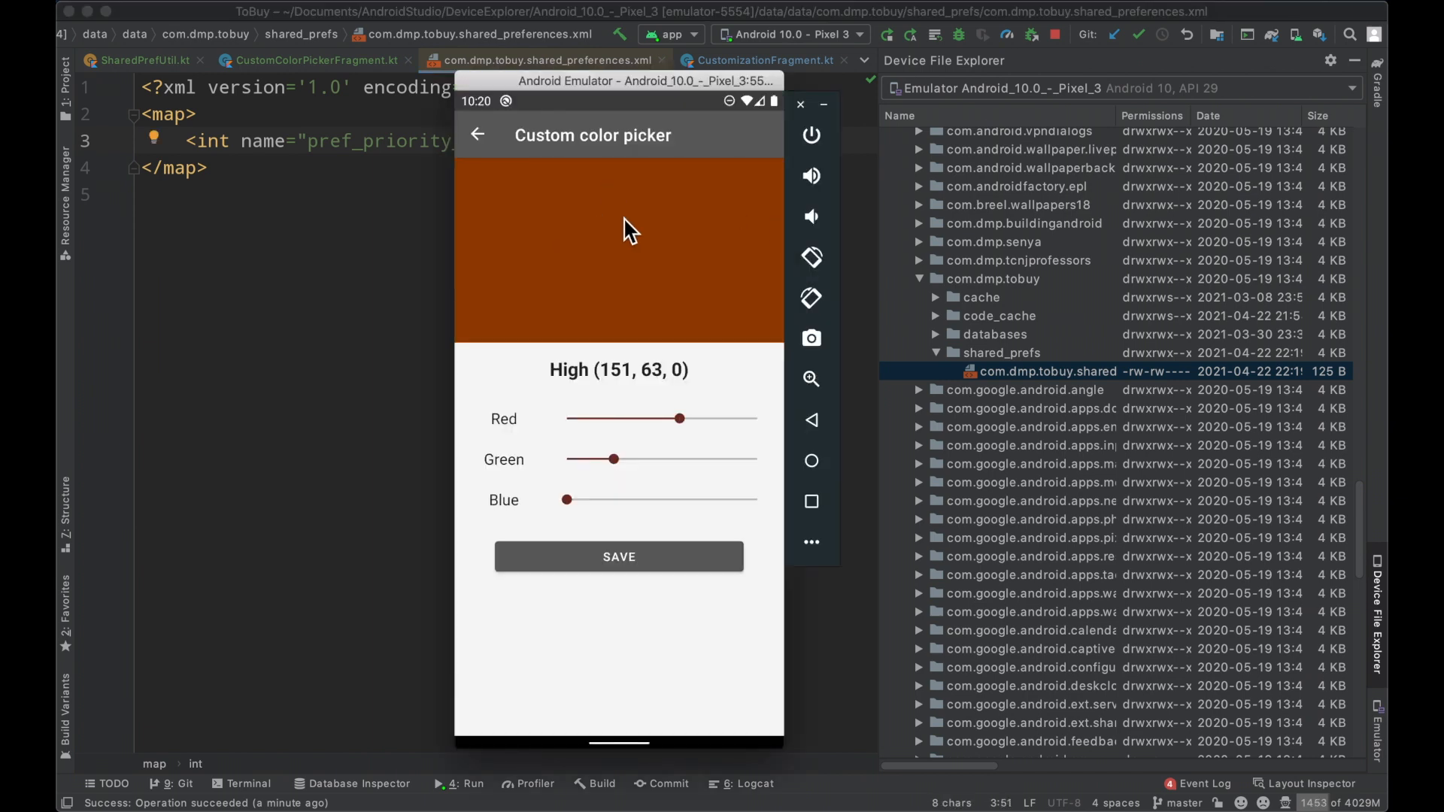
mouse_move(497, 175)
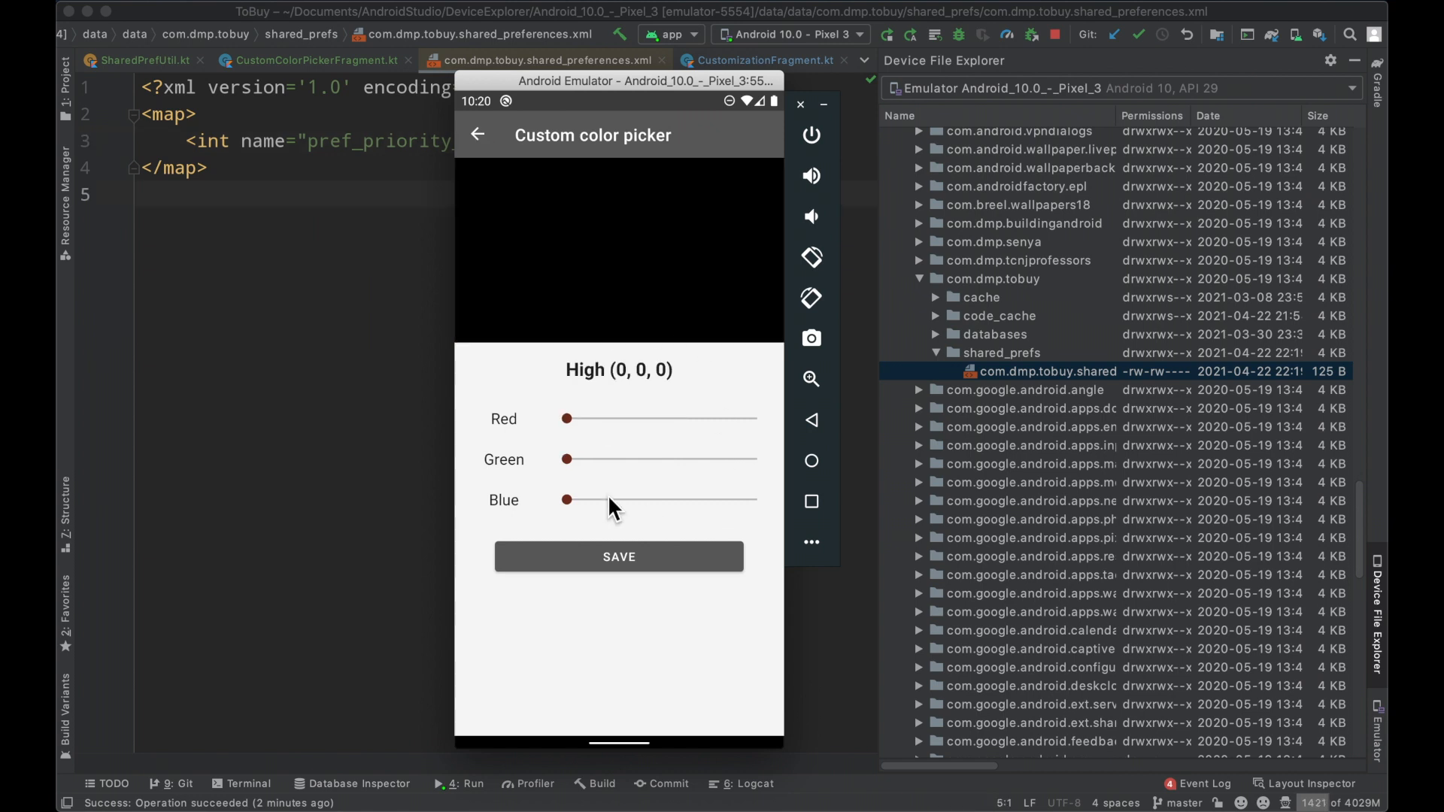
mouse_move(586, 419)
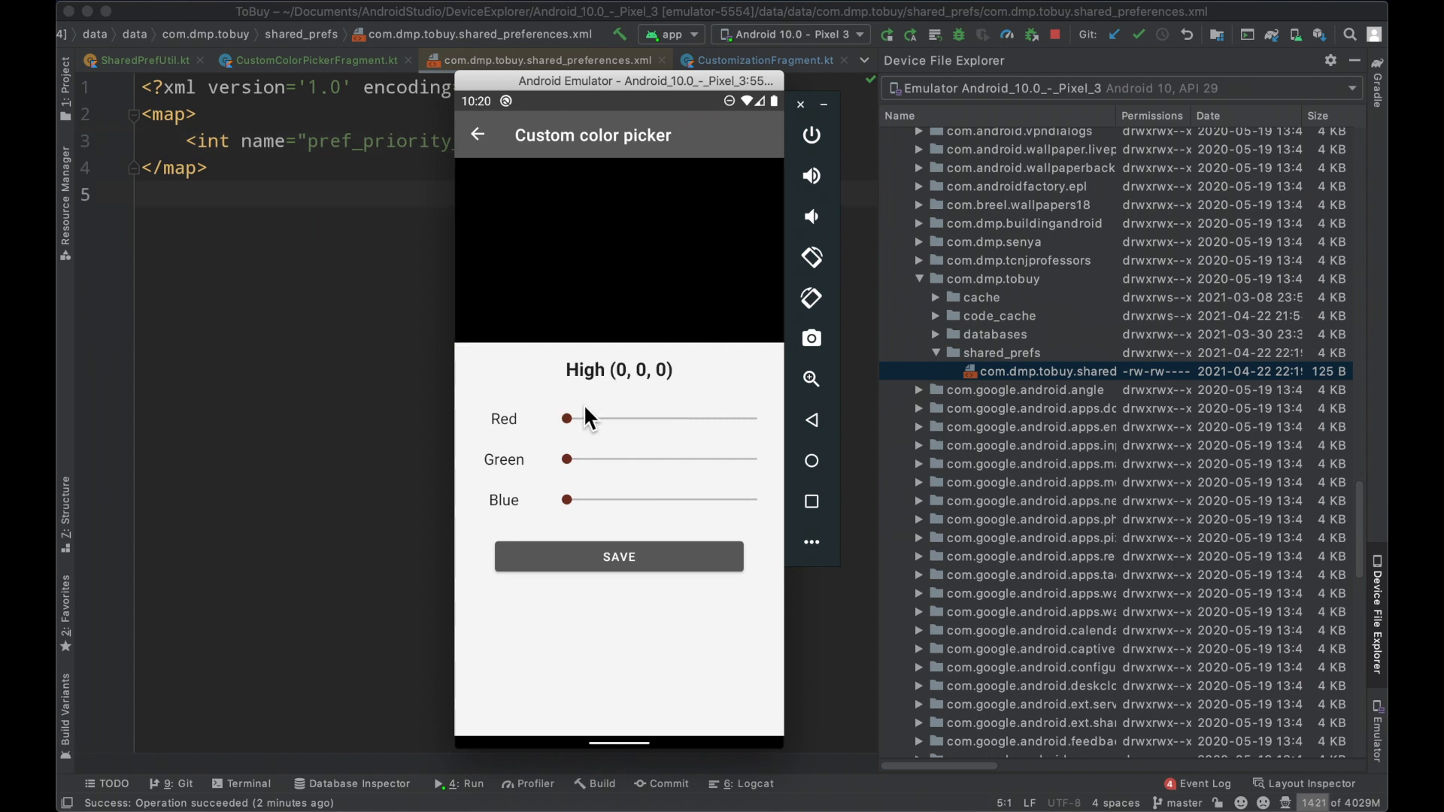
mouse_move(588, 382)
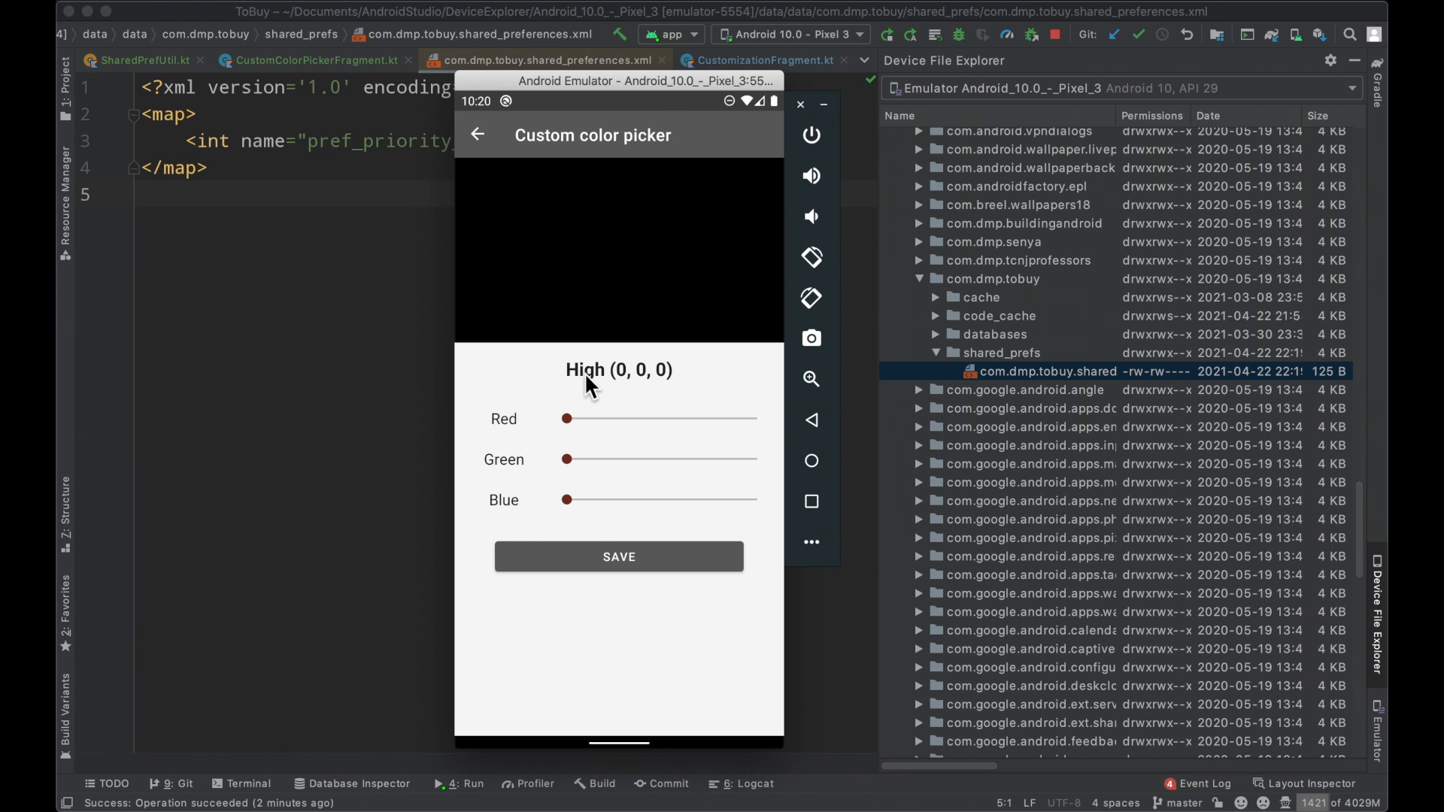
mouse_move(566, 290)
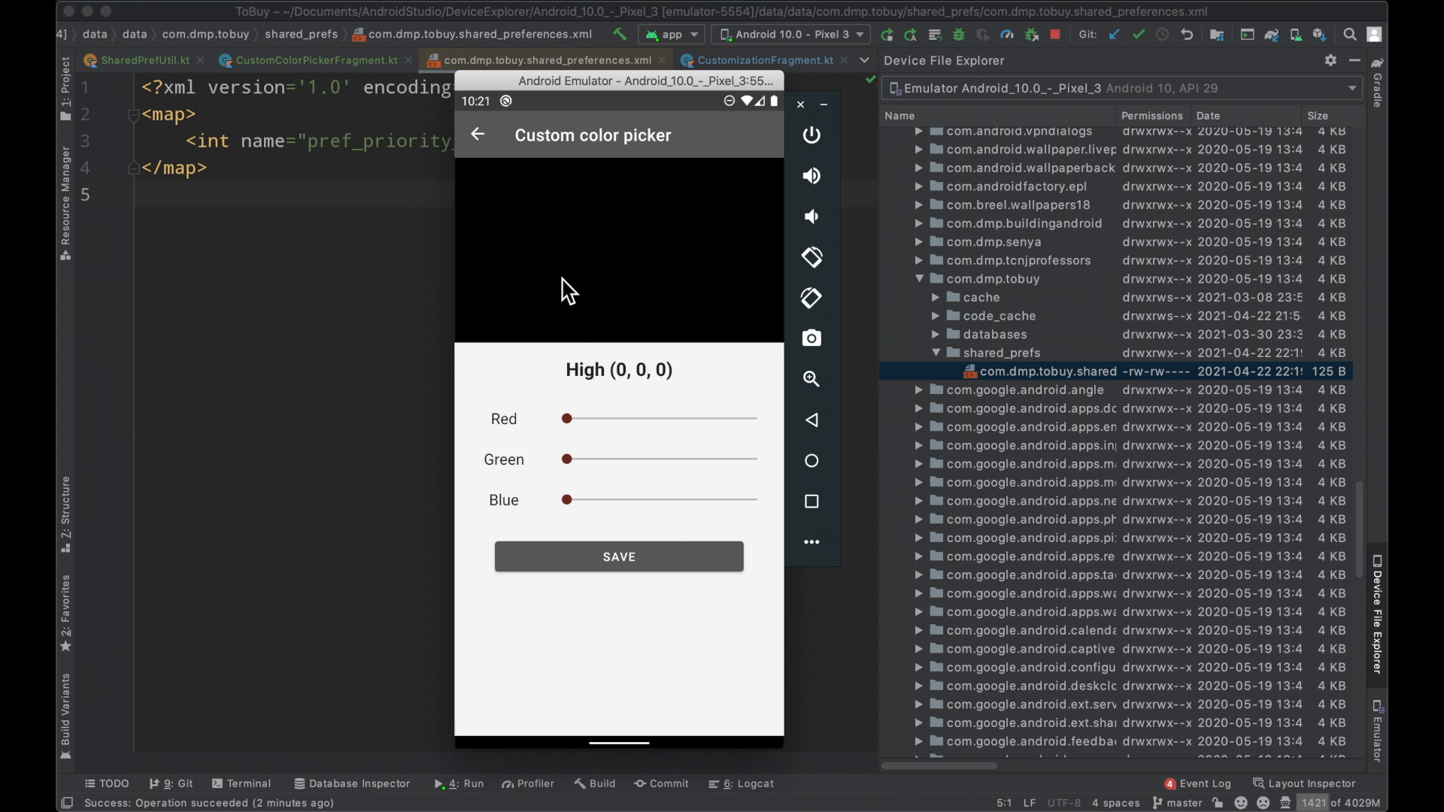
mouse_move(670, 364)
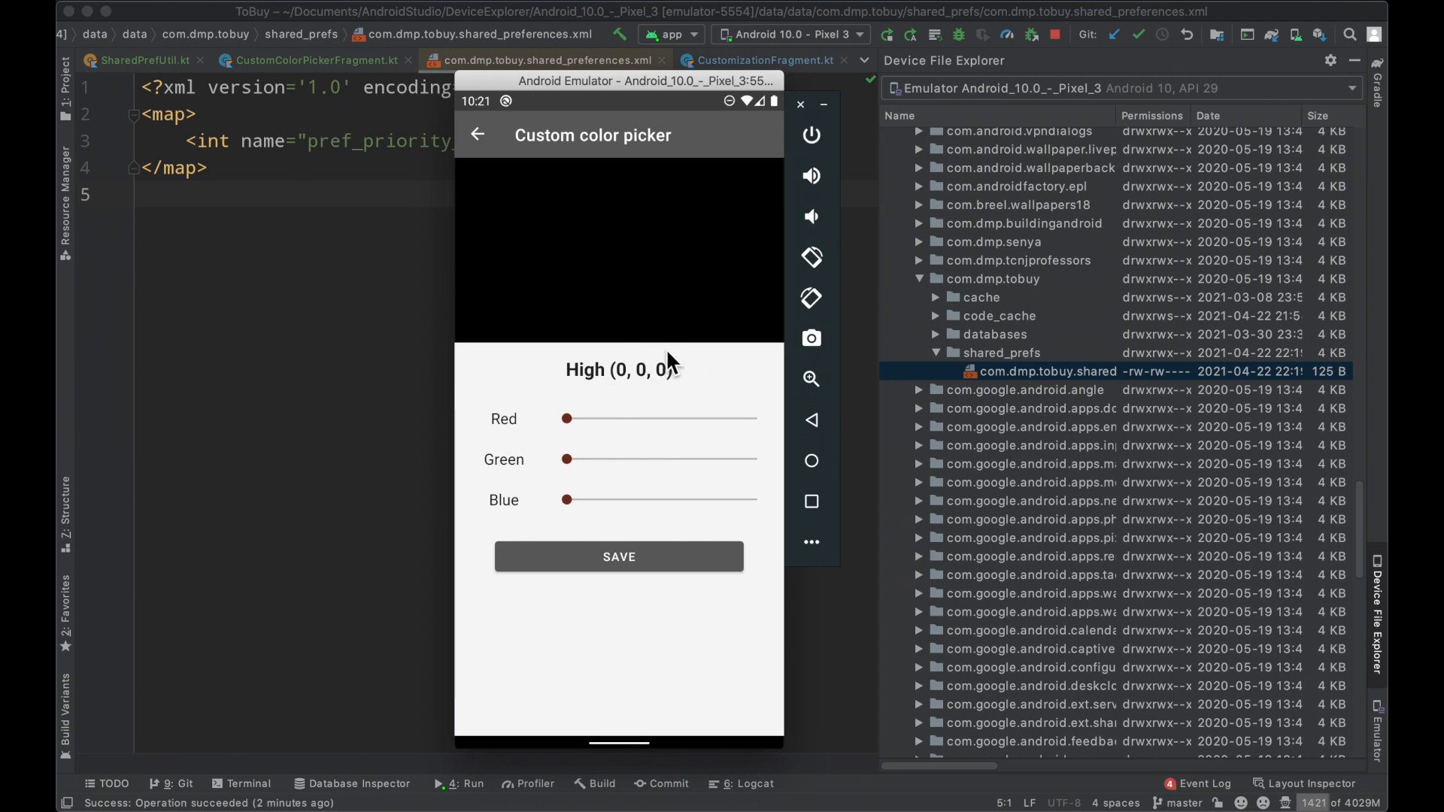
mouse_move(590, 403)
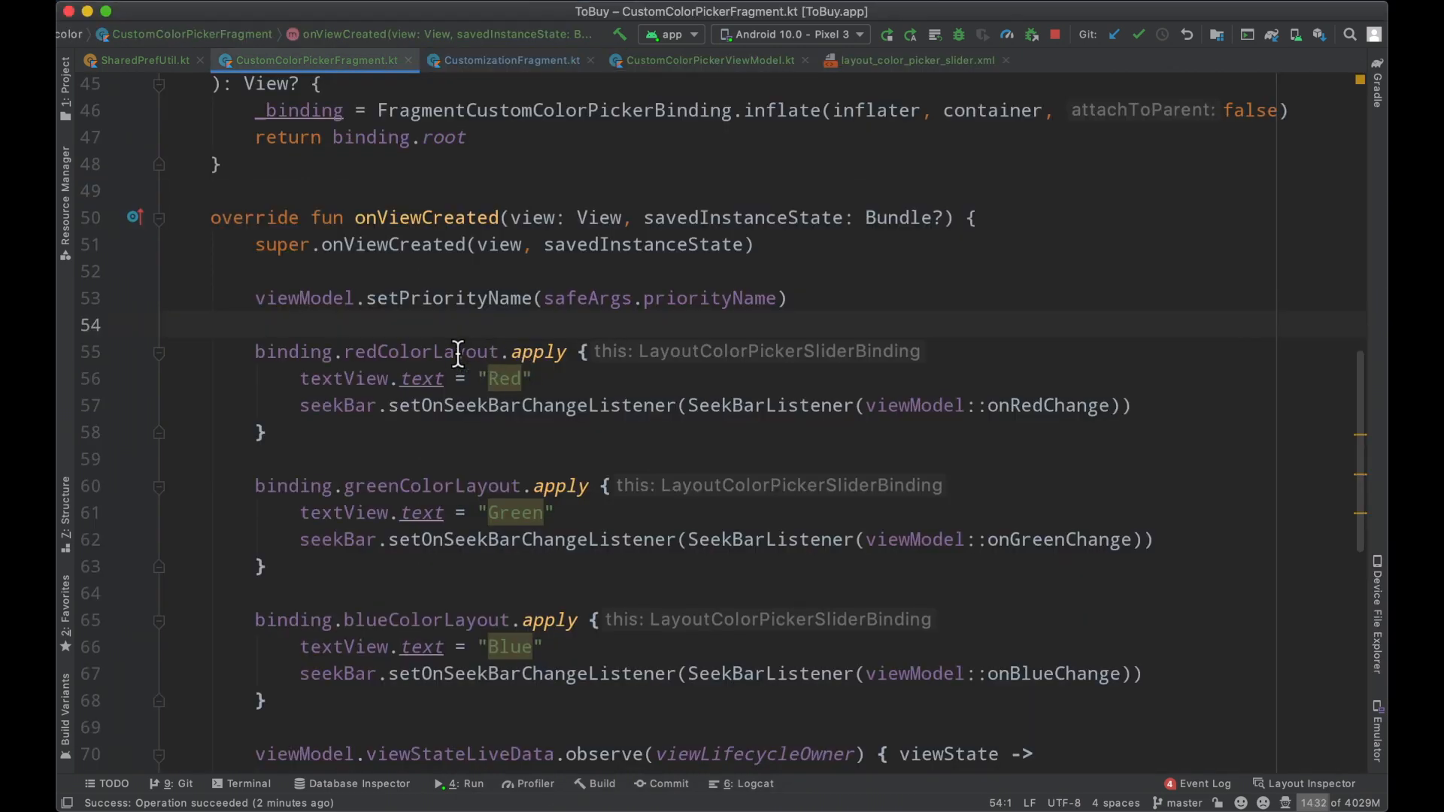
mouse_move(460, 324)
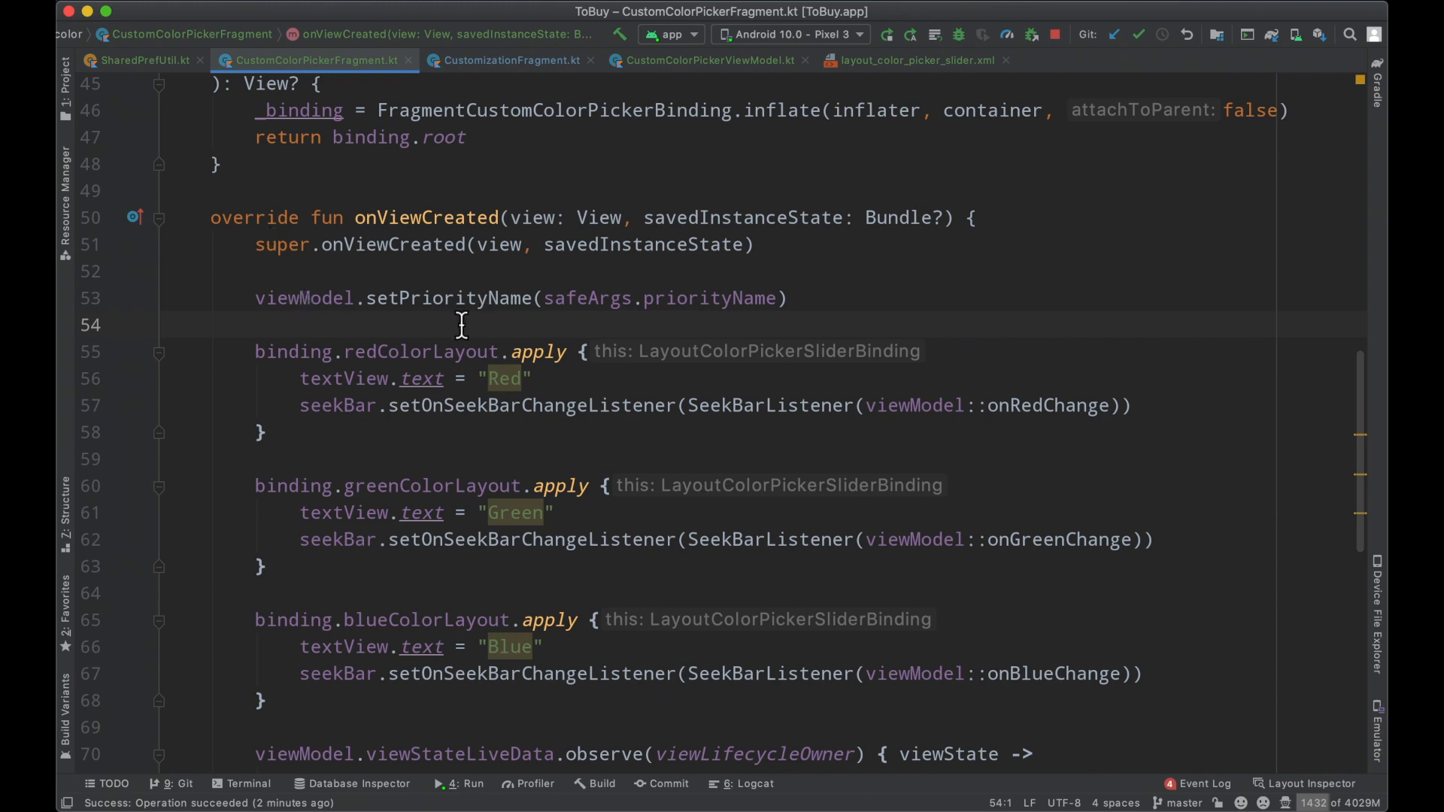
Scroll through onViewCreated and jump to setPriorityName in CustomColorPickerViewModel.kt
scroll(down, 3)
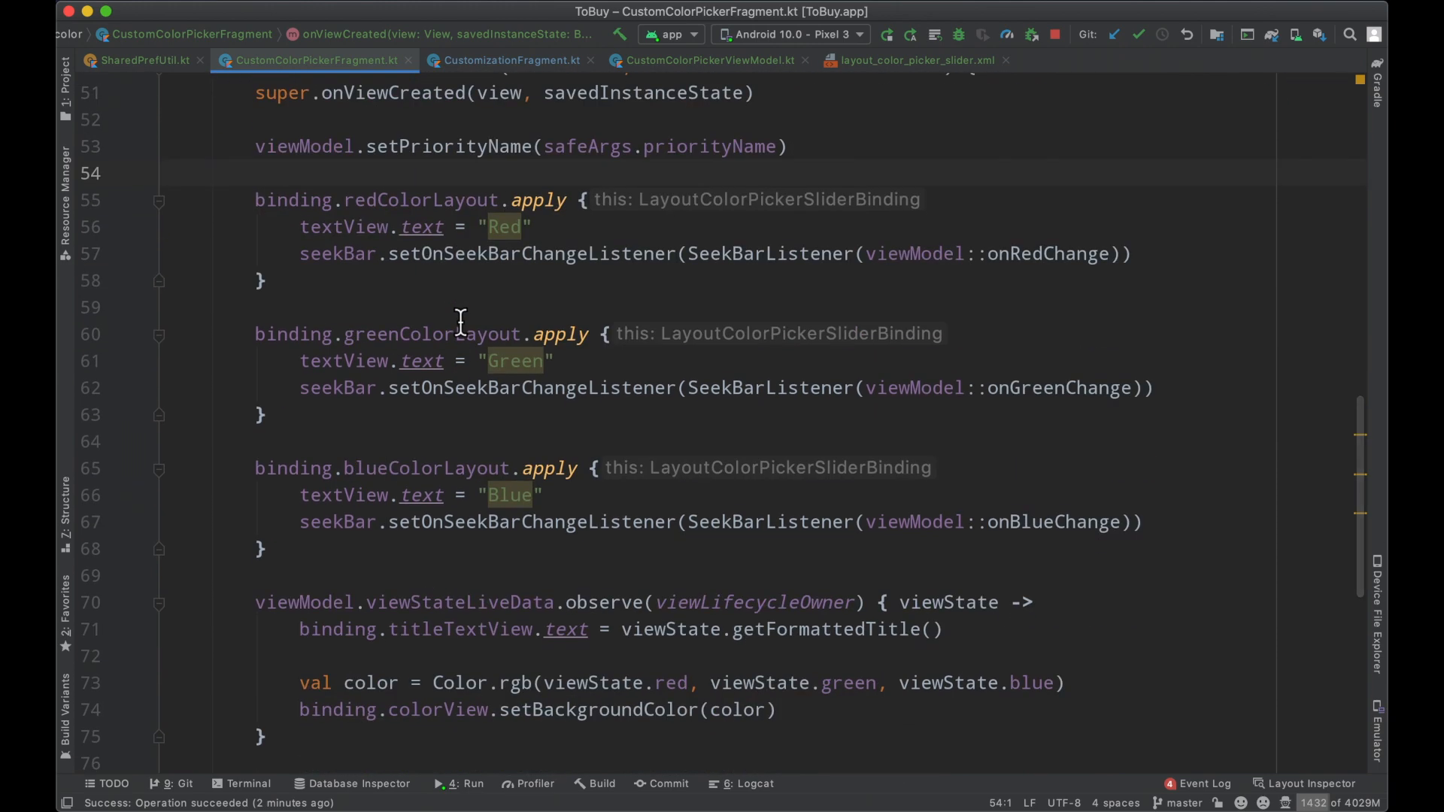
scroll(down, 3)
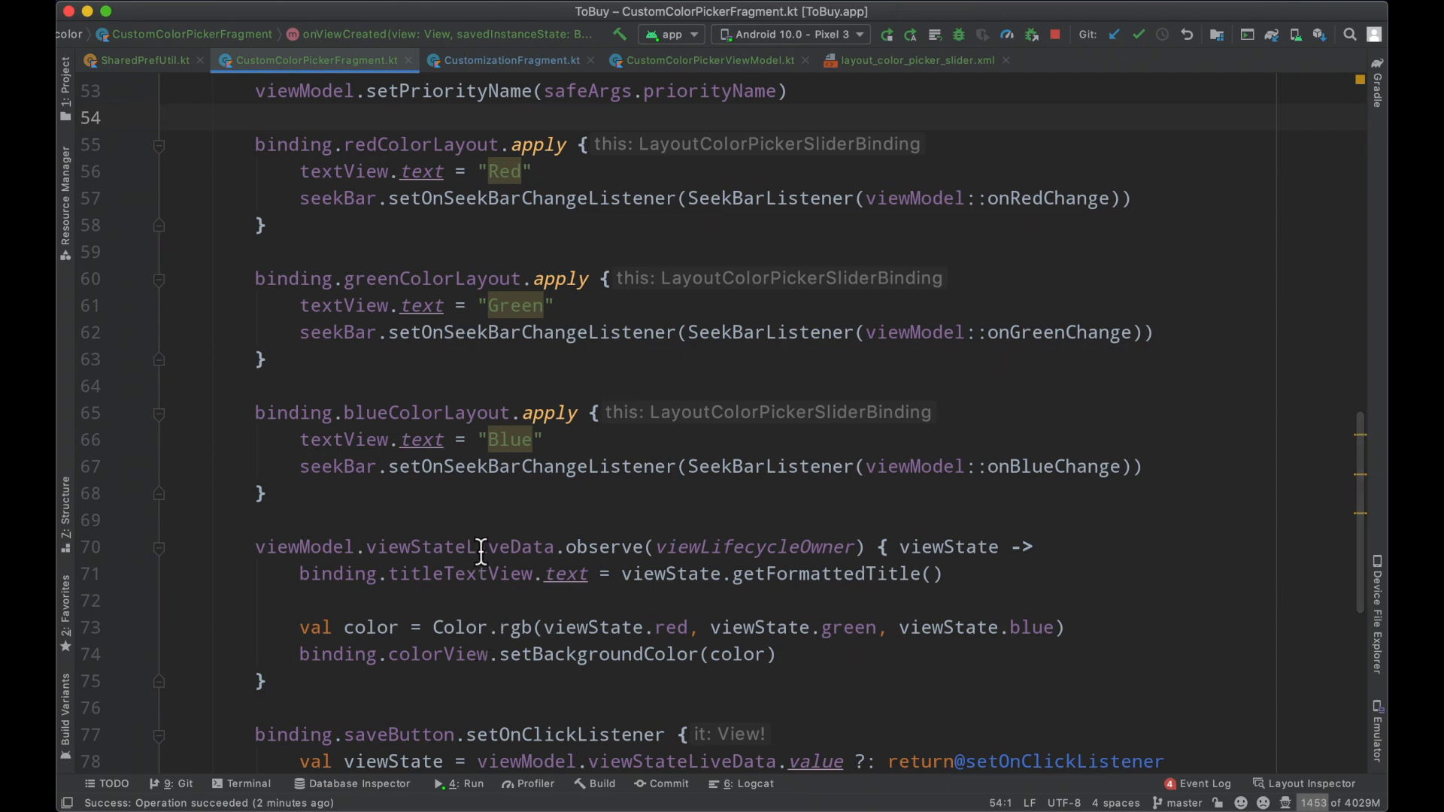
mouse_move(467, 561)
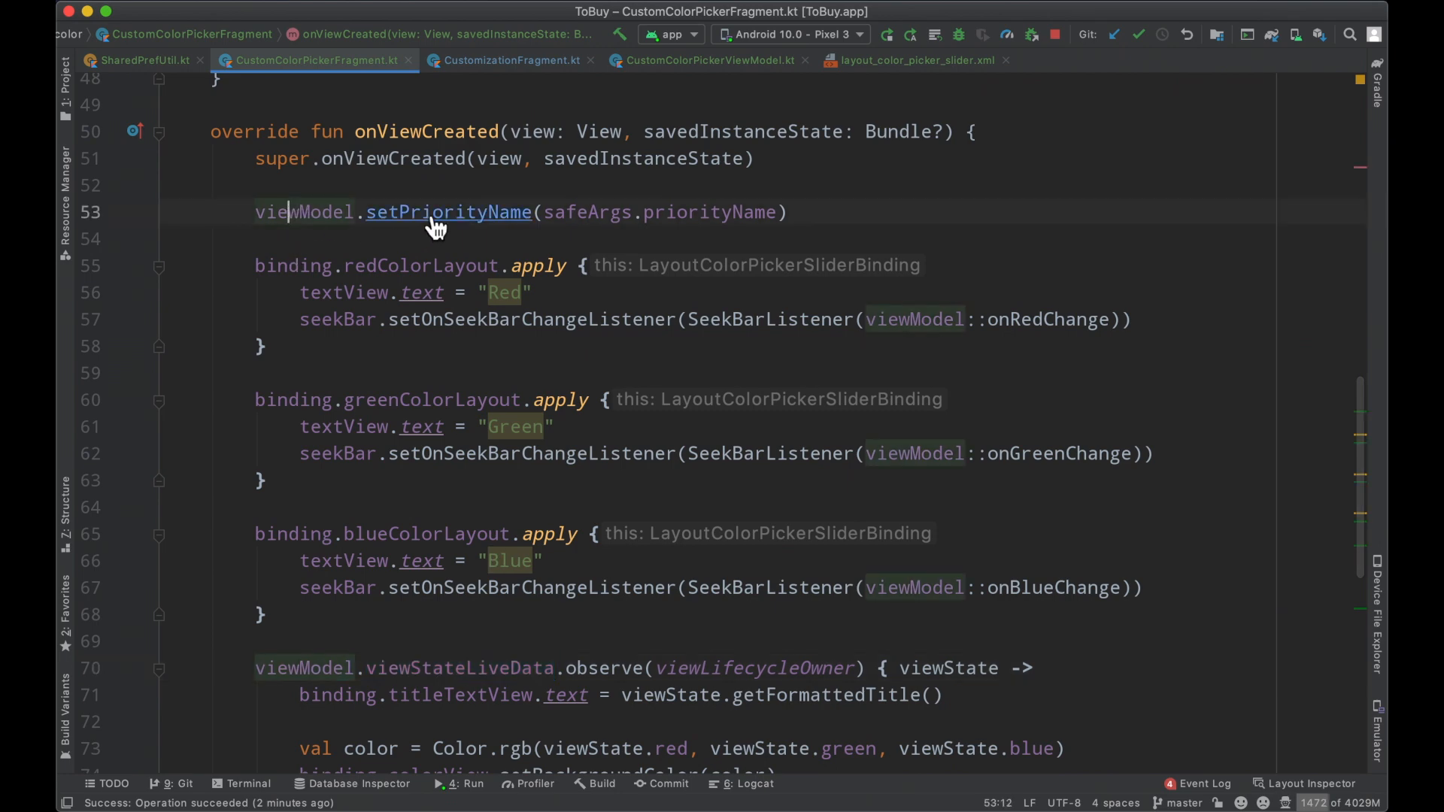
click(447, 212)
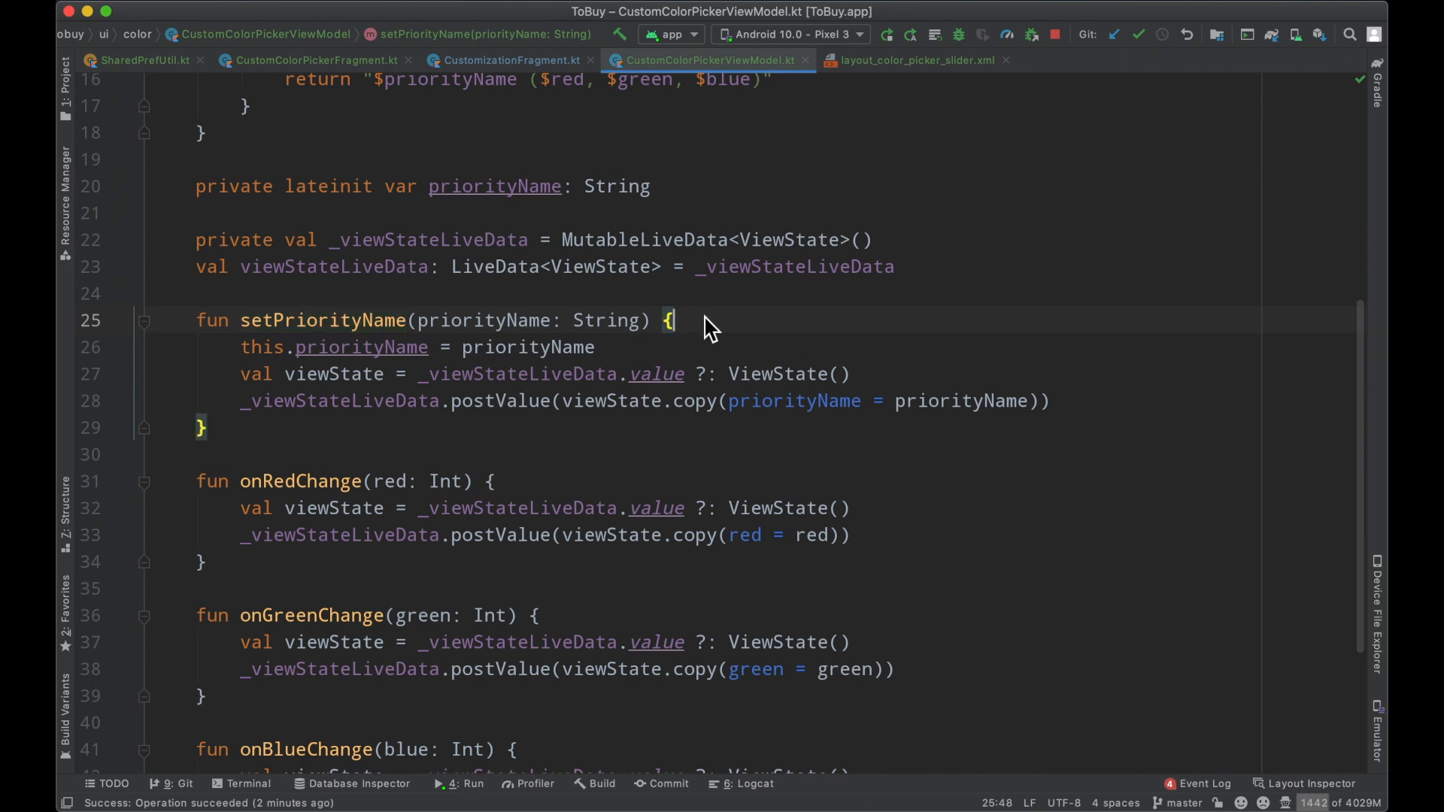
mouse_move(805, 359)
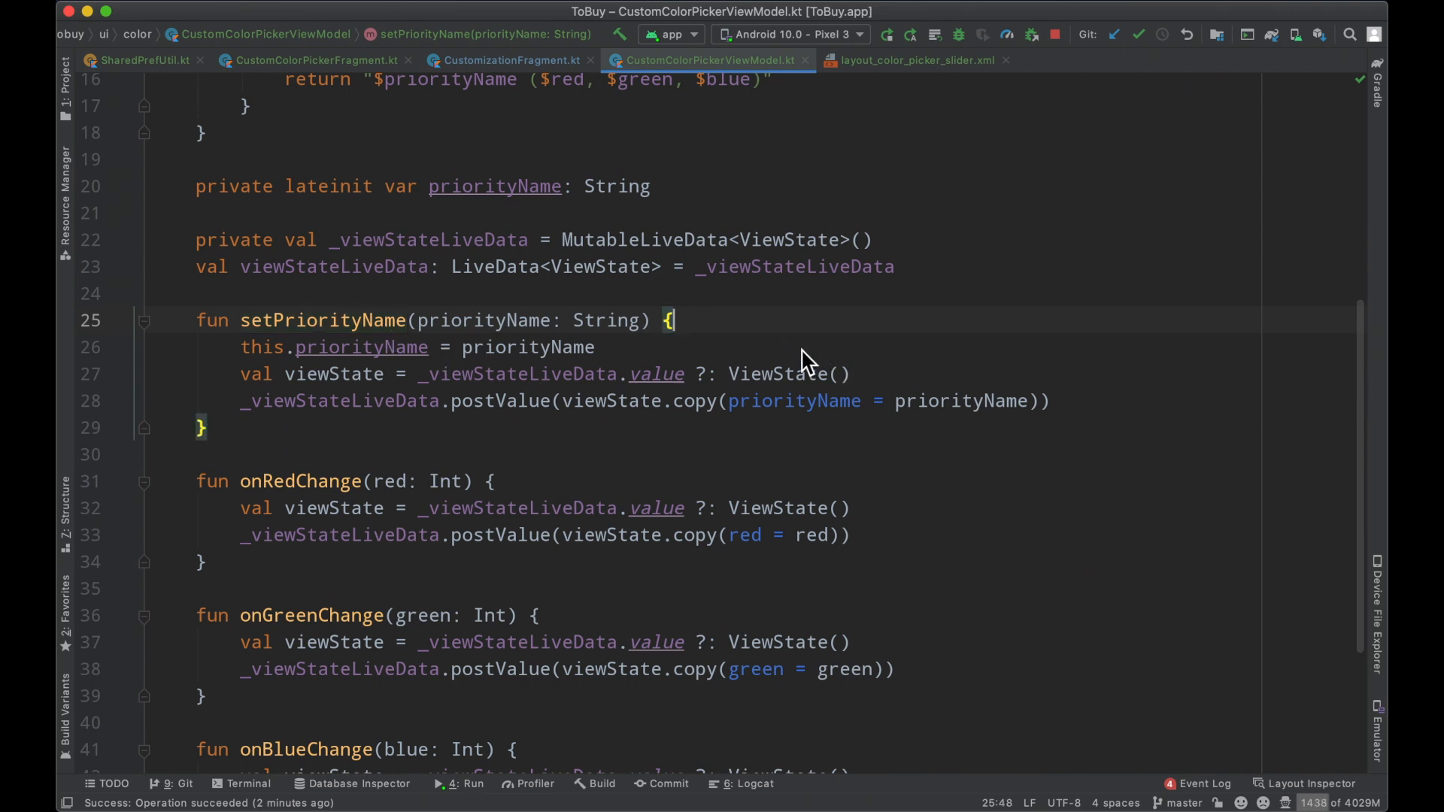
Select the existing view state code and add a new line inside setPriorityName
double_click(518, 374)
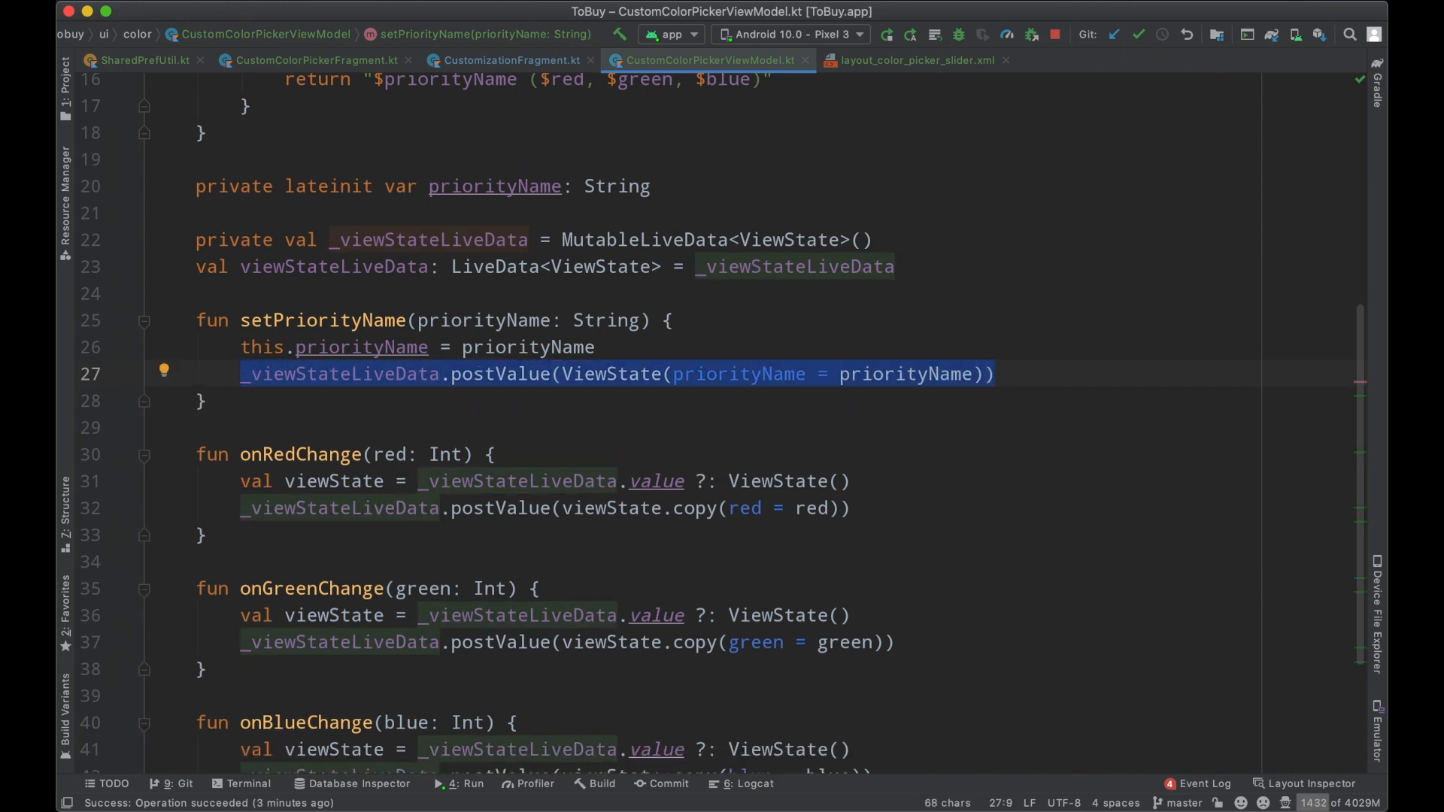
click(987, 373)
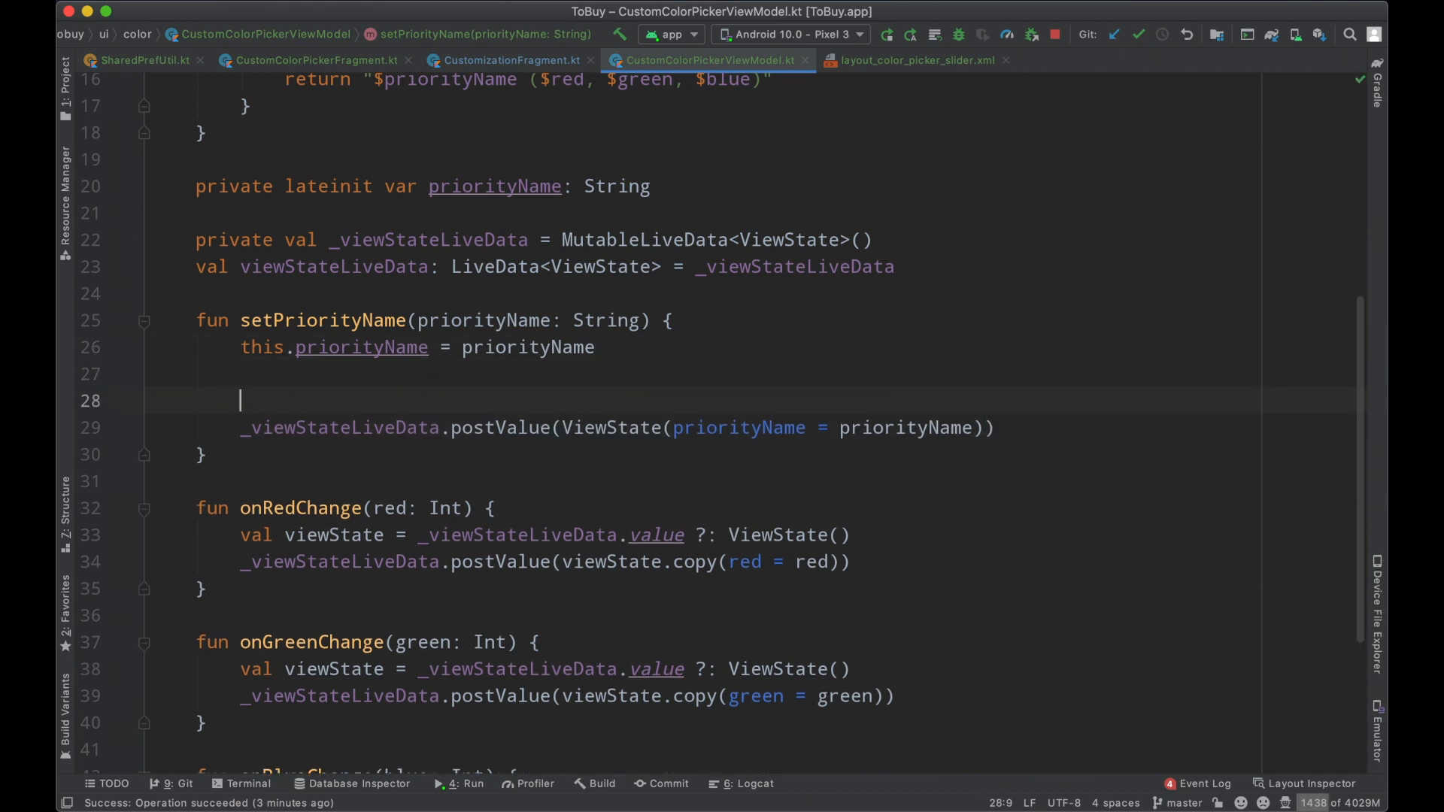
key(Return)
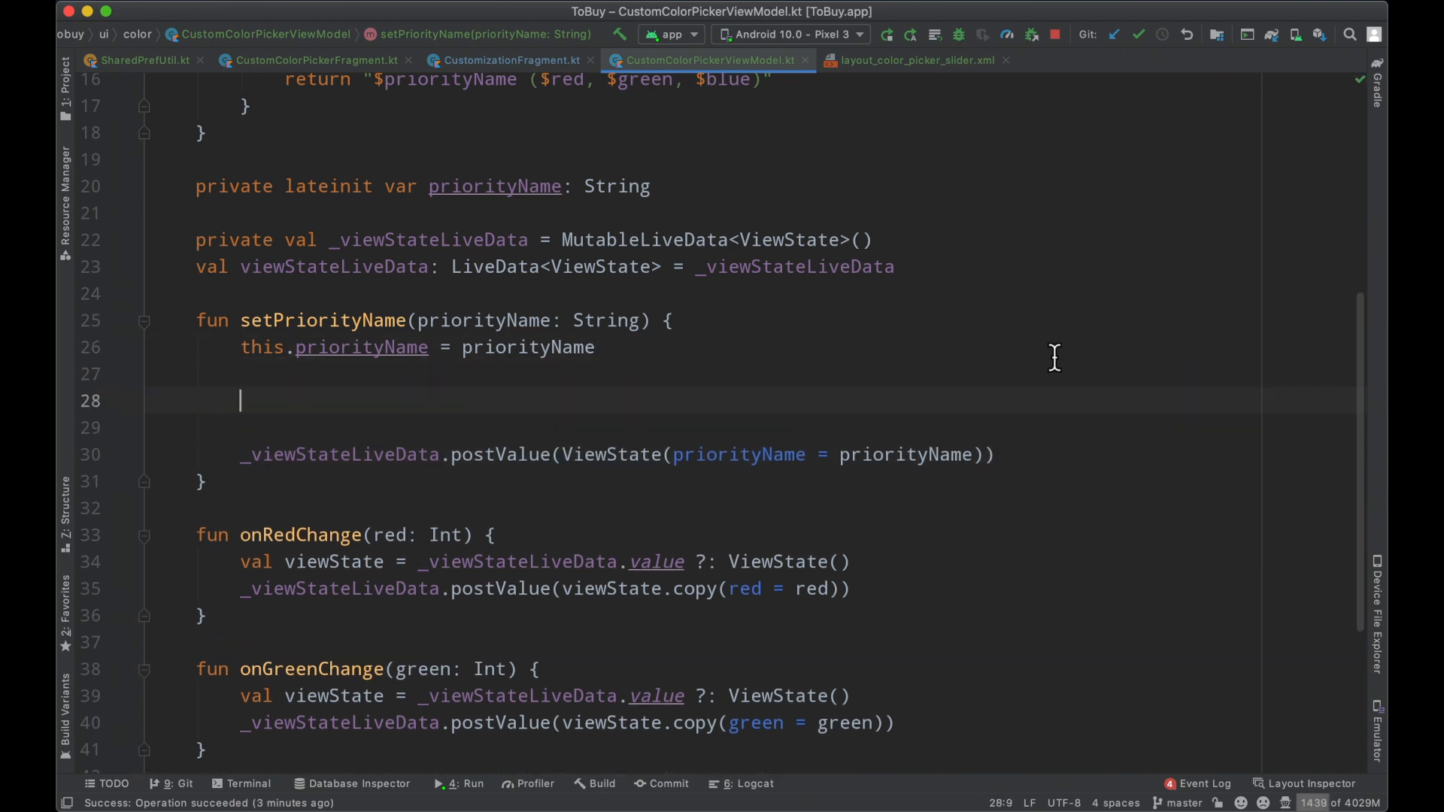
mouse_move(511, 60)
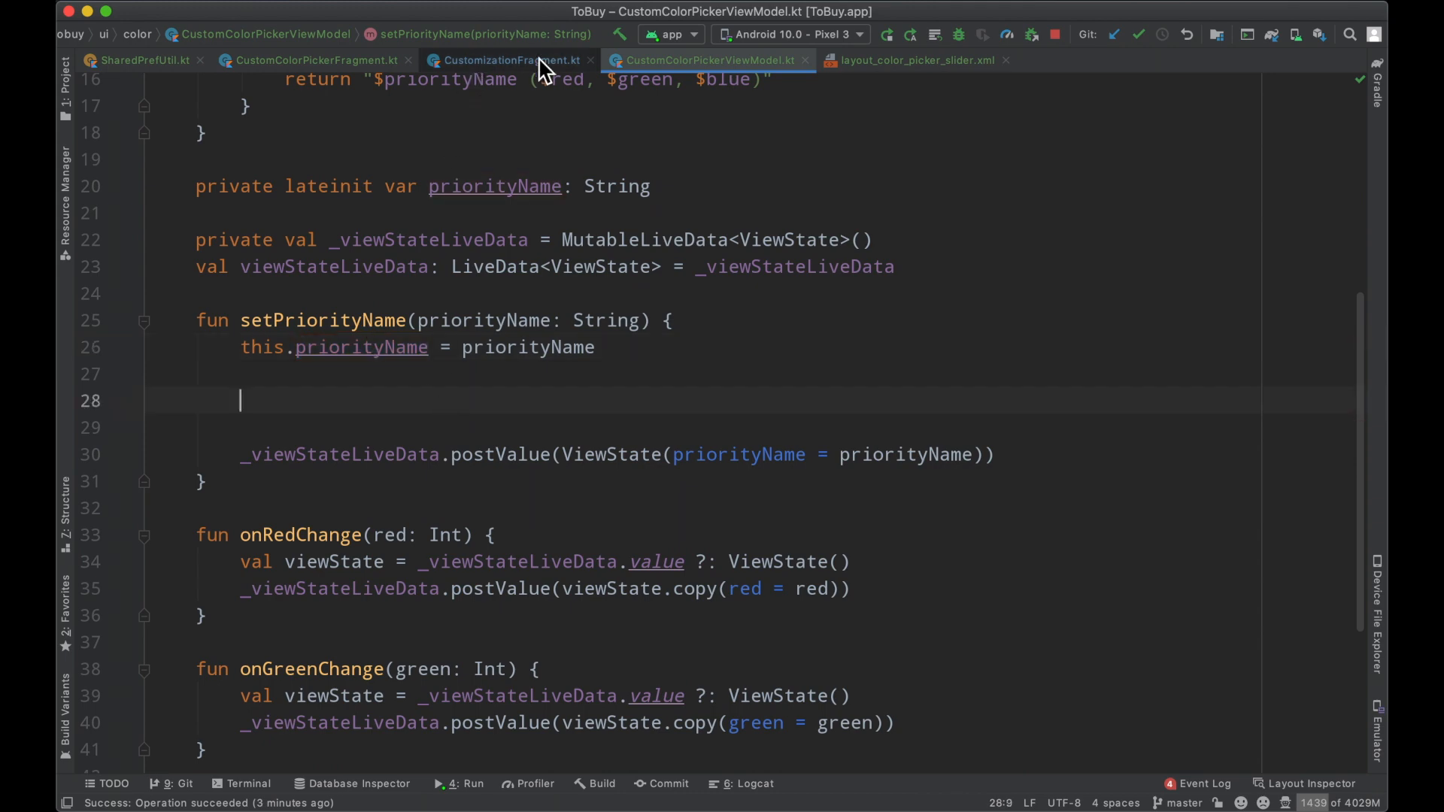
click(312, 60)
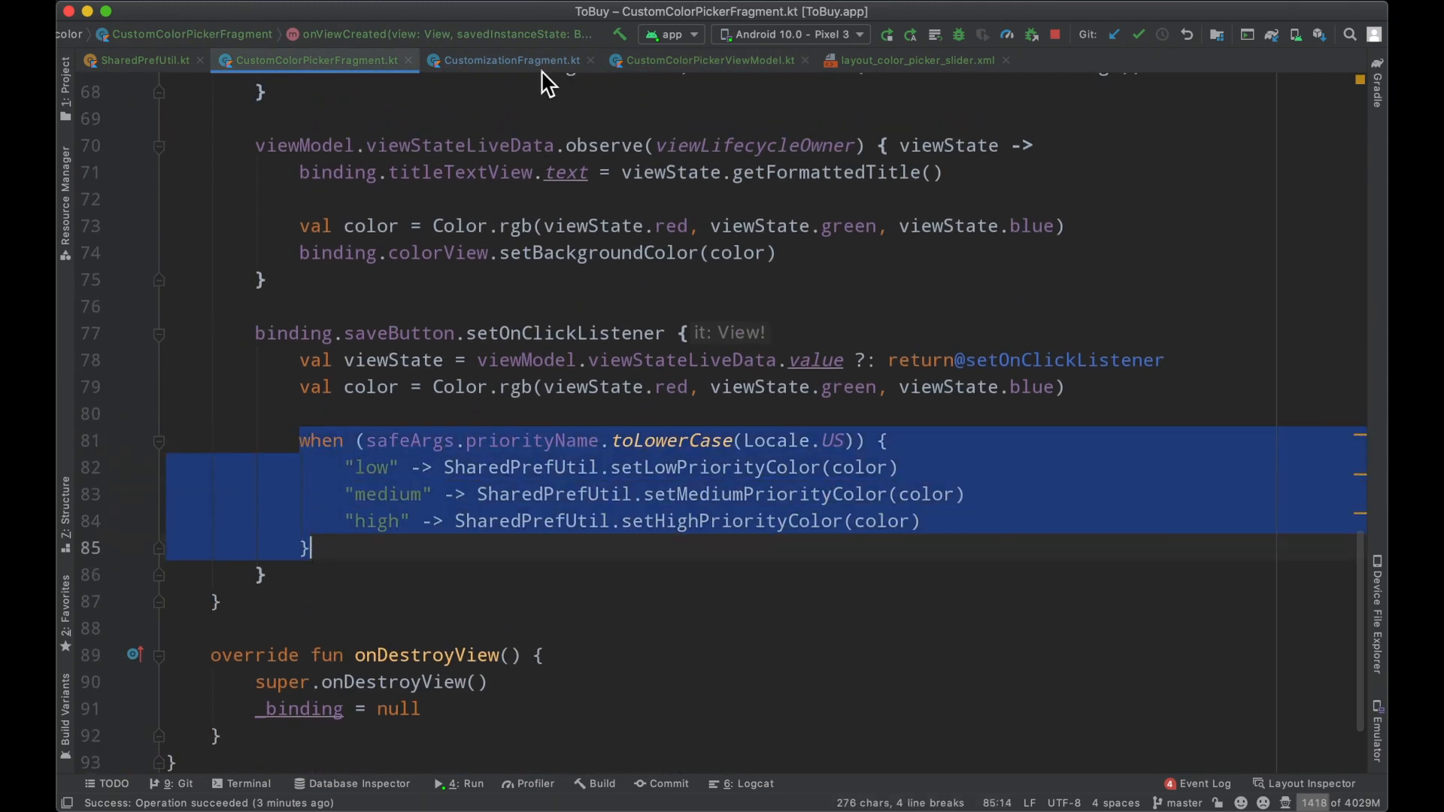
click(710, 60)
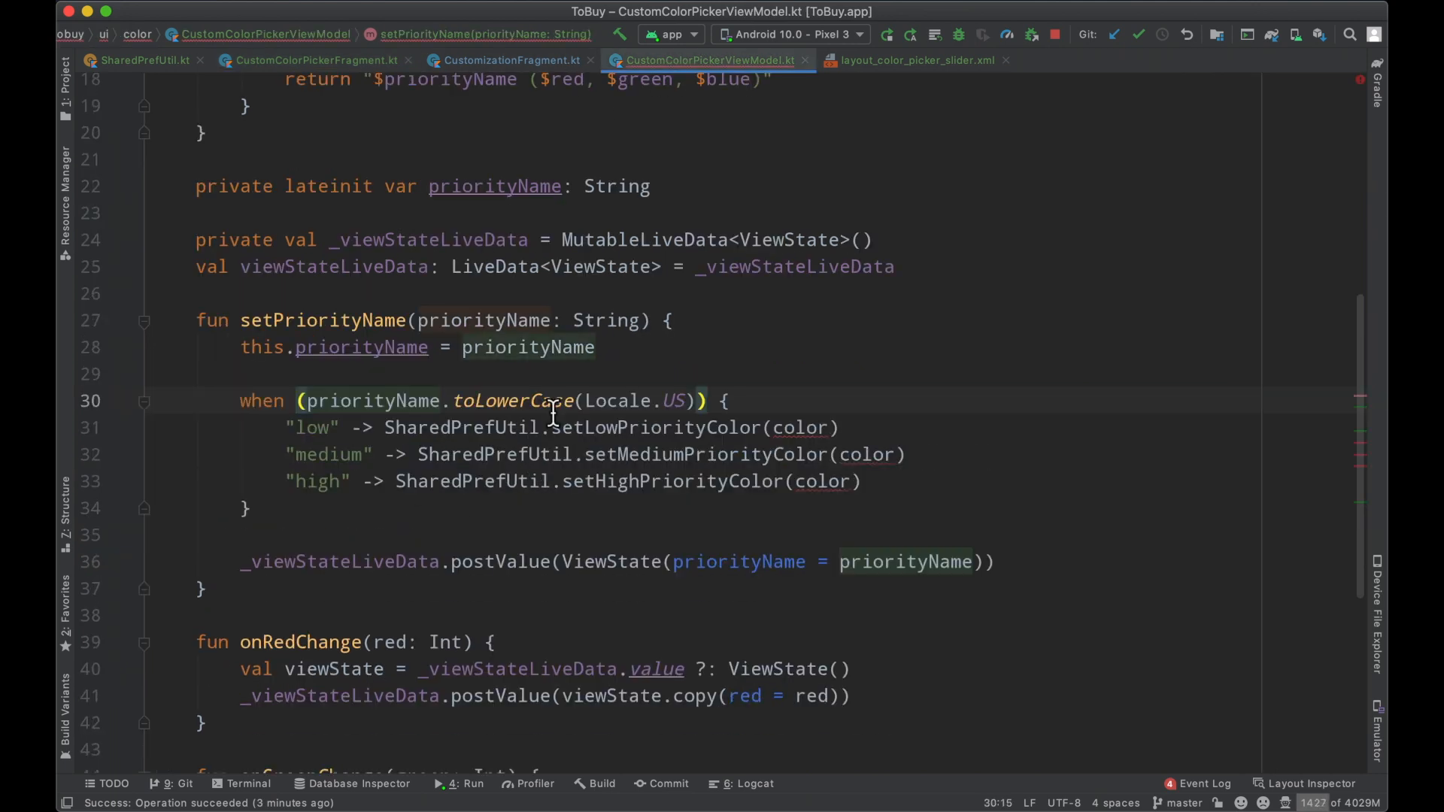
mouse_move(369, 428)
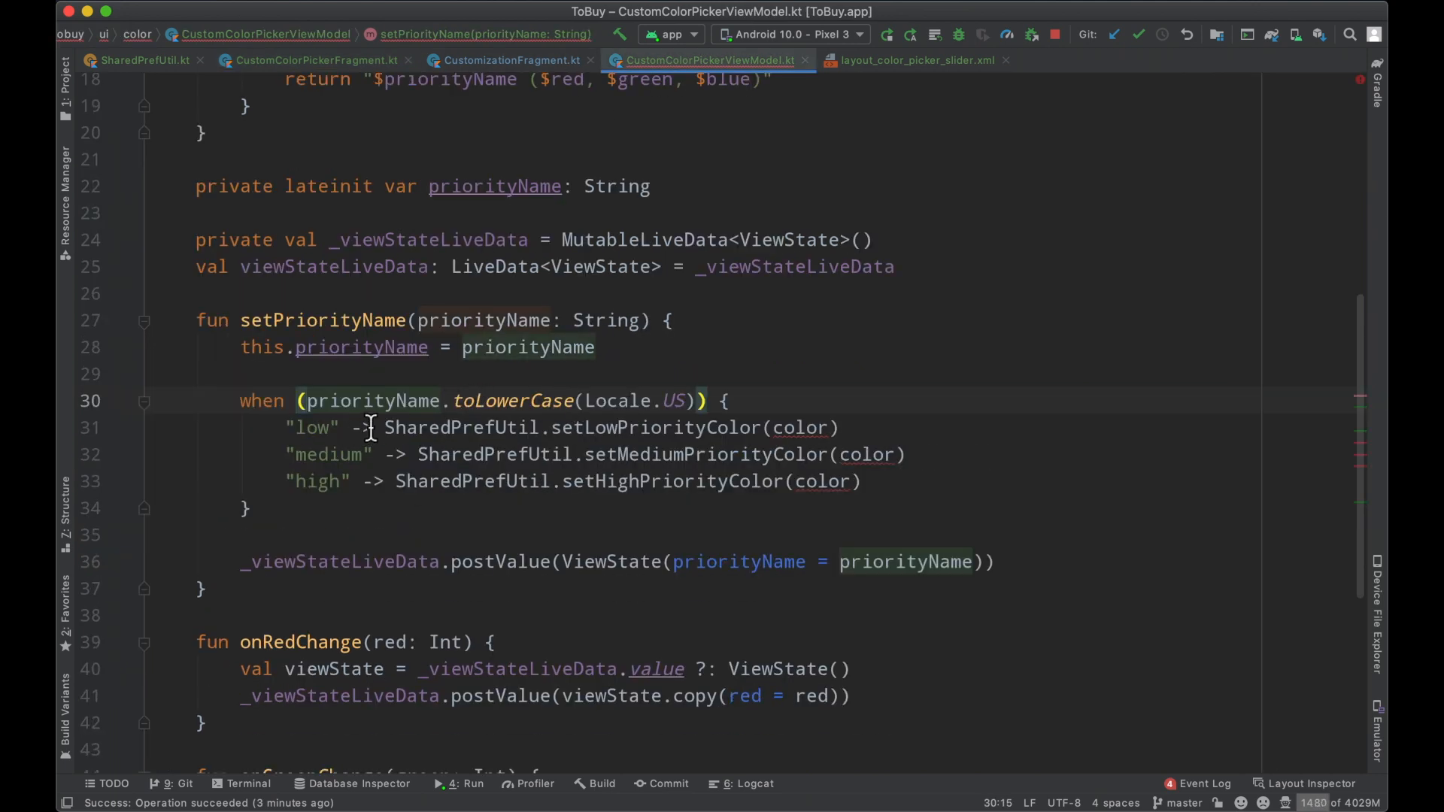
Write val color = Color.valueOf(...) before the when expression to load the saved colour
click(242, 401)
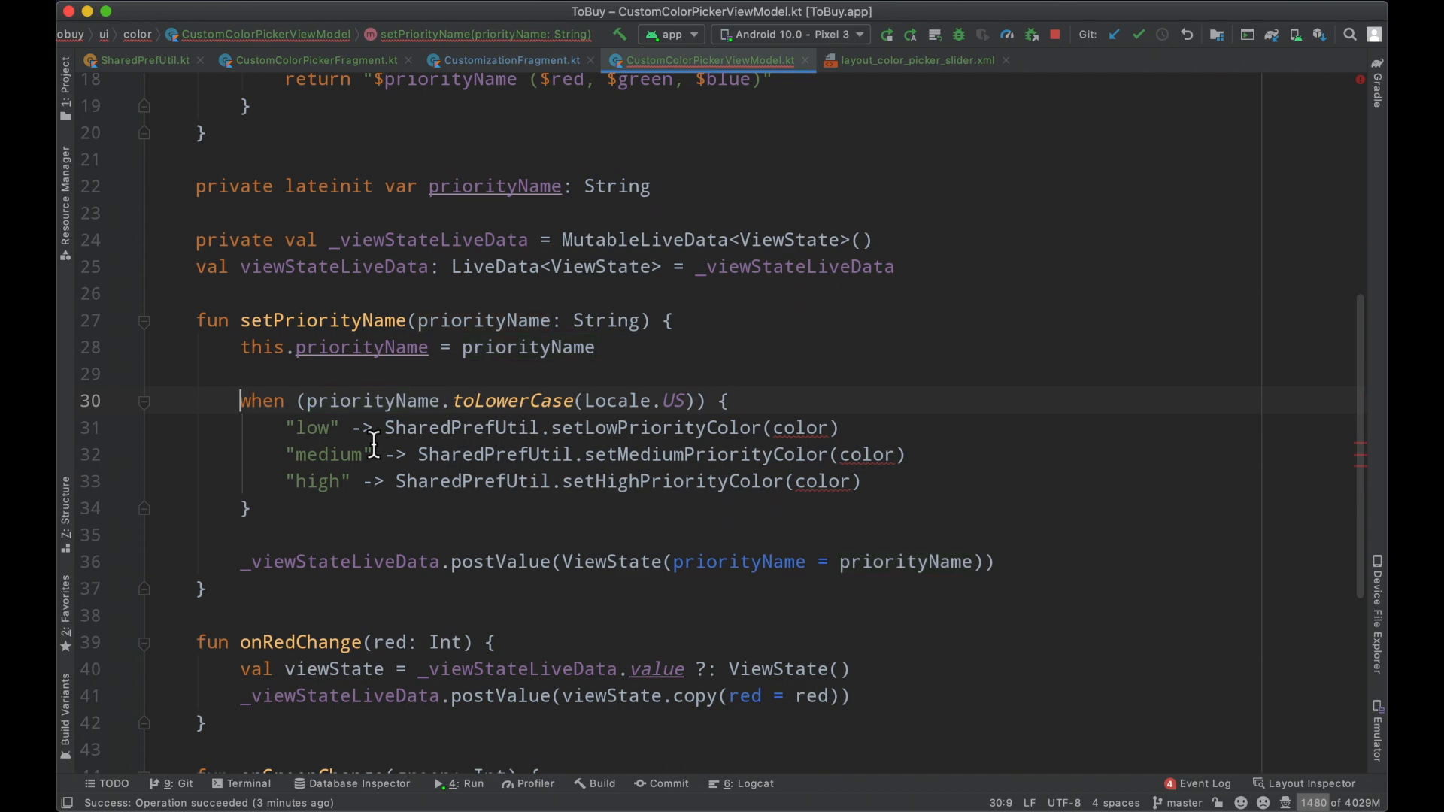
text(val color =)
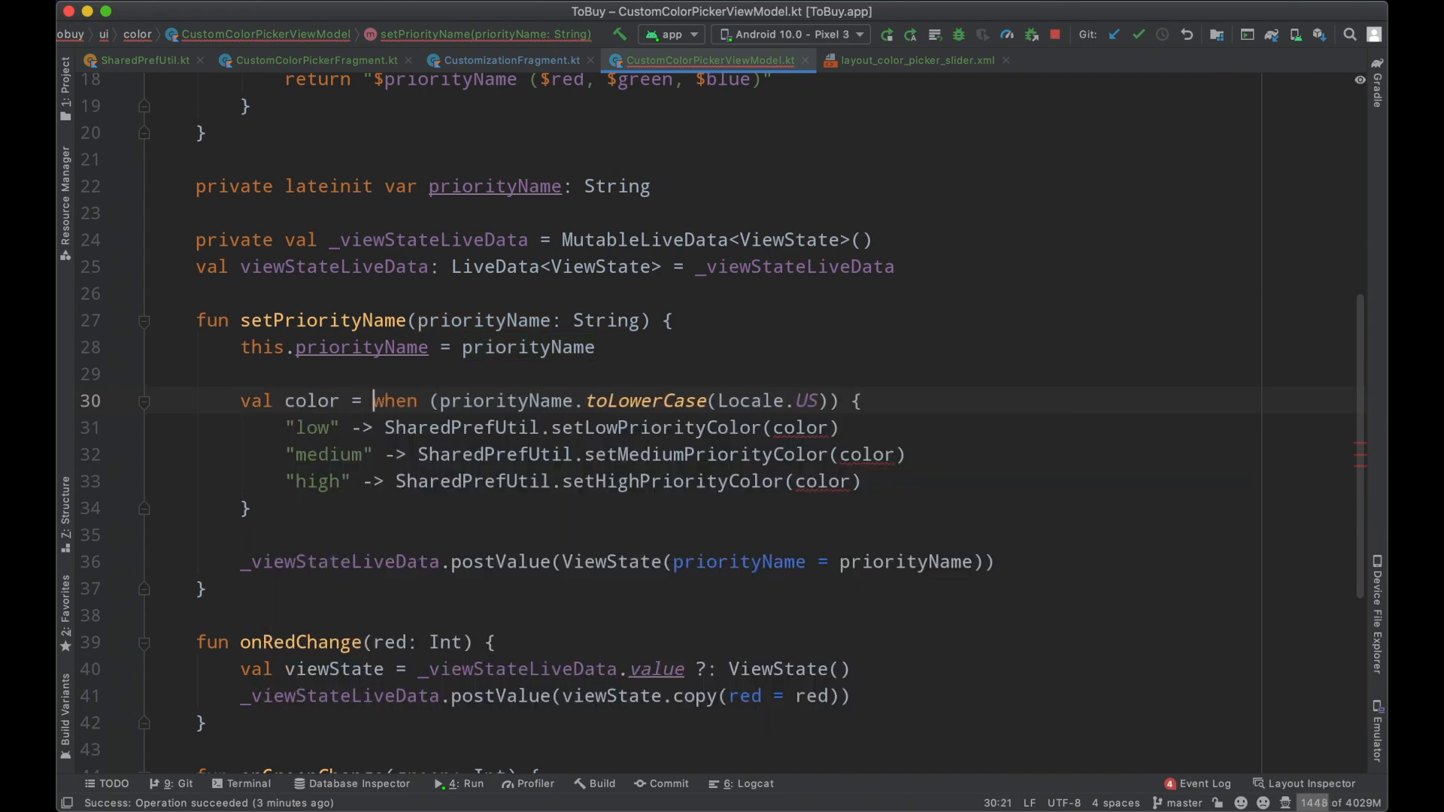
text(Int)
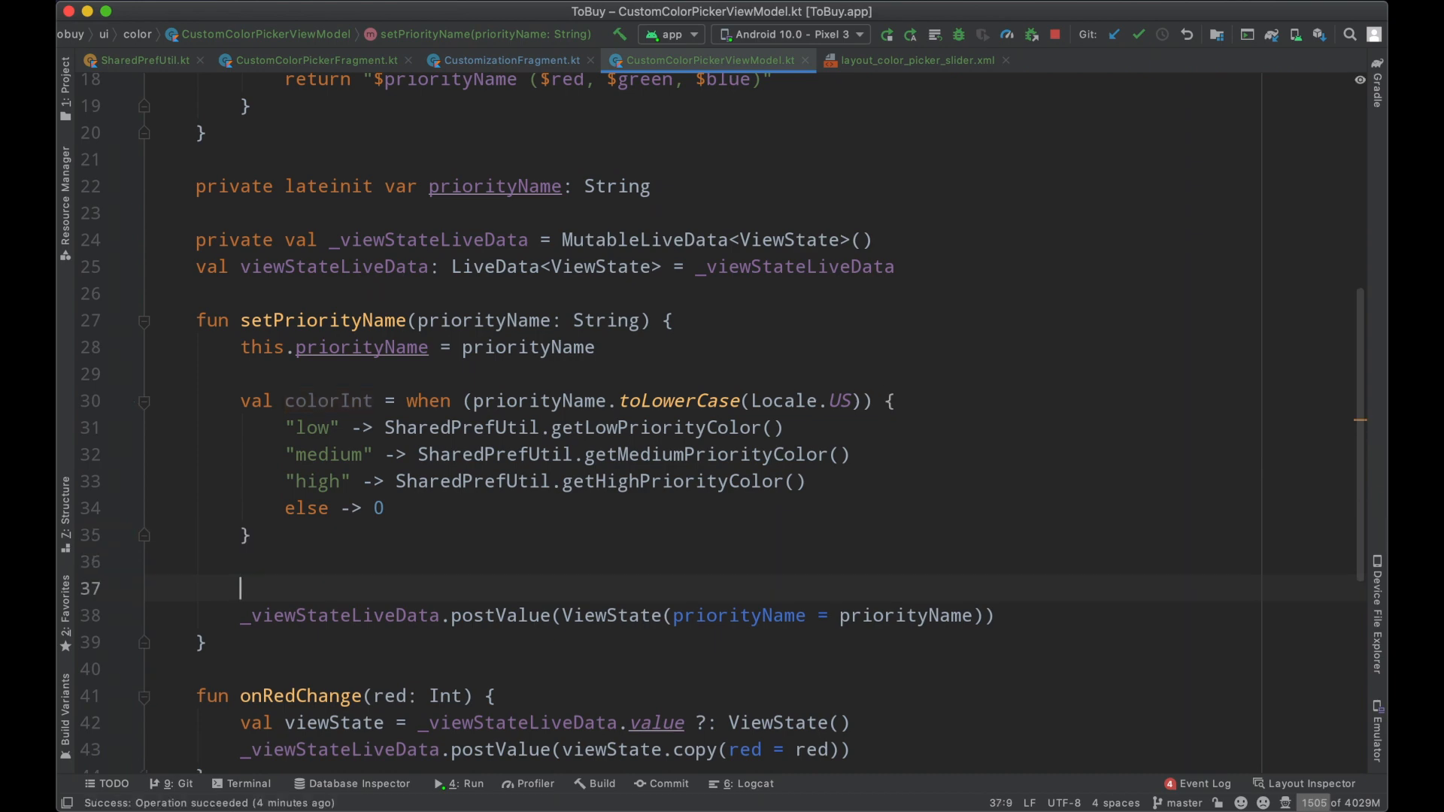
text(val color =)
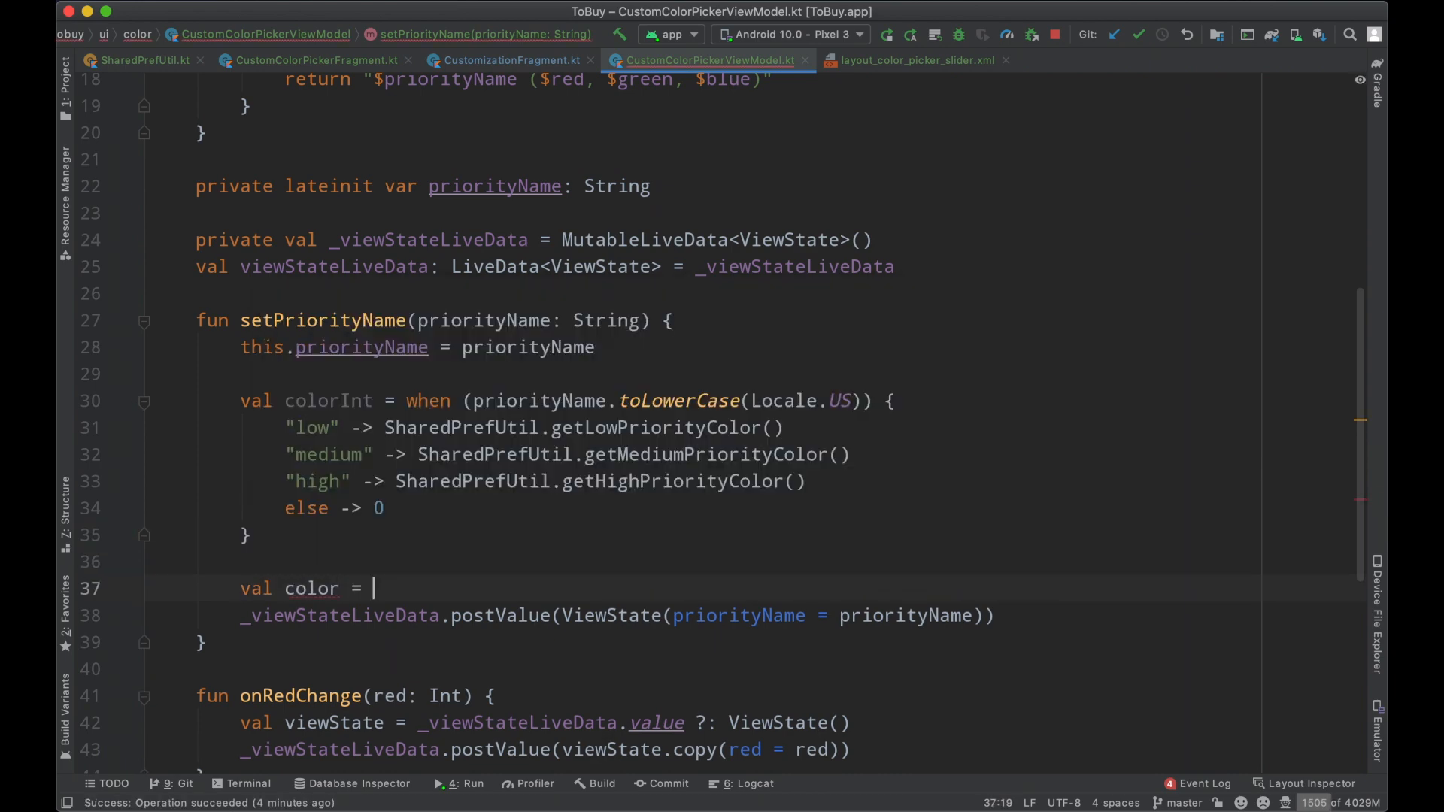
text(Color.valueOf(colorInt)
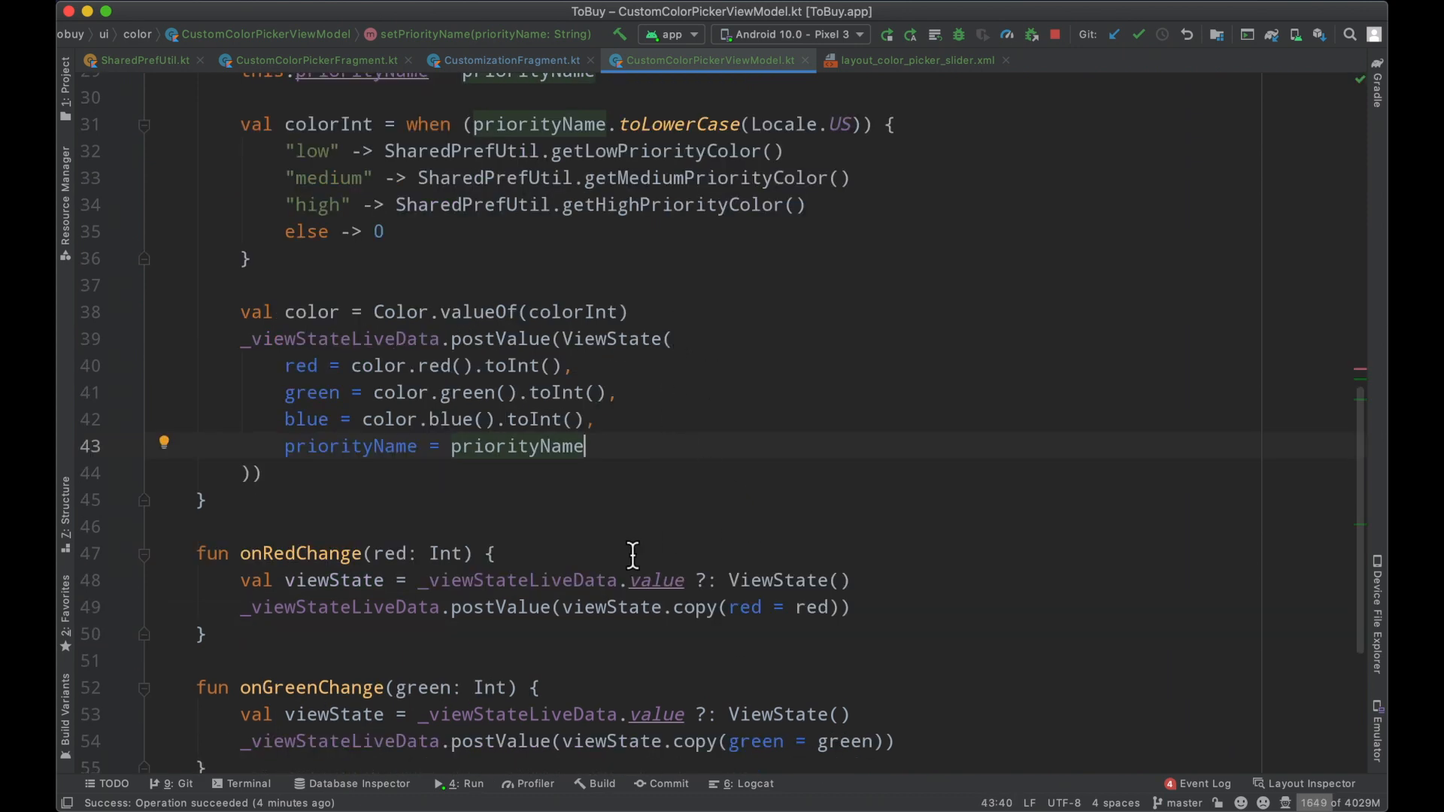
mouse_move(690, 391)
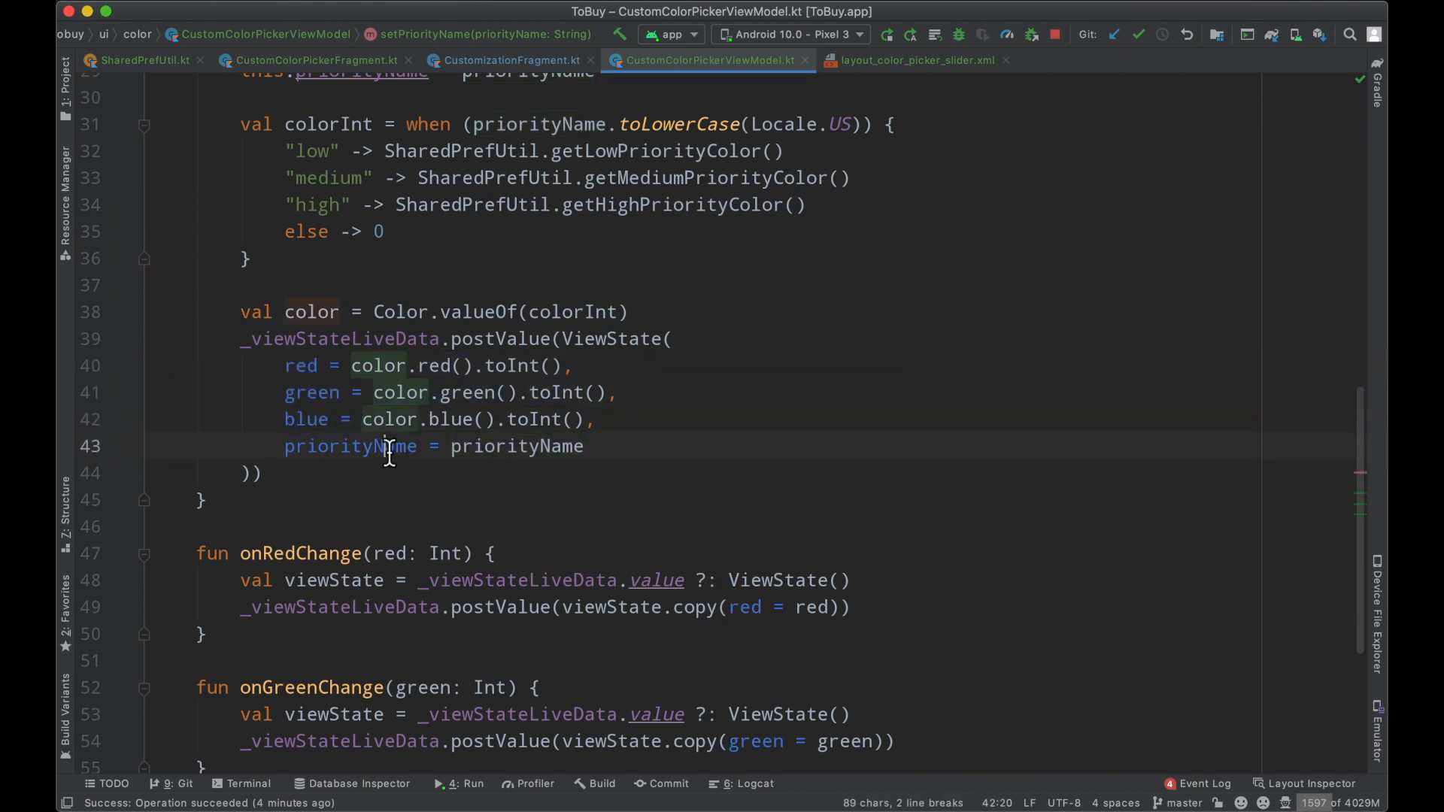
scroll(up, 3)
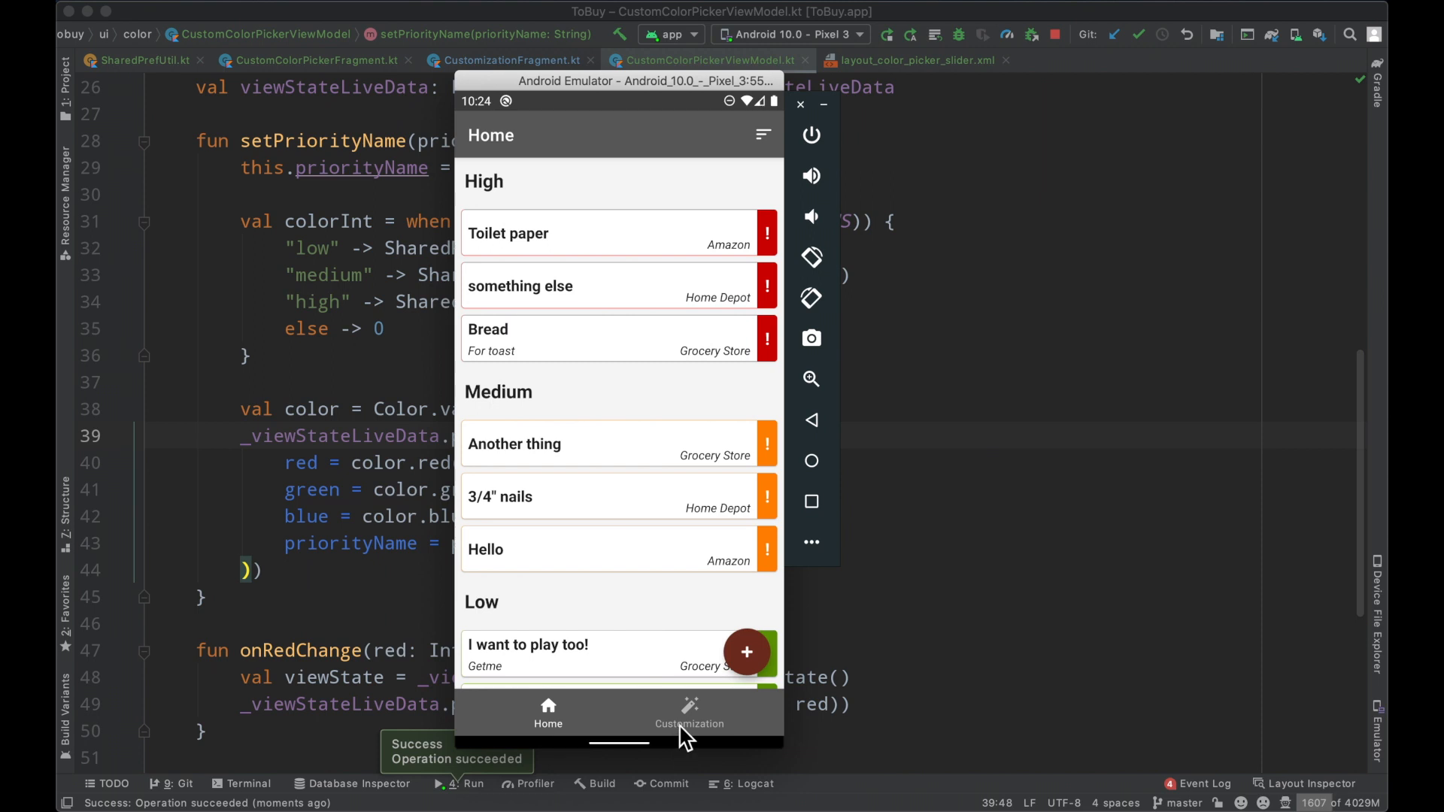
mouse_move(689, 727)
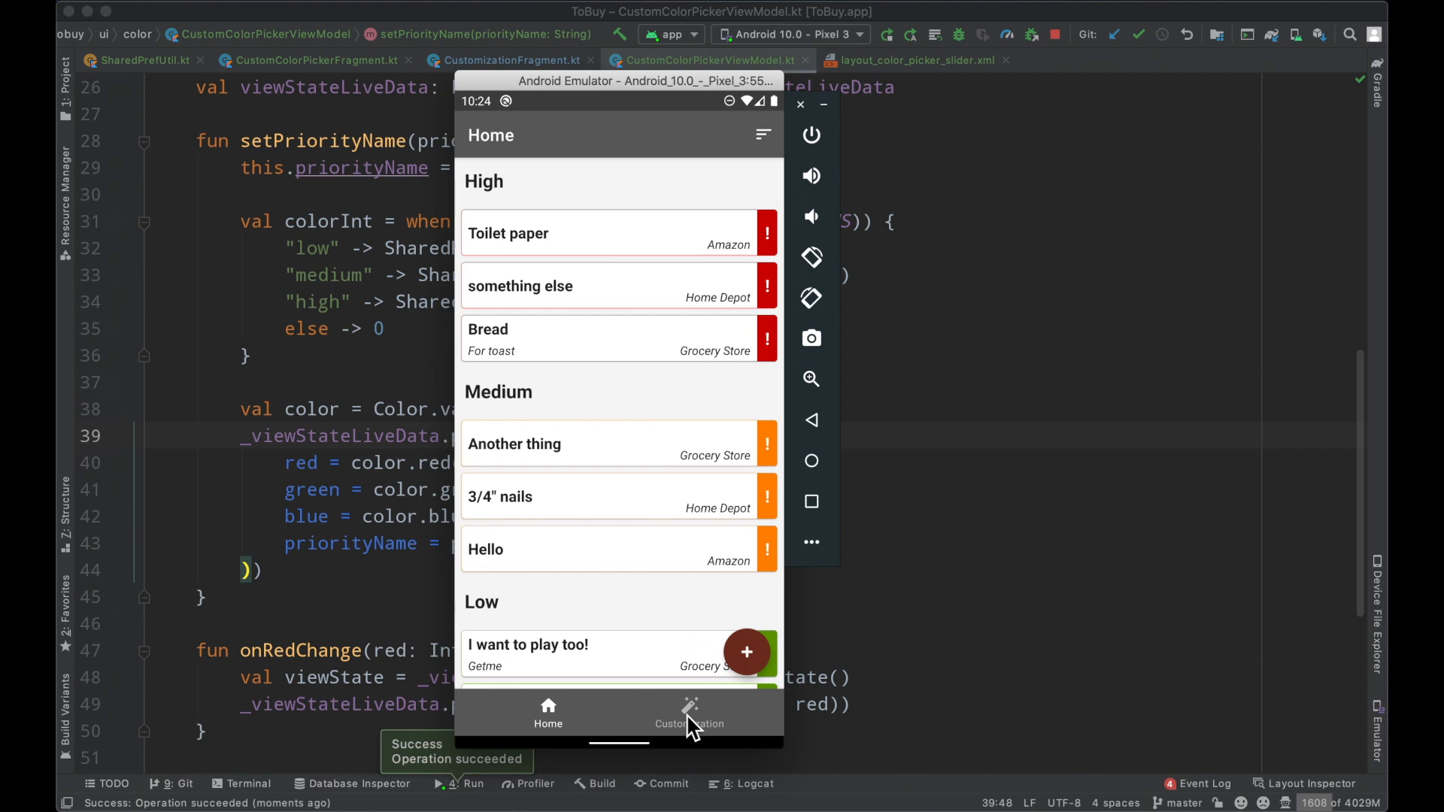
Open Customization in the relaunched app to verify High shows (151, 63, 0)
click(689, 714)
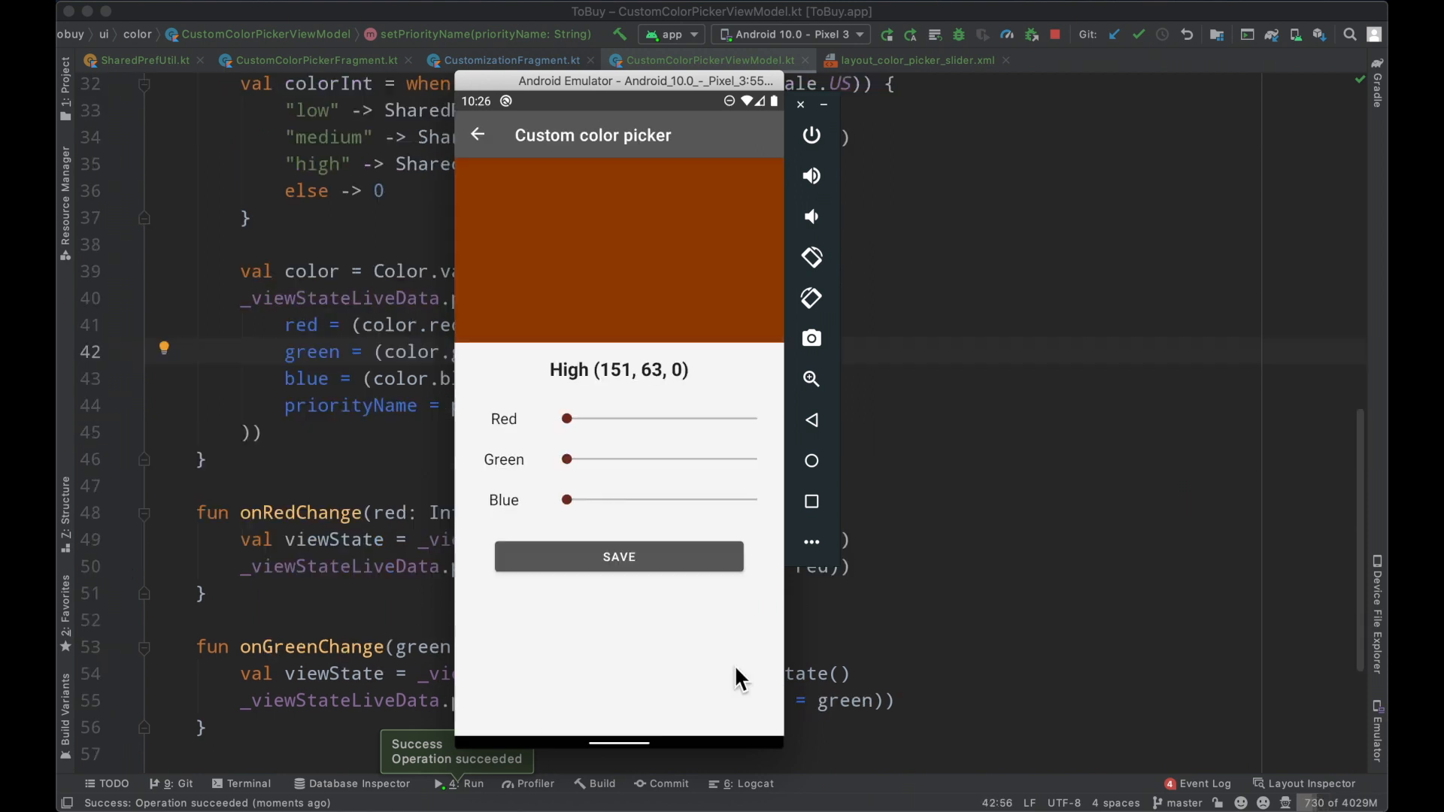
mouse_move(624, 97)
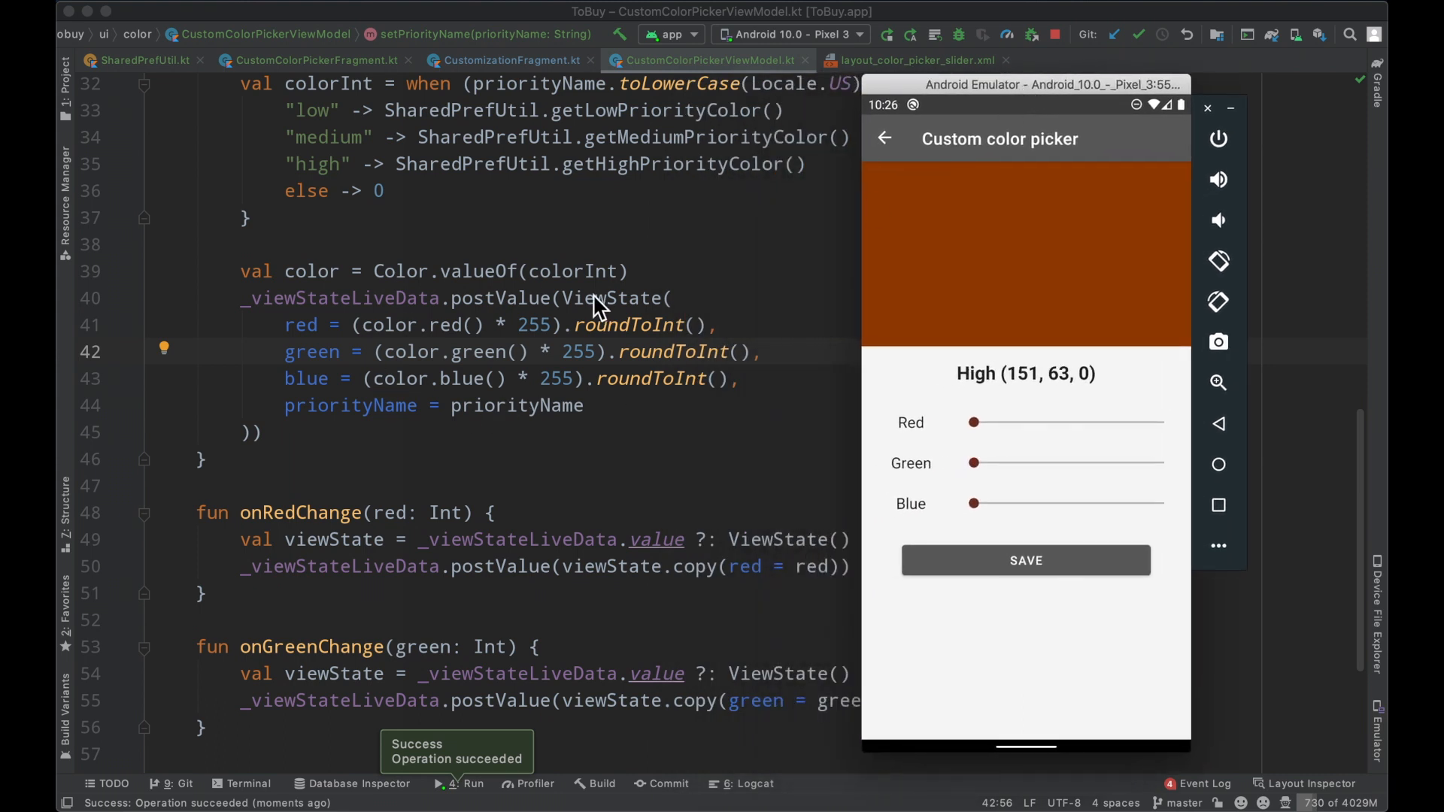
mouse_move(471, 335)
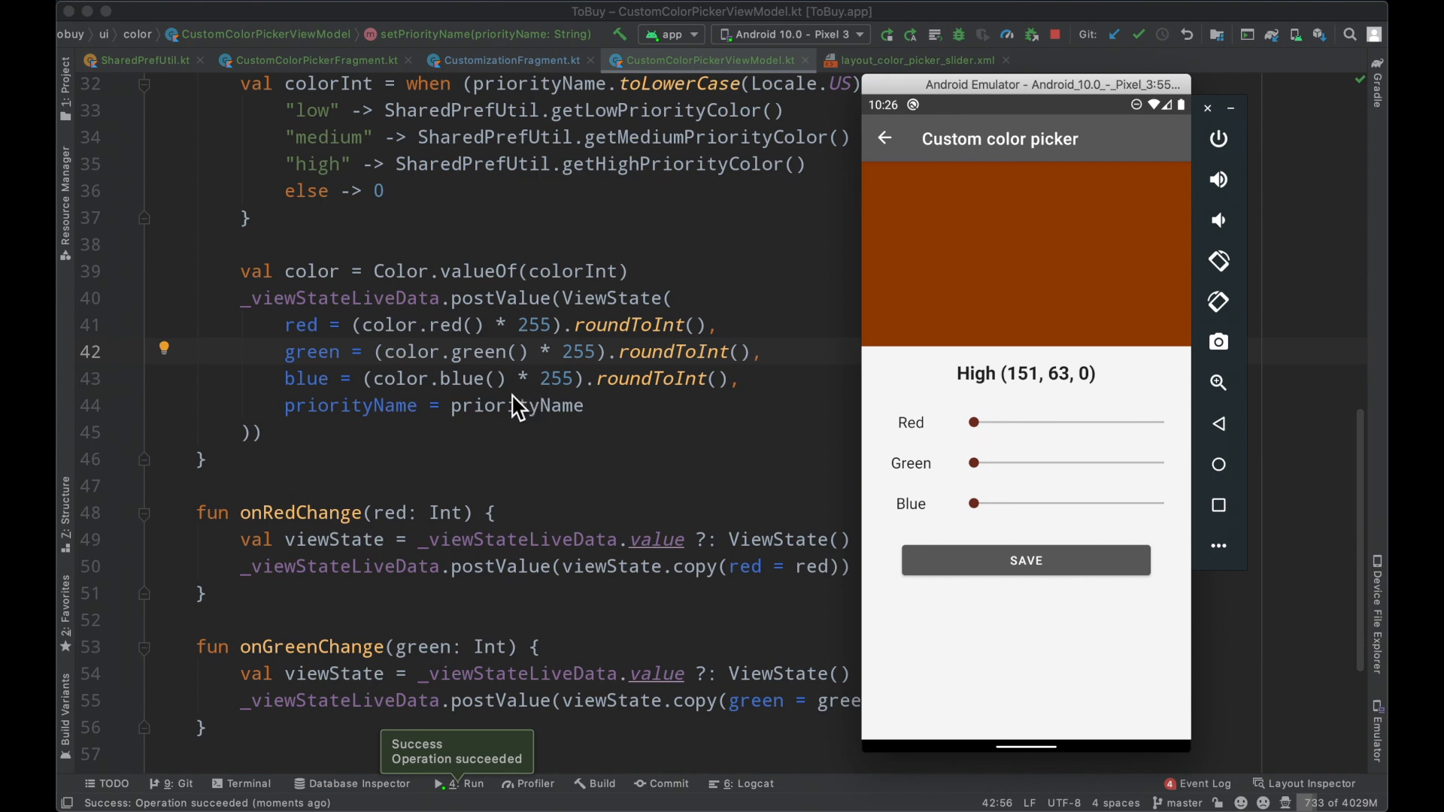
mouse_move(484, 414)
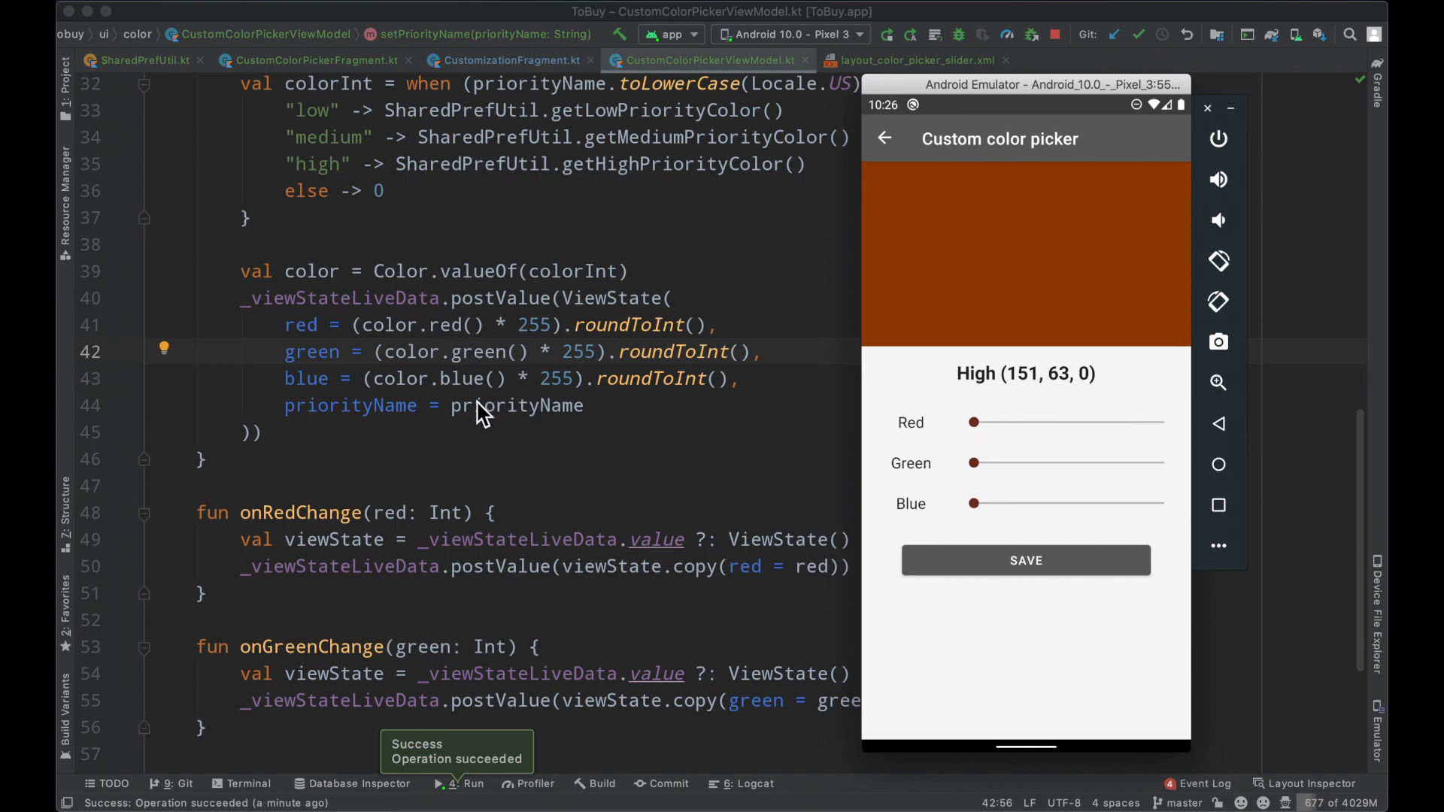
mouse_move(497, 332)
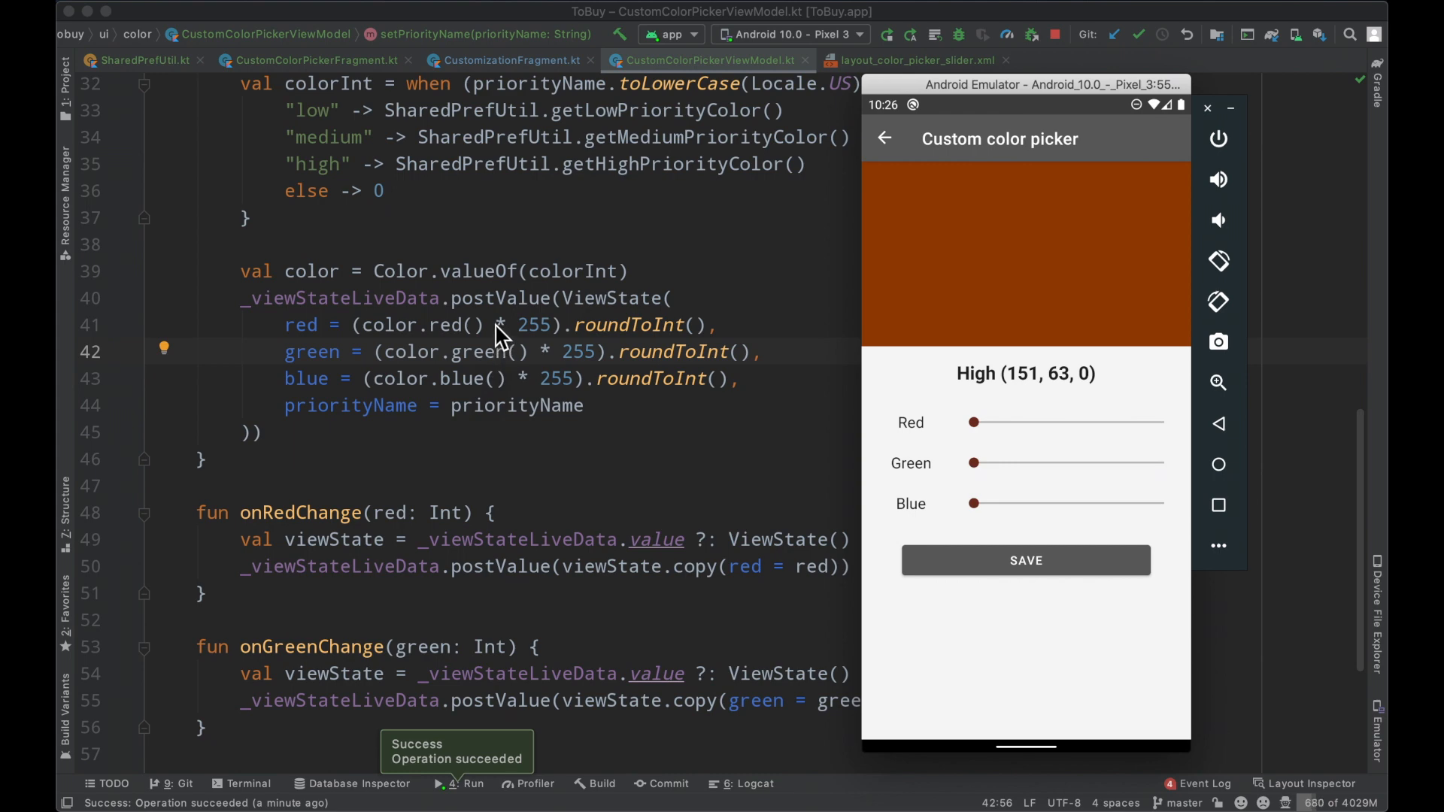
mouse_move(575, 337)
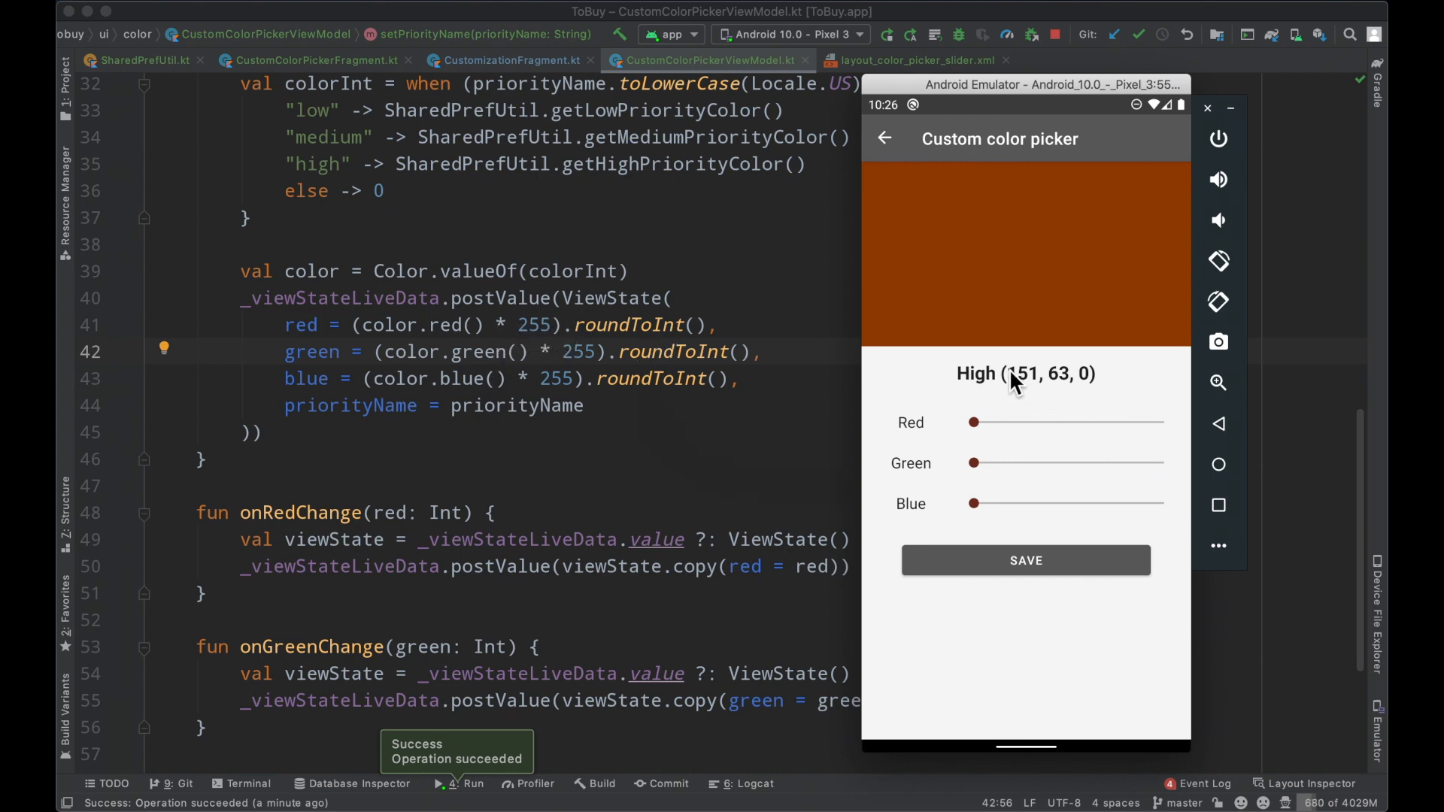
mouse_move(1053, 394)
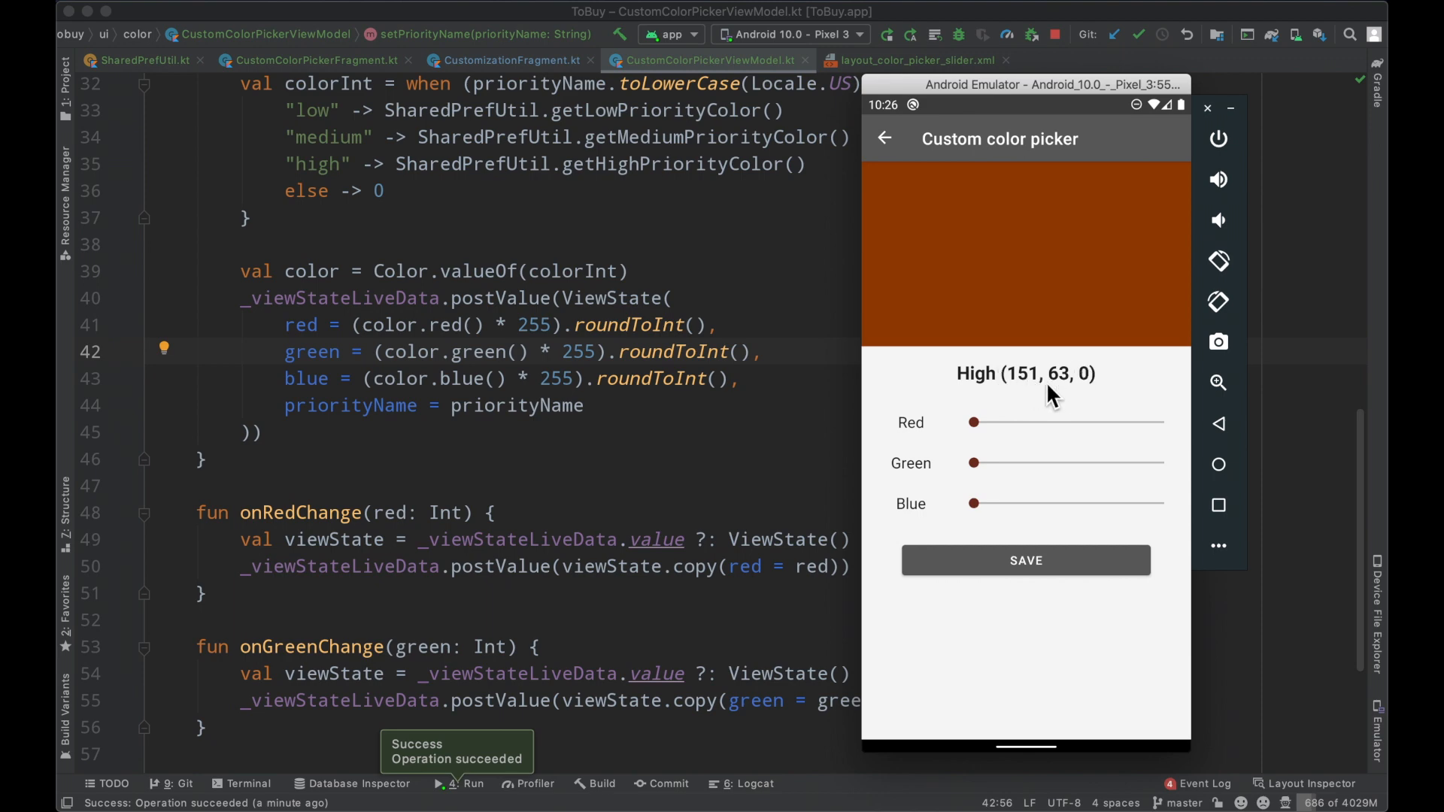
mouse_move(1070, 403)
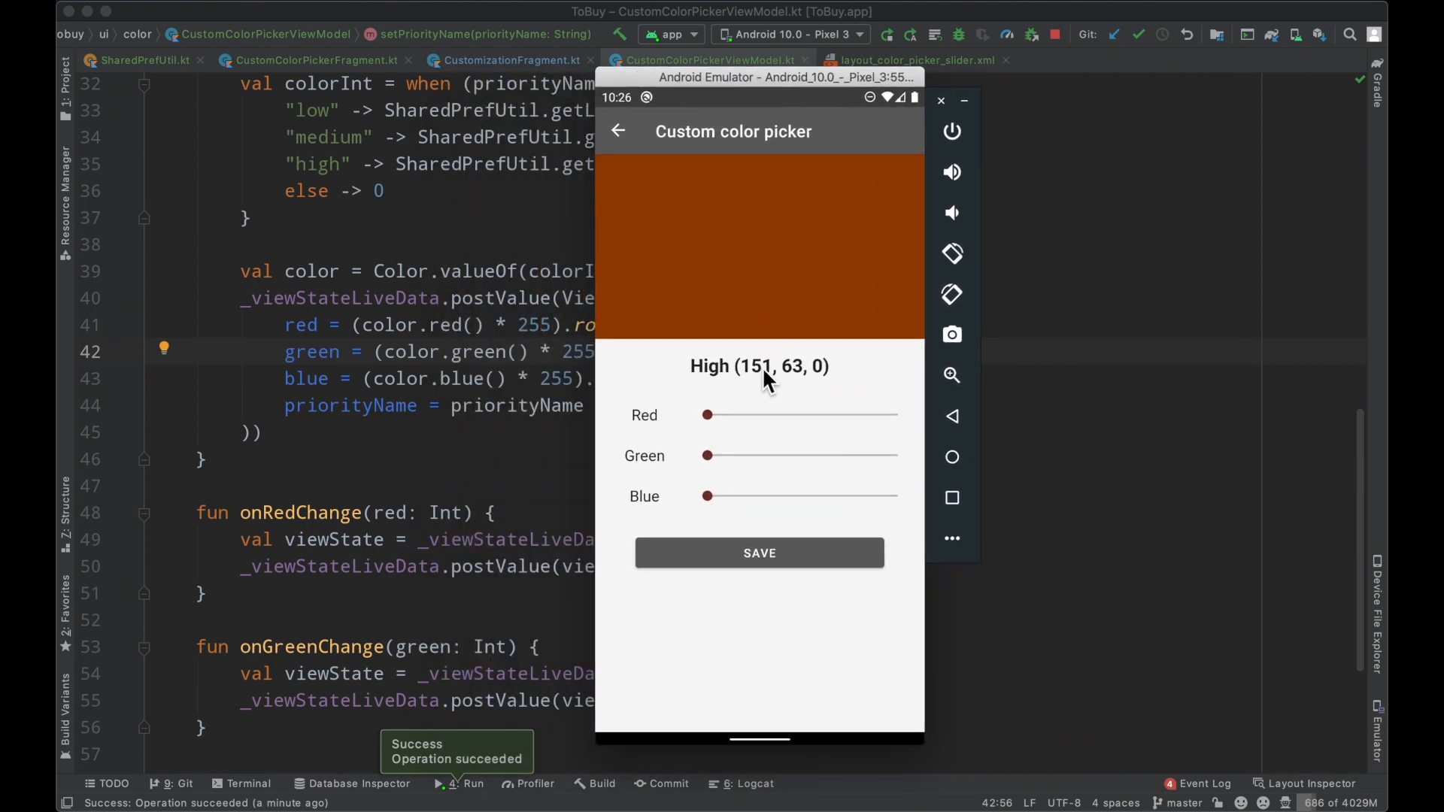
mouse_move(718, 374)
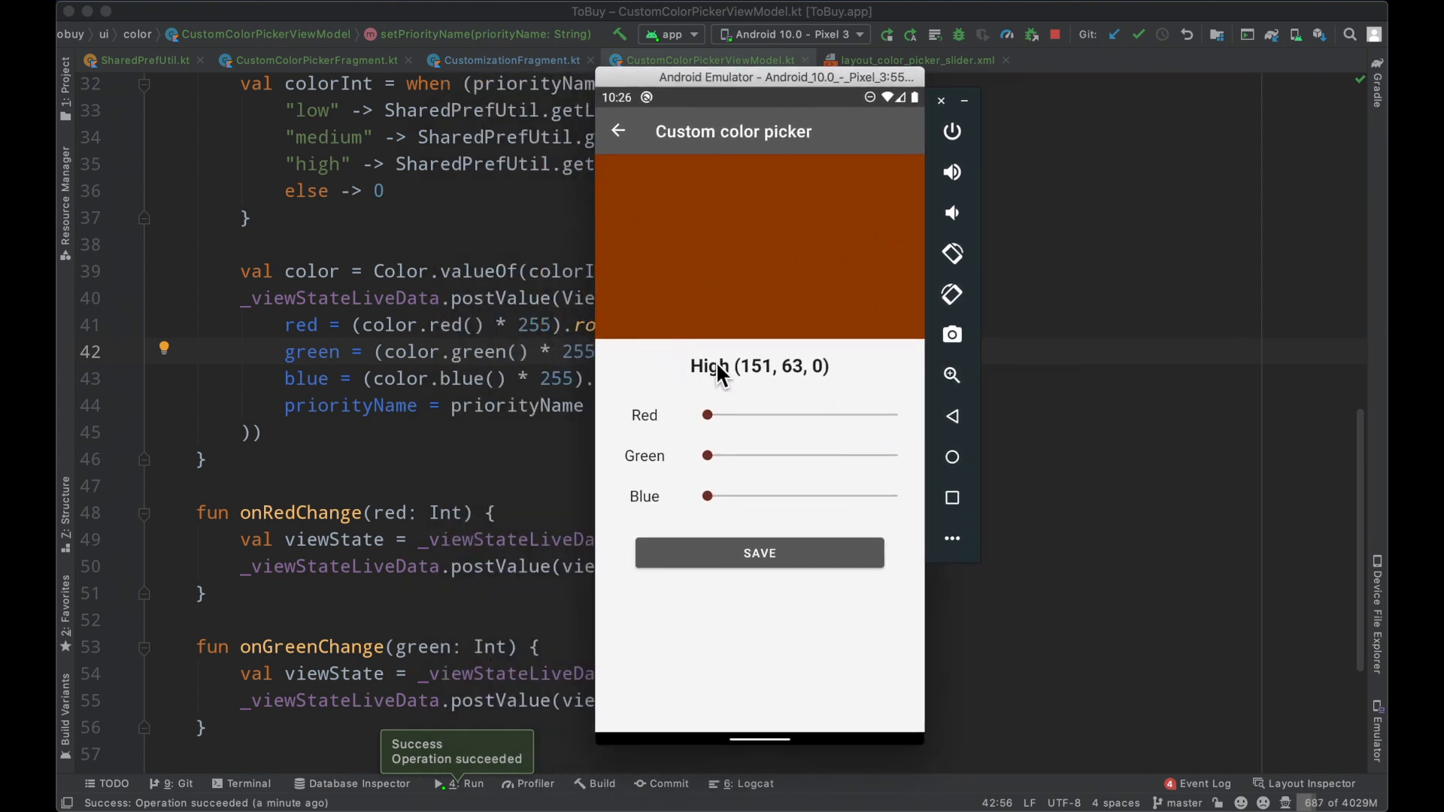
mouse_move(728, 416)
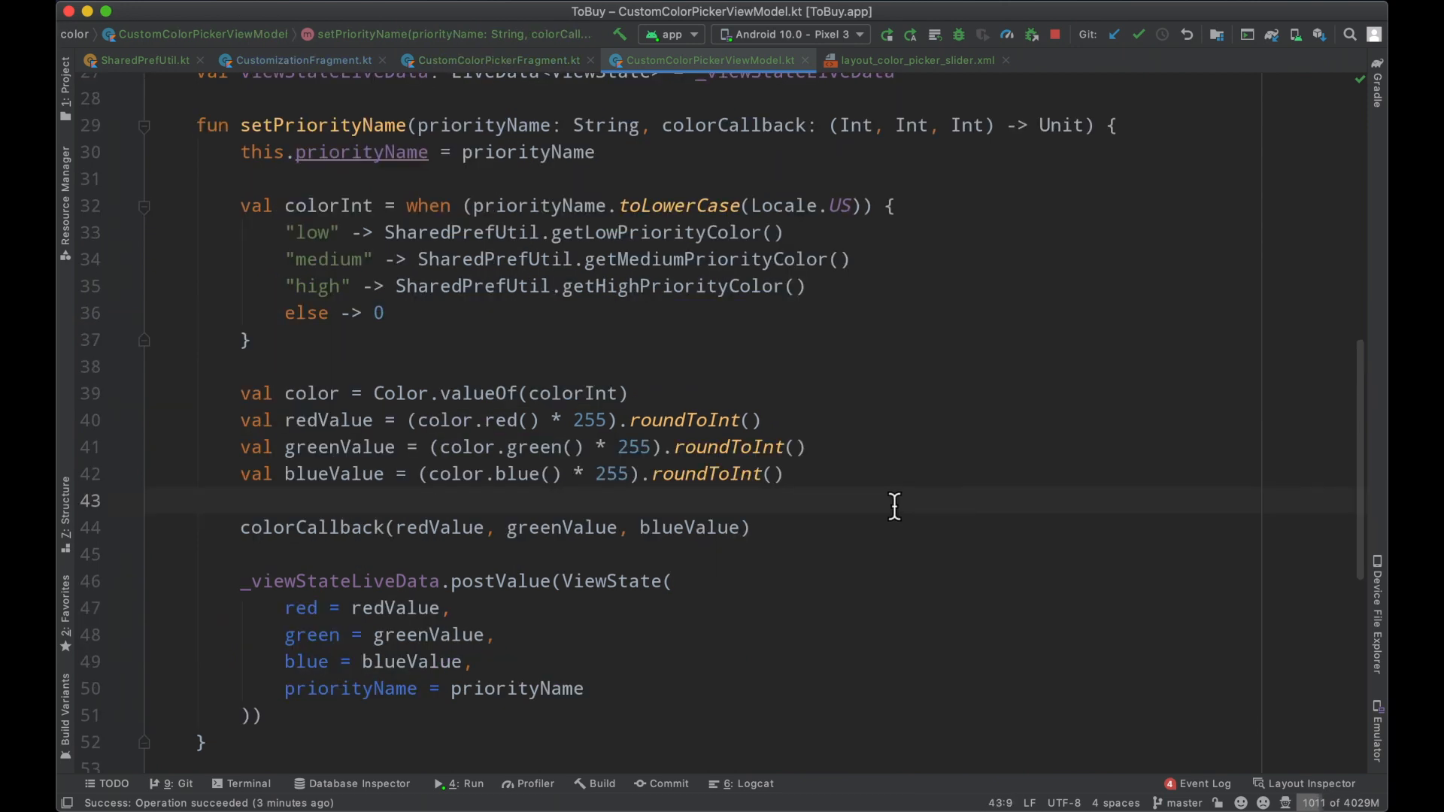
mouse_move(516, 414)
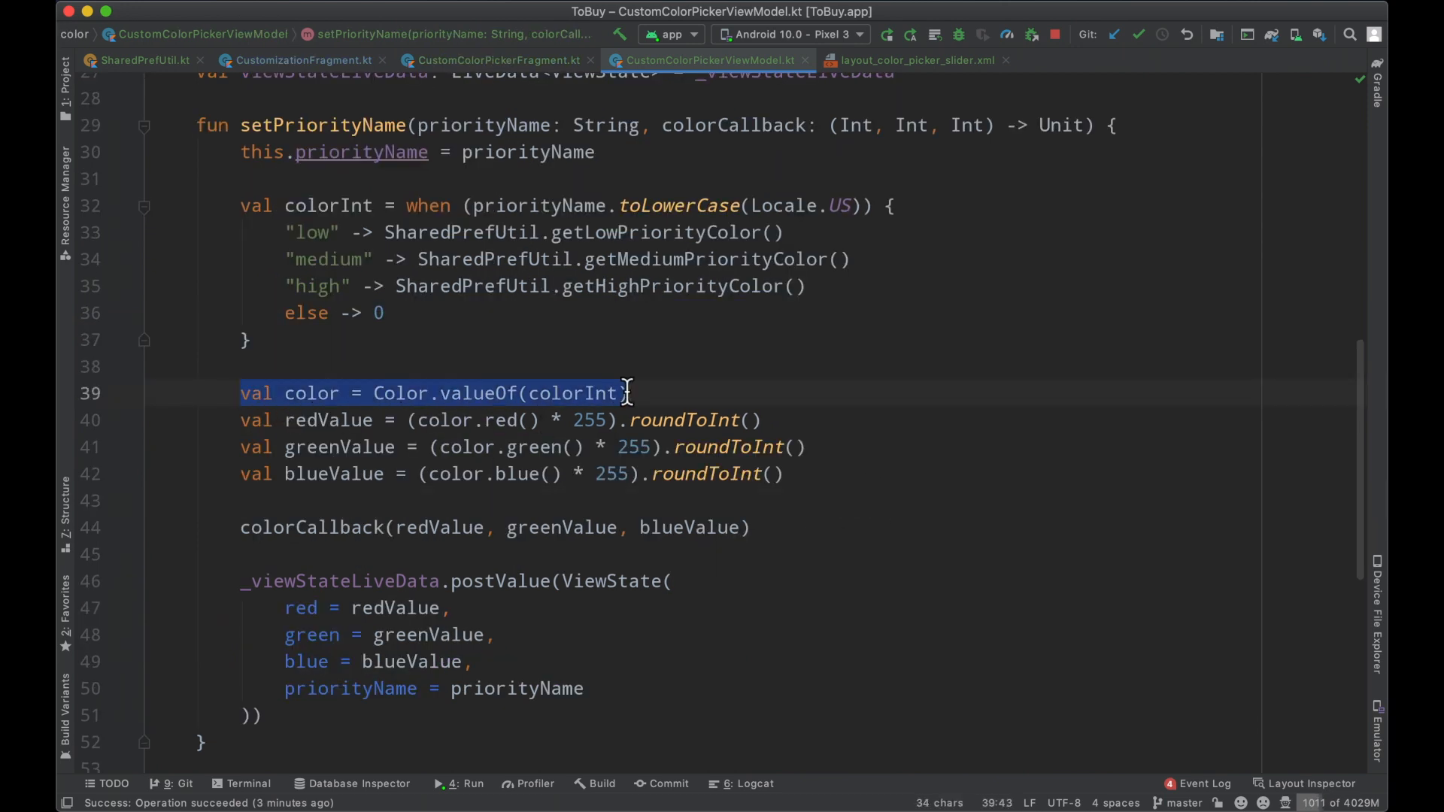
Review the colour conversion, the colorCallback parameter and its invocation in setPriorityName
double_click(329, 421)
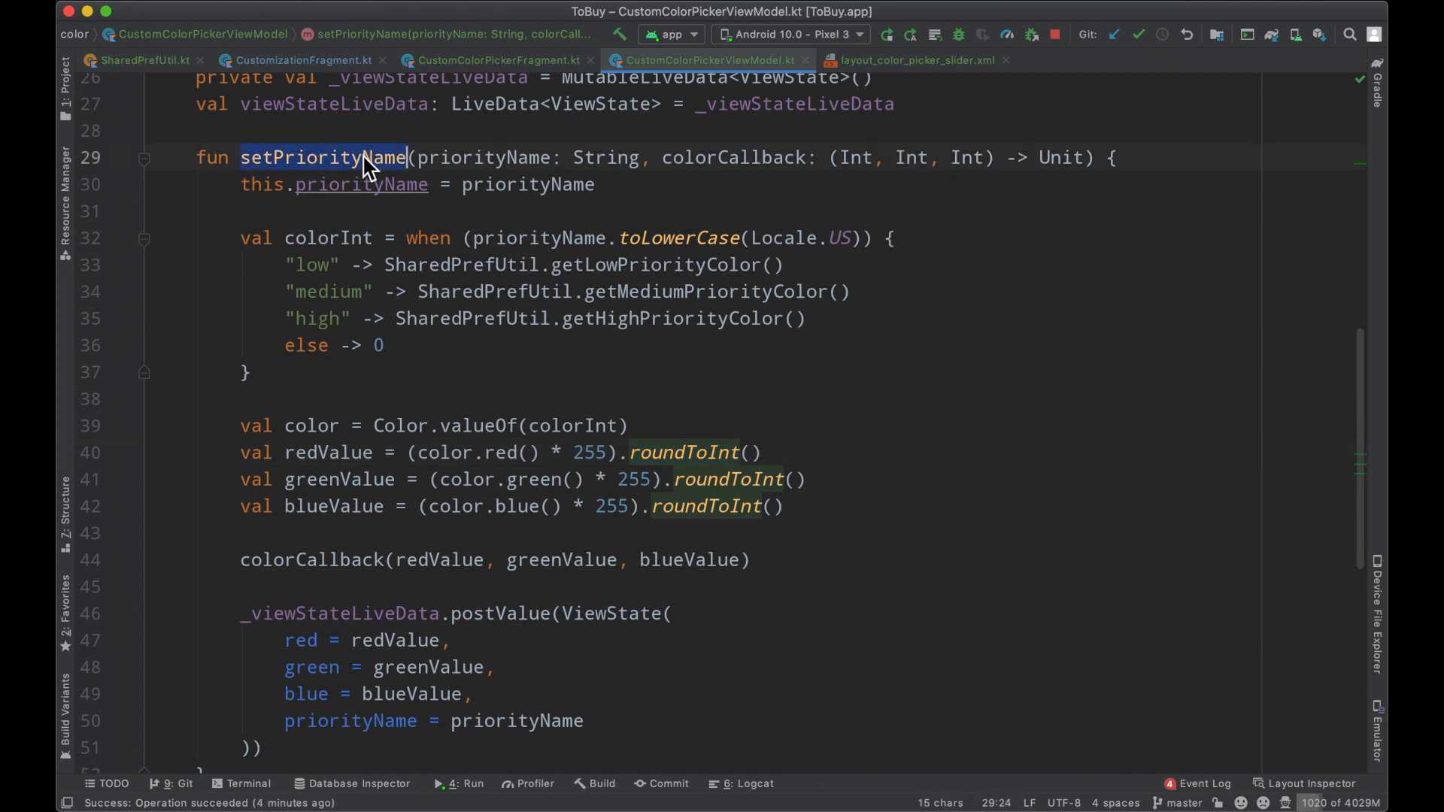
double_click(731, 157)
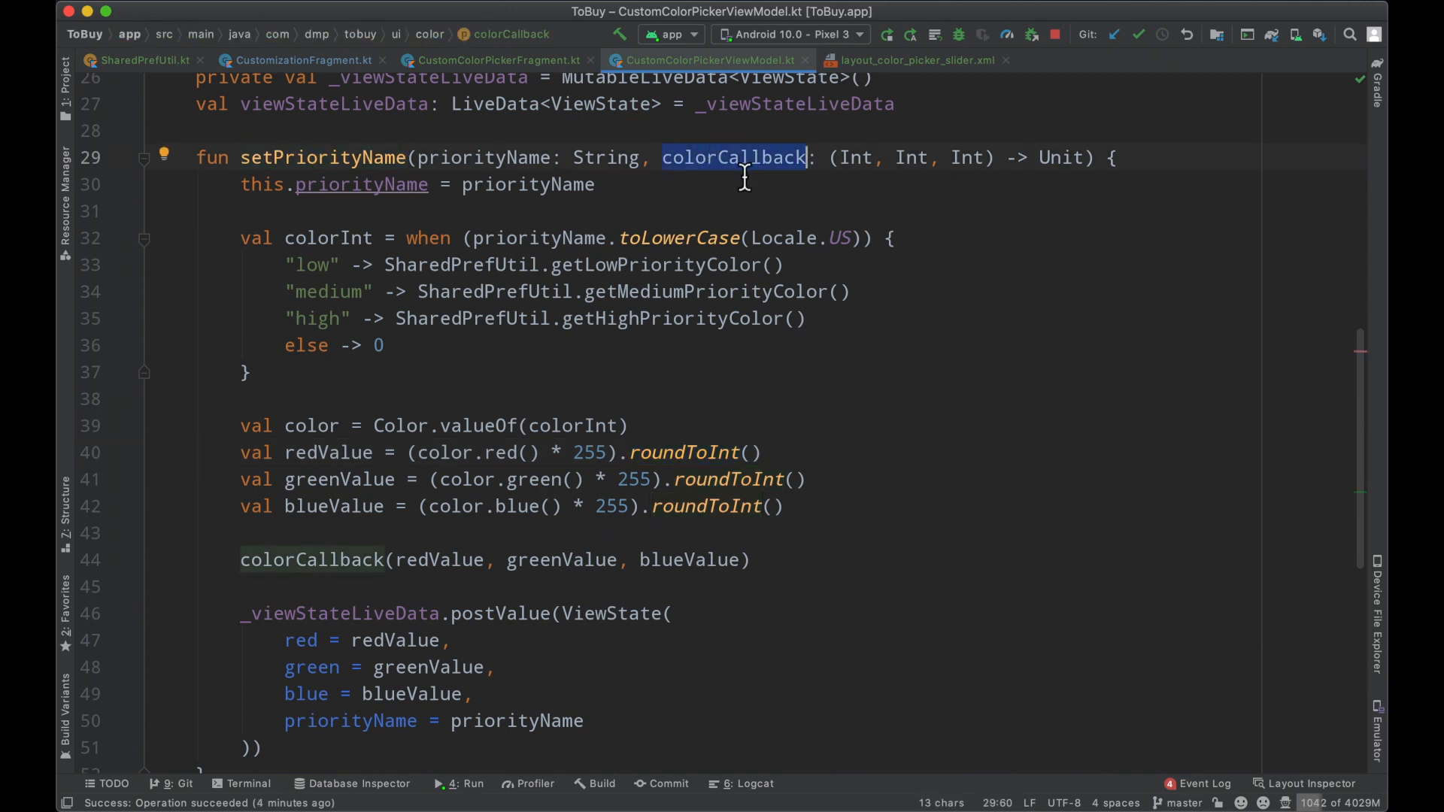
mouse_move(837, 157)
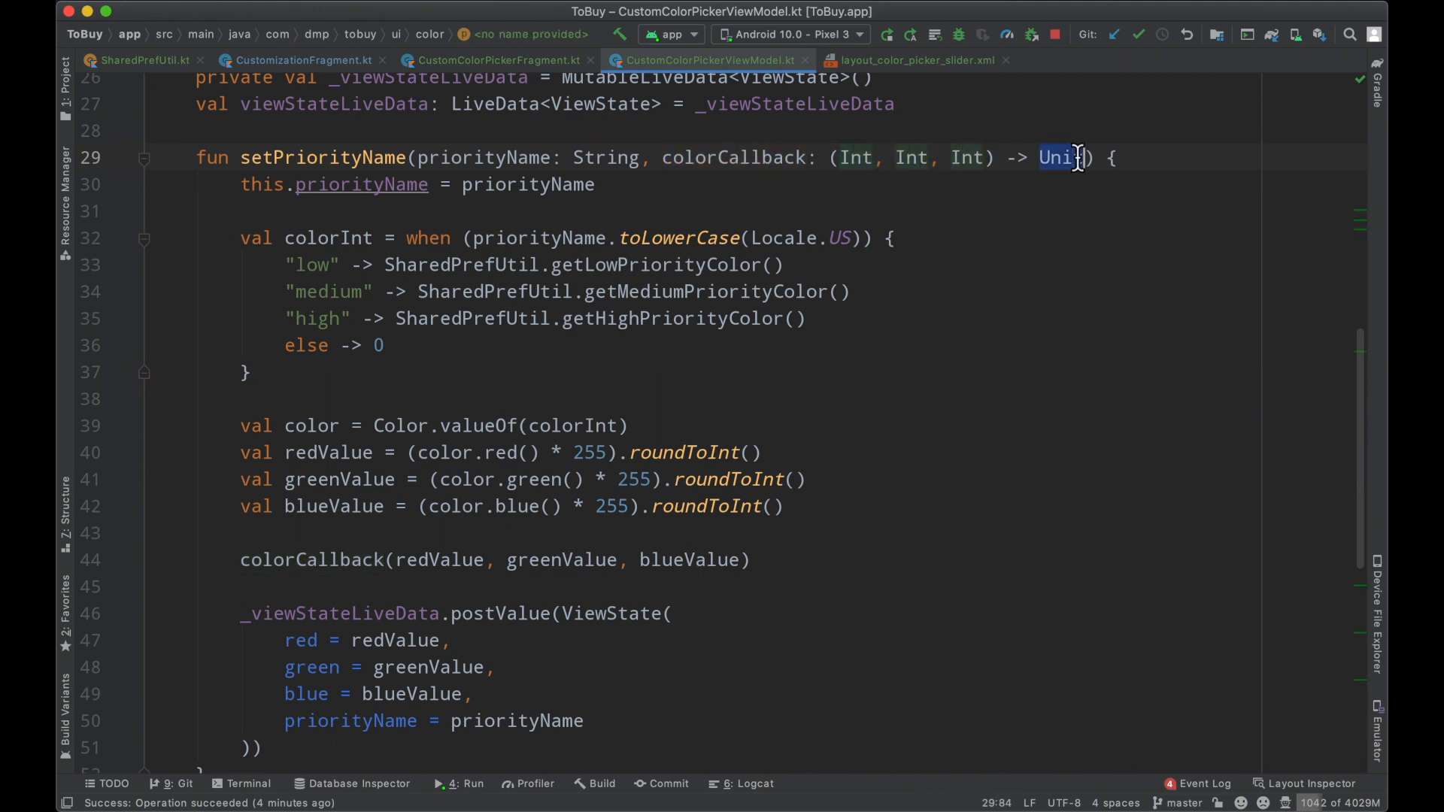
click(239, 560)
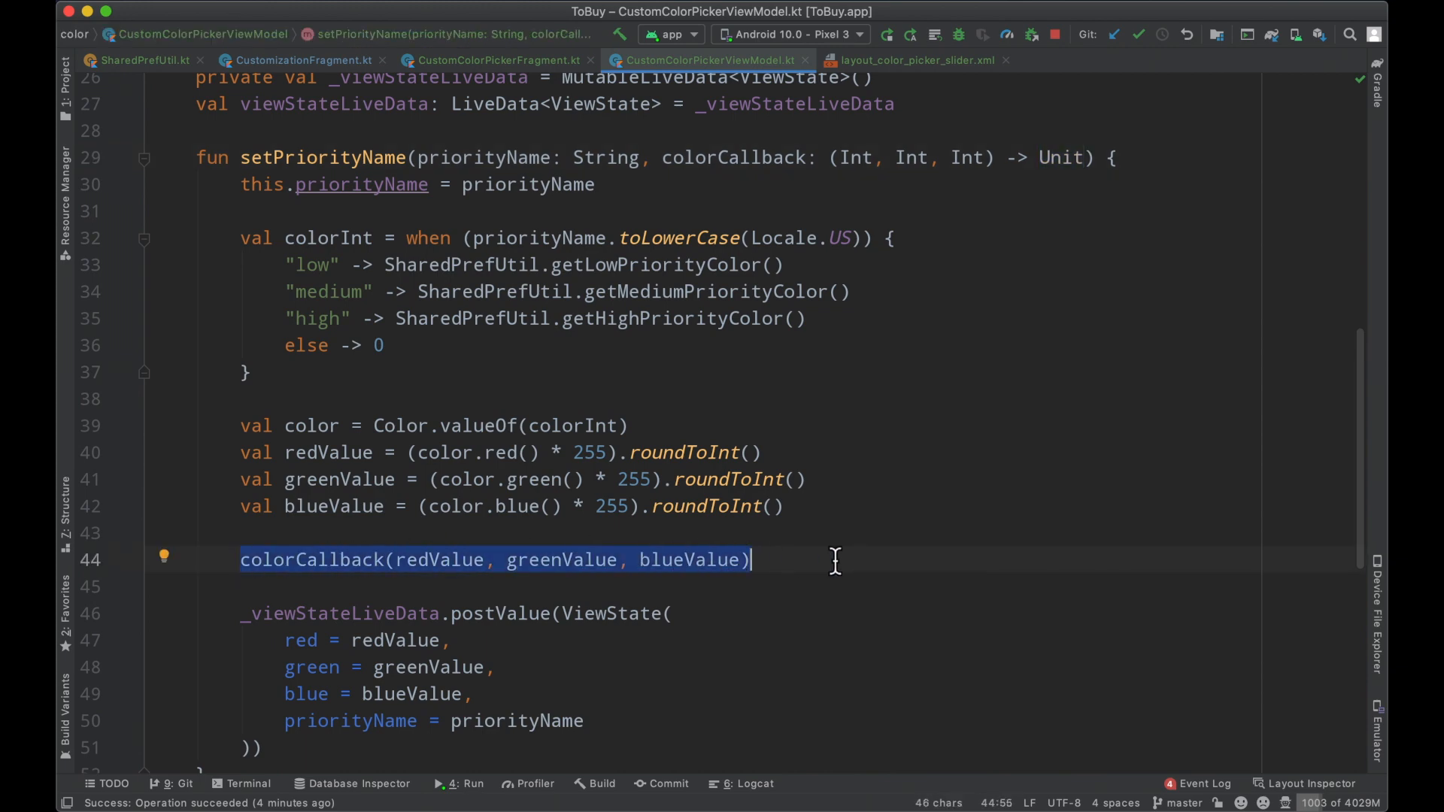
click(497, 61)
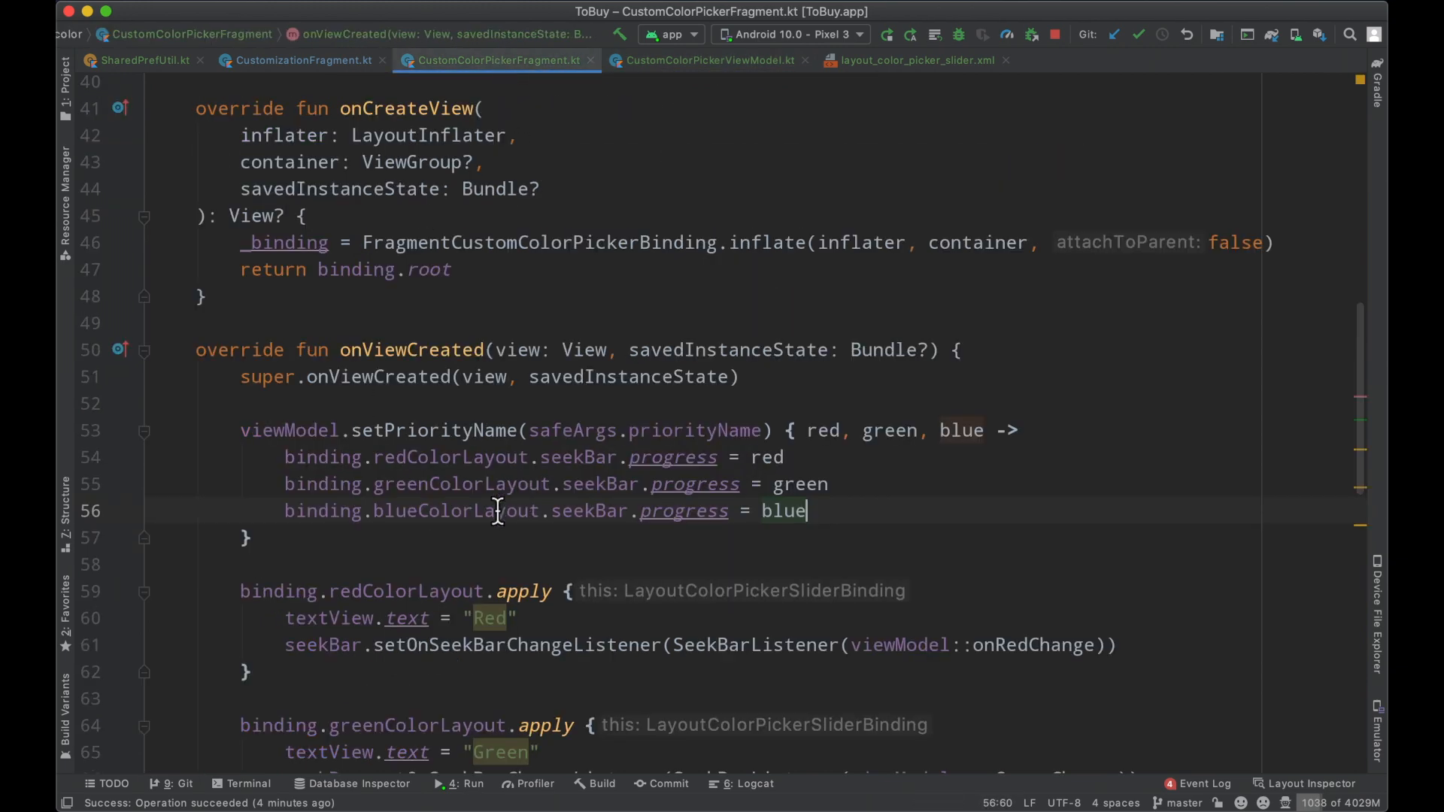
Review the setPriorityName call and seekBar progress lambda, then view the emulator's High picker
double_click(433, 431)
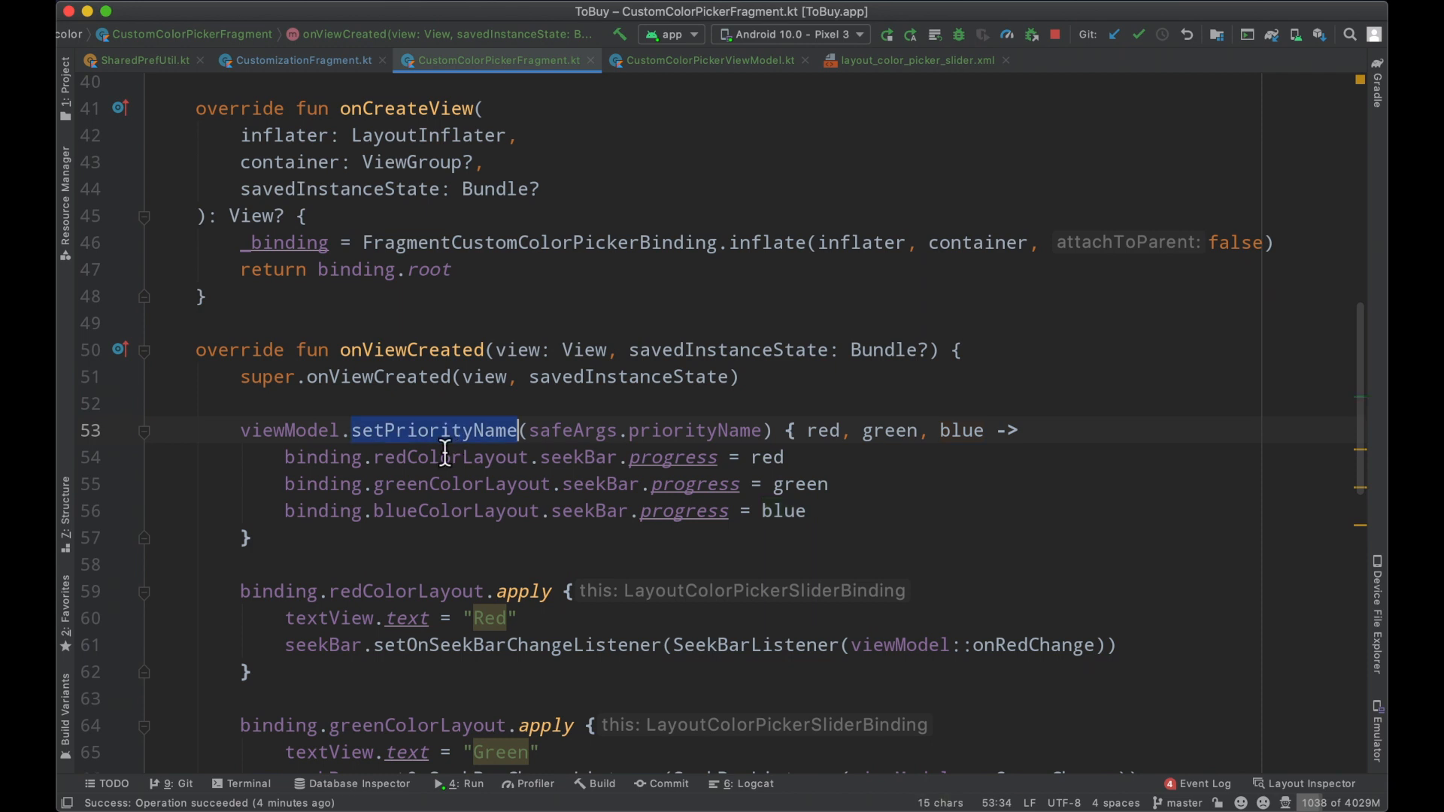
mouse_move(789, 430)
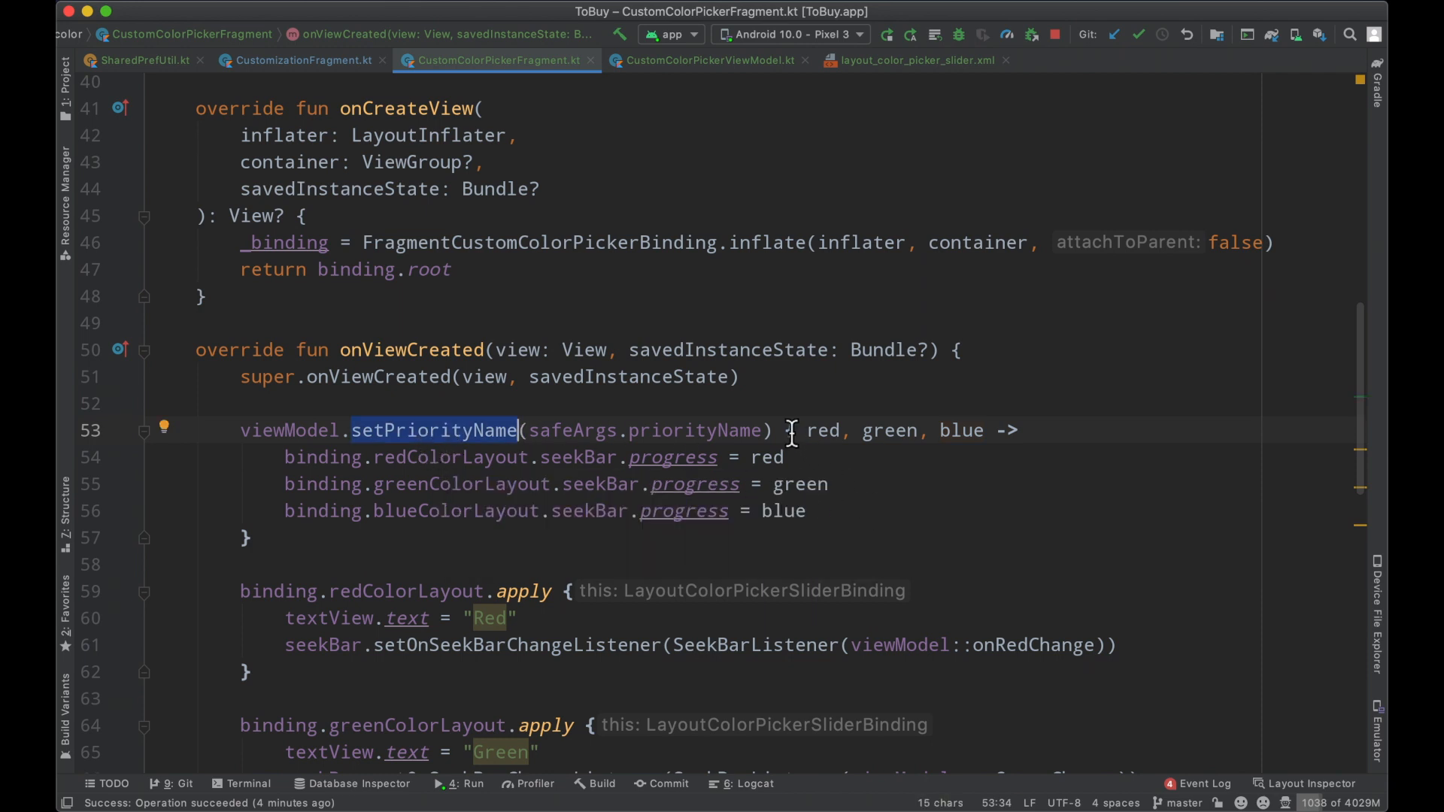
click(248, 537)
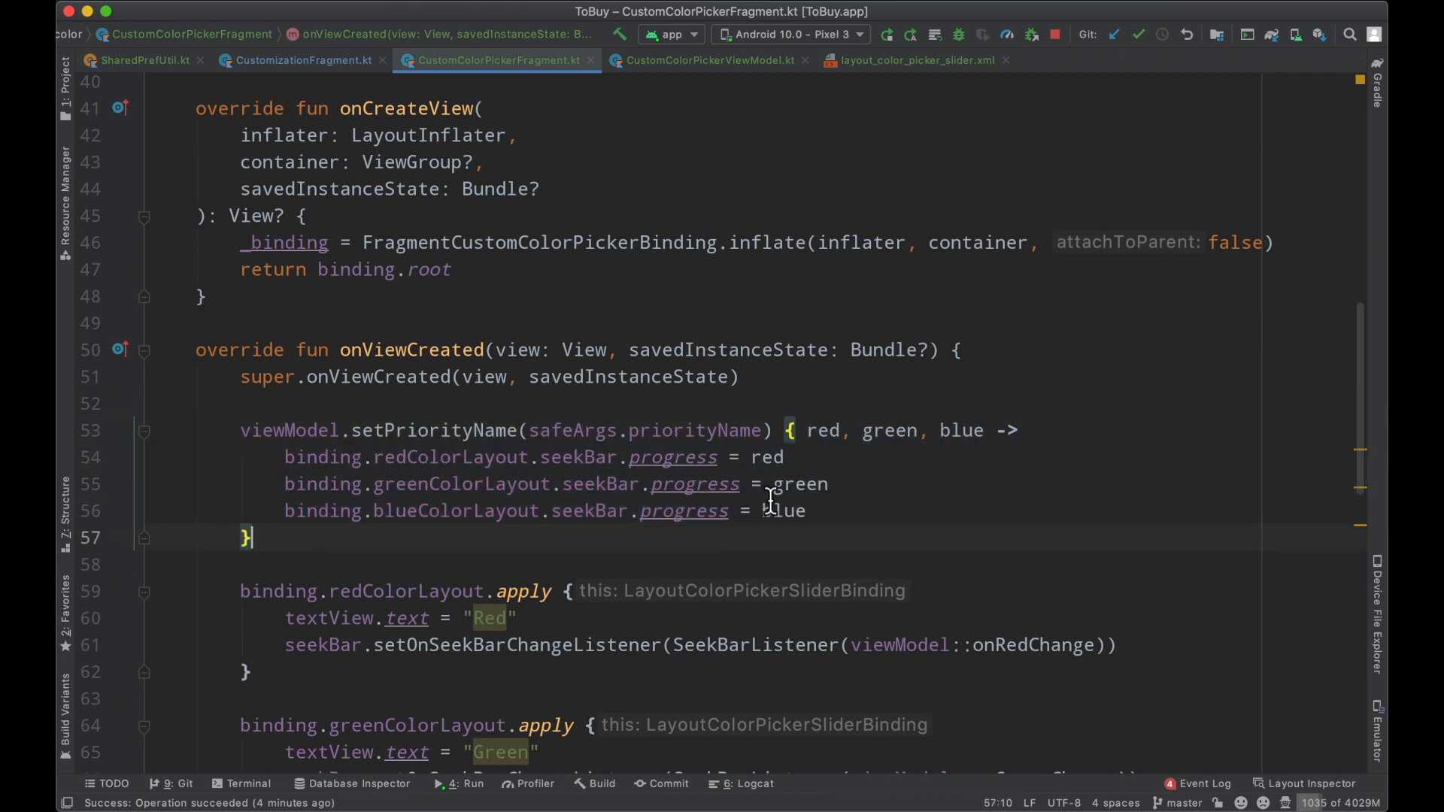
mouse_move(787, 431)
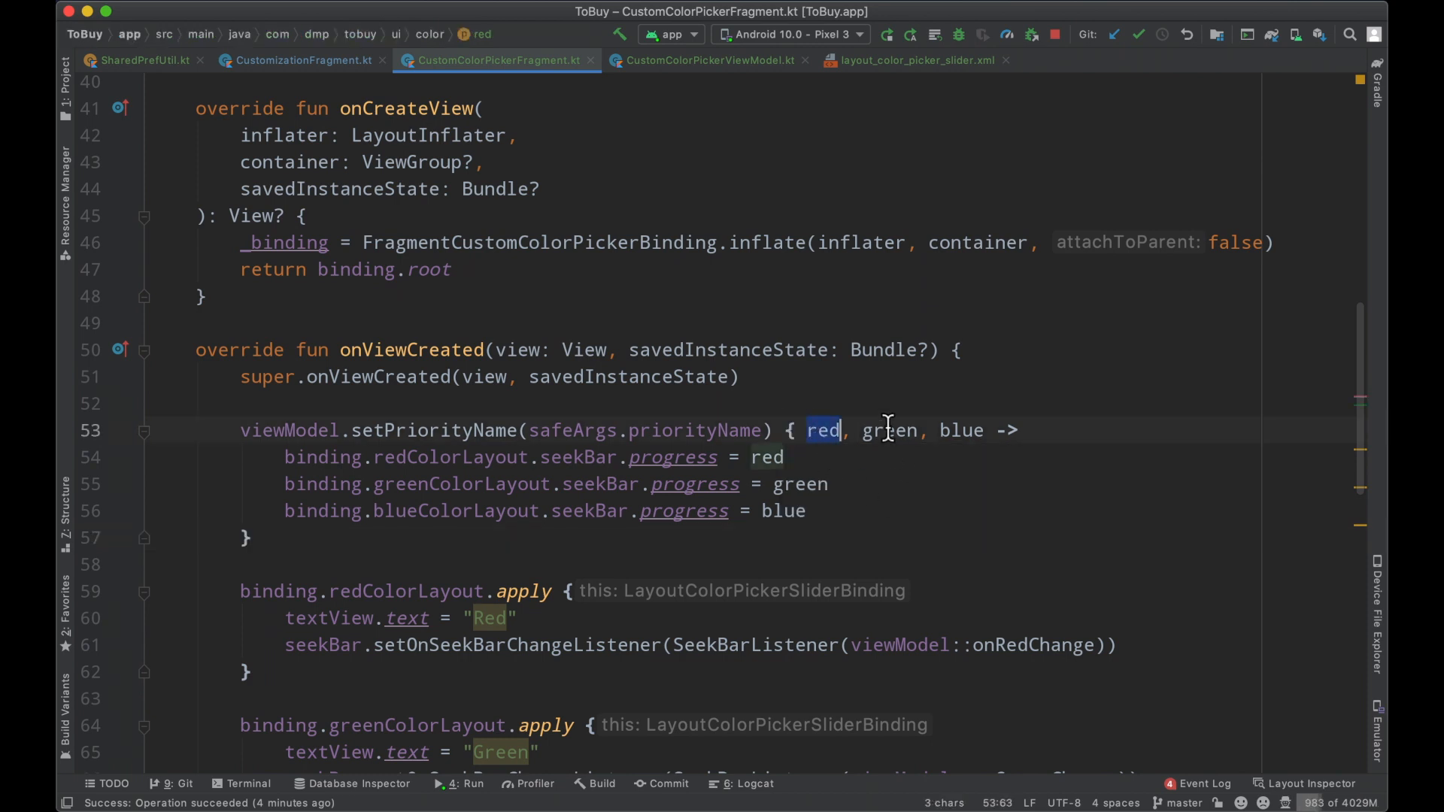
double_click(961, 431)
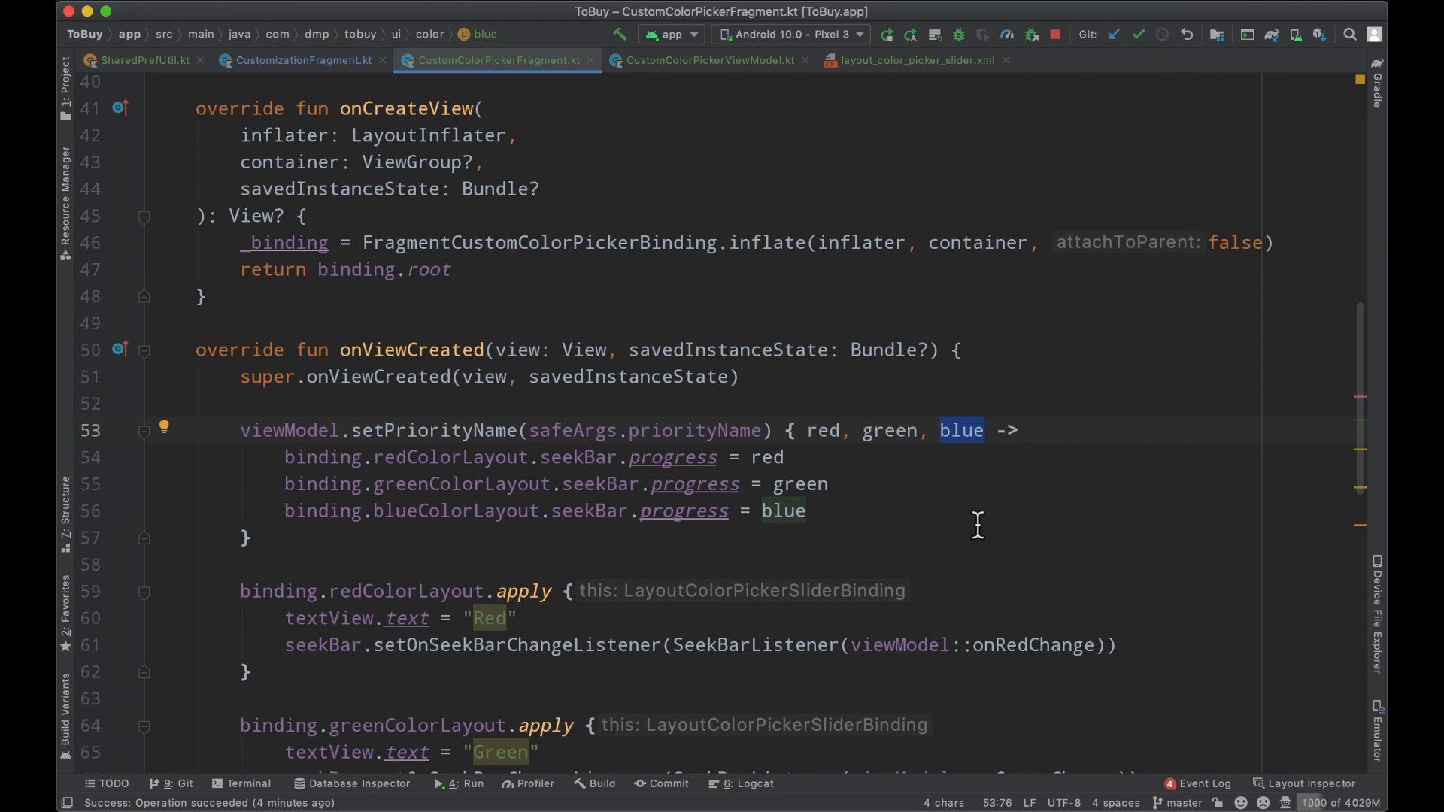
mouse_move(504, 458)
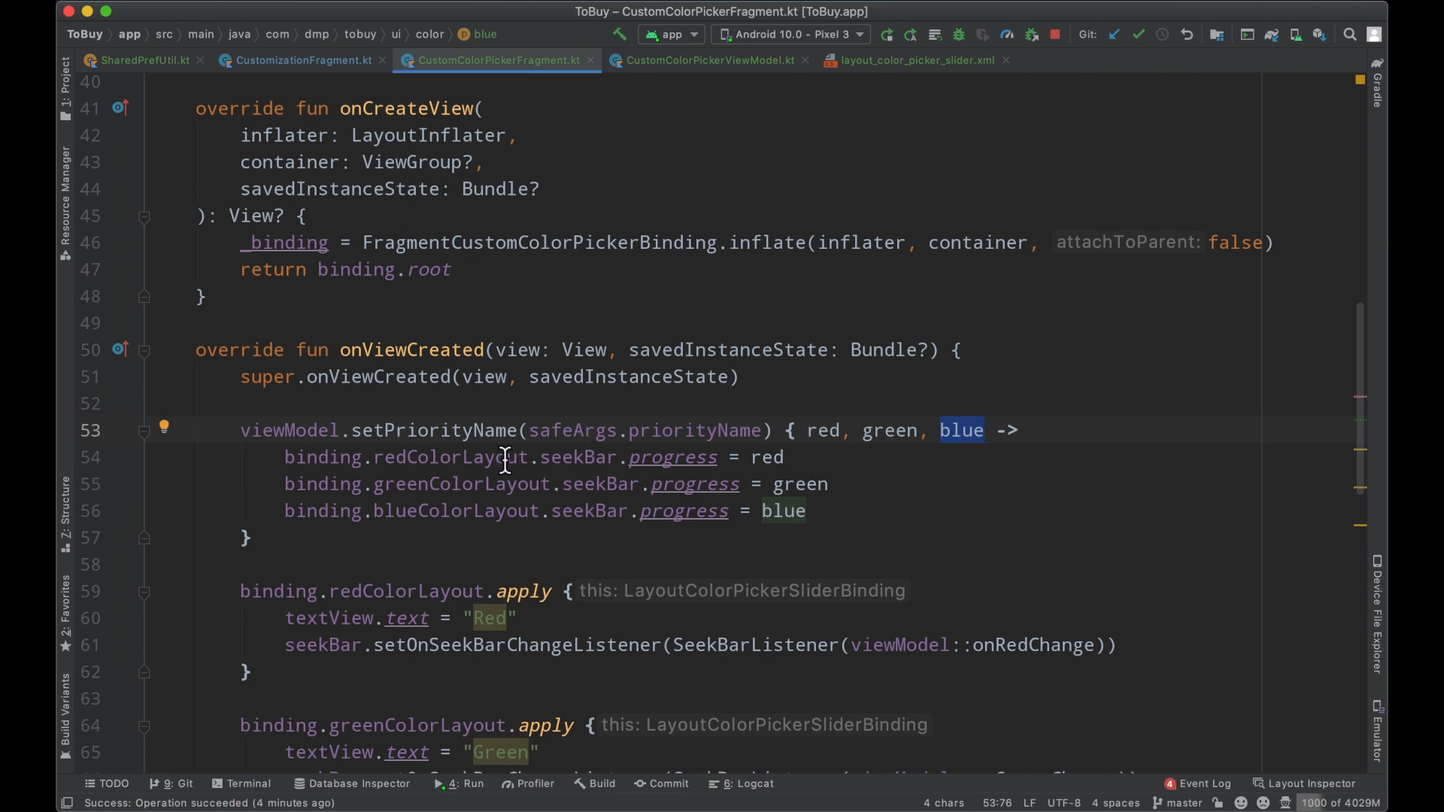
click(440, 512)
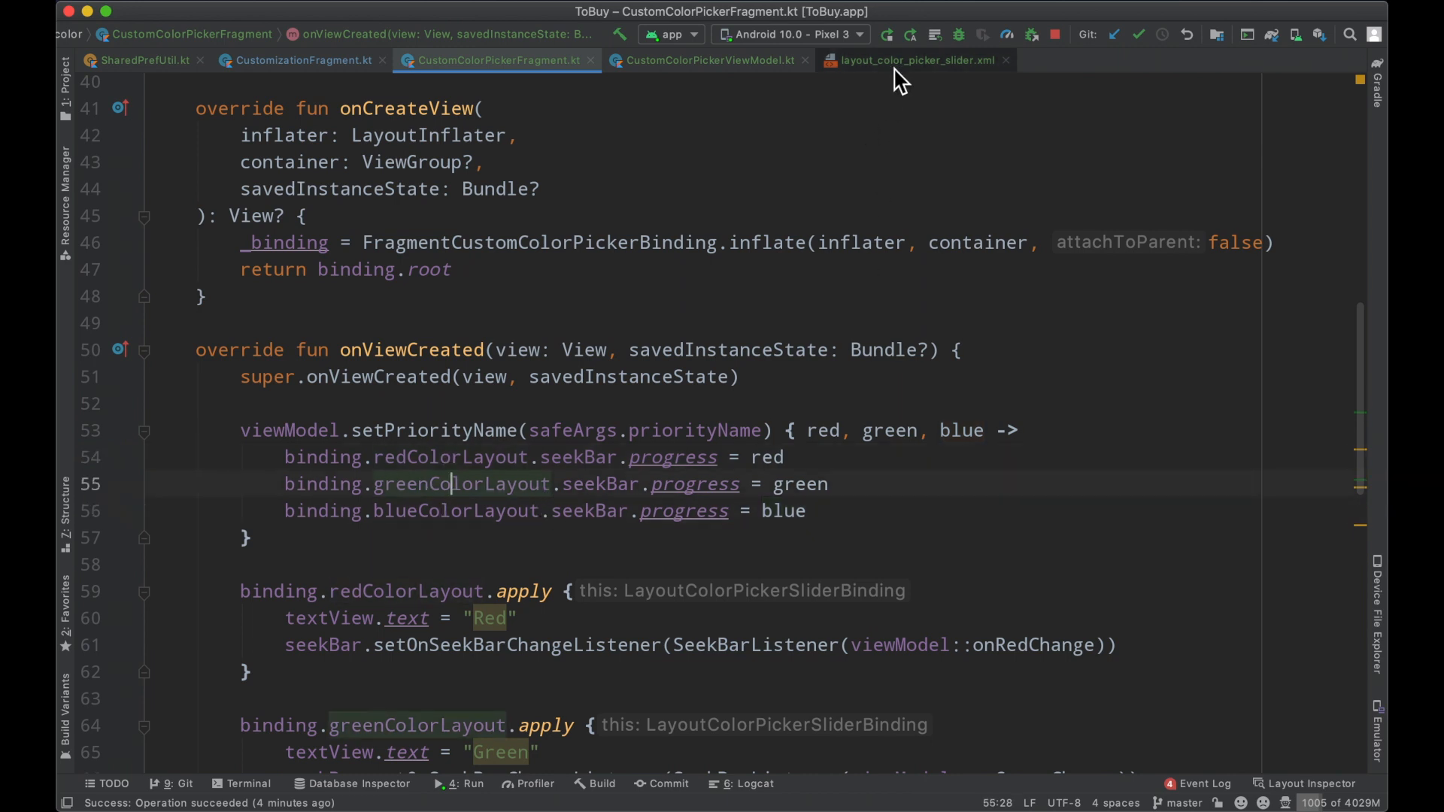
click(885, 34)
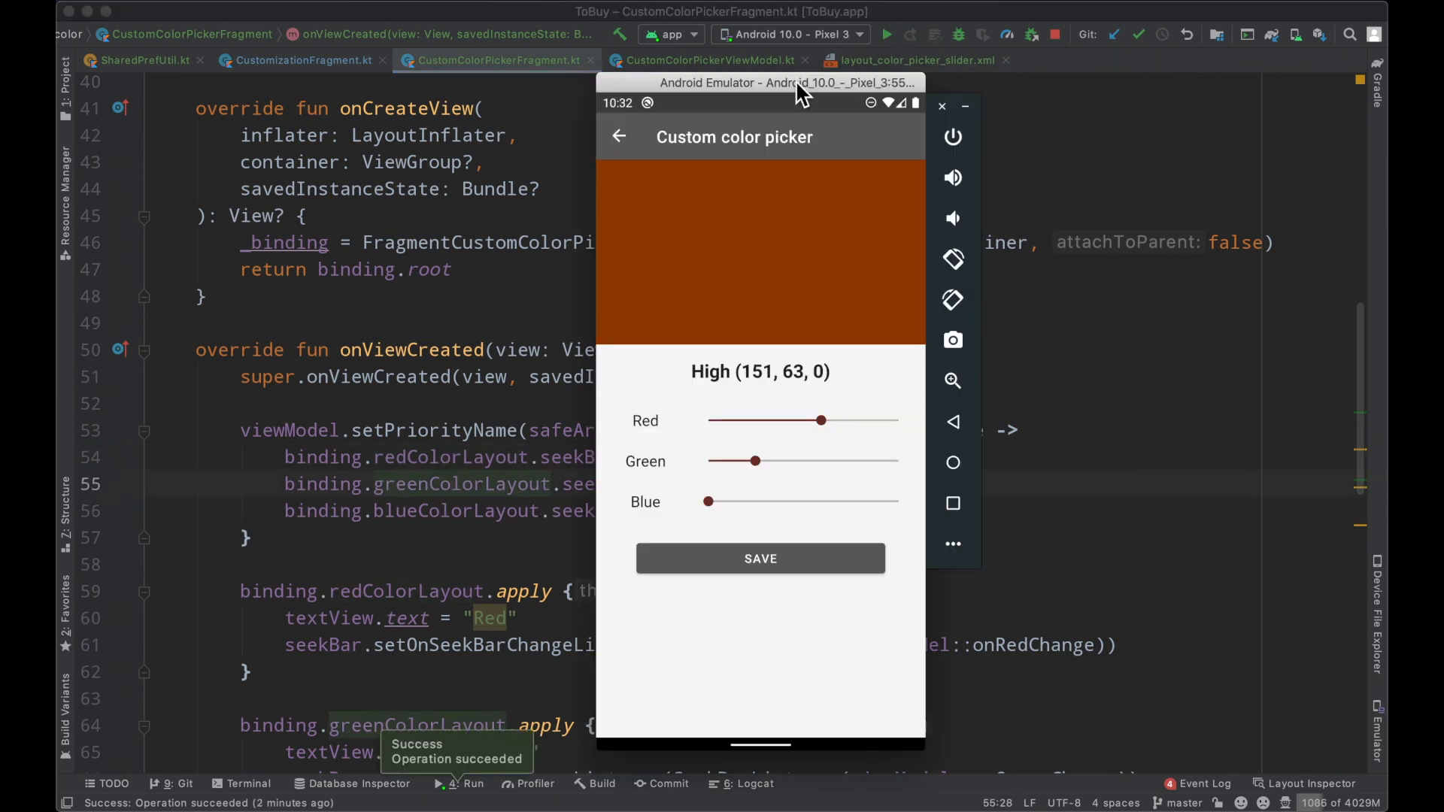
mouse_move(709, 391)
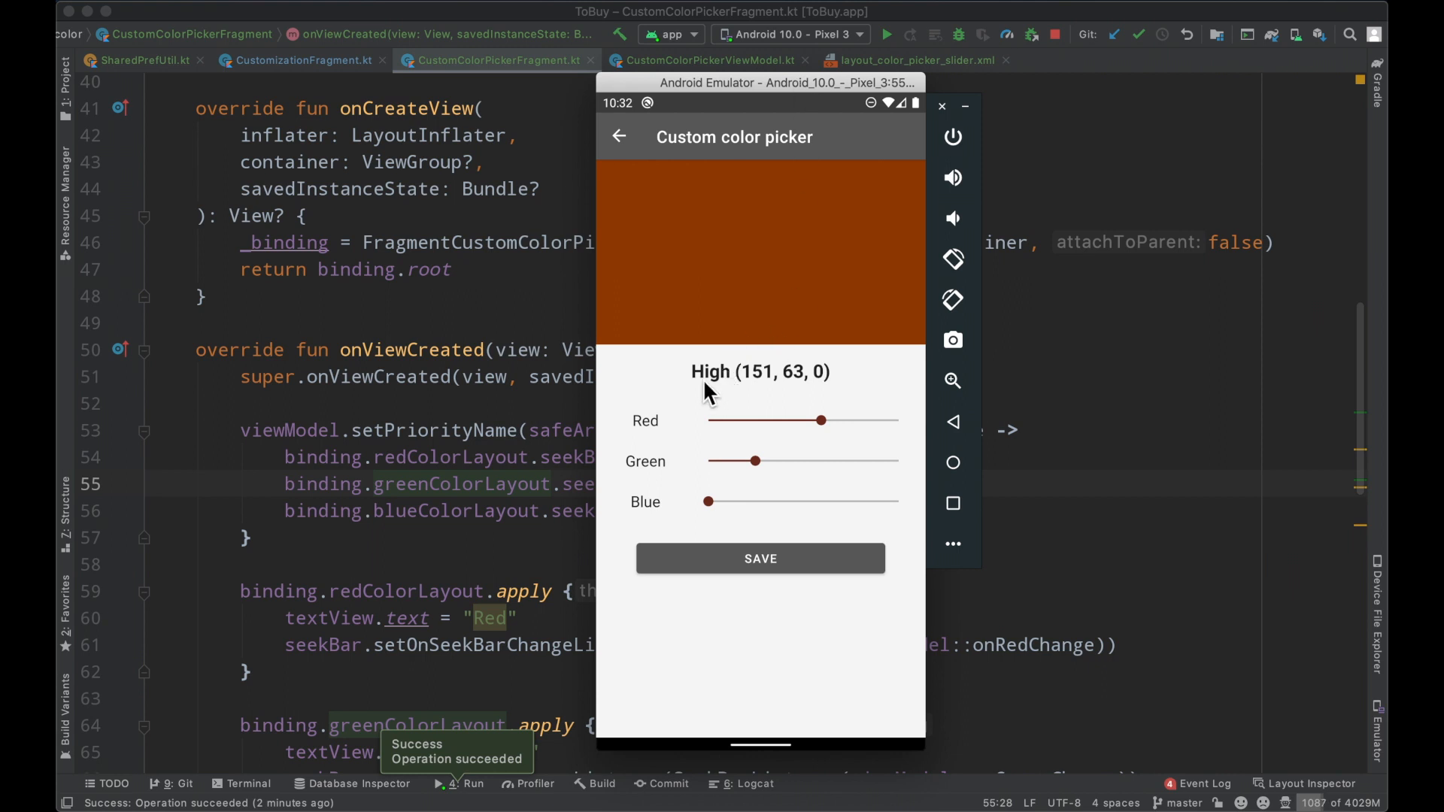
mouse_move(729, 373)
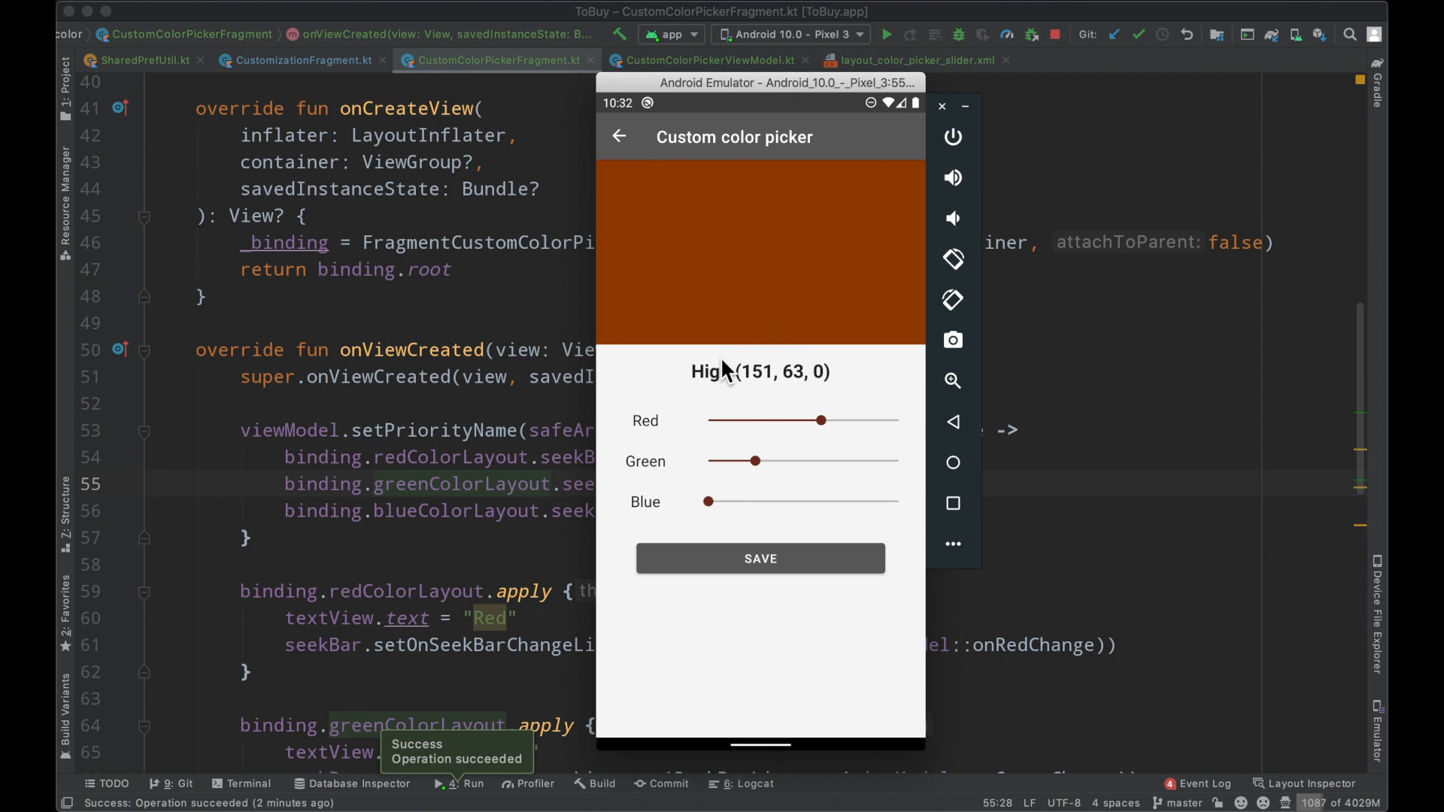
mouse_move(670, 440)
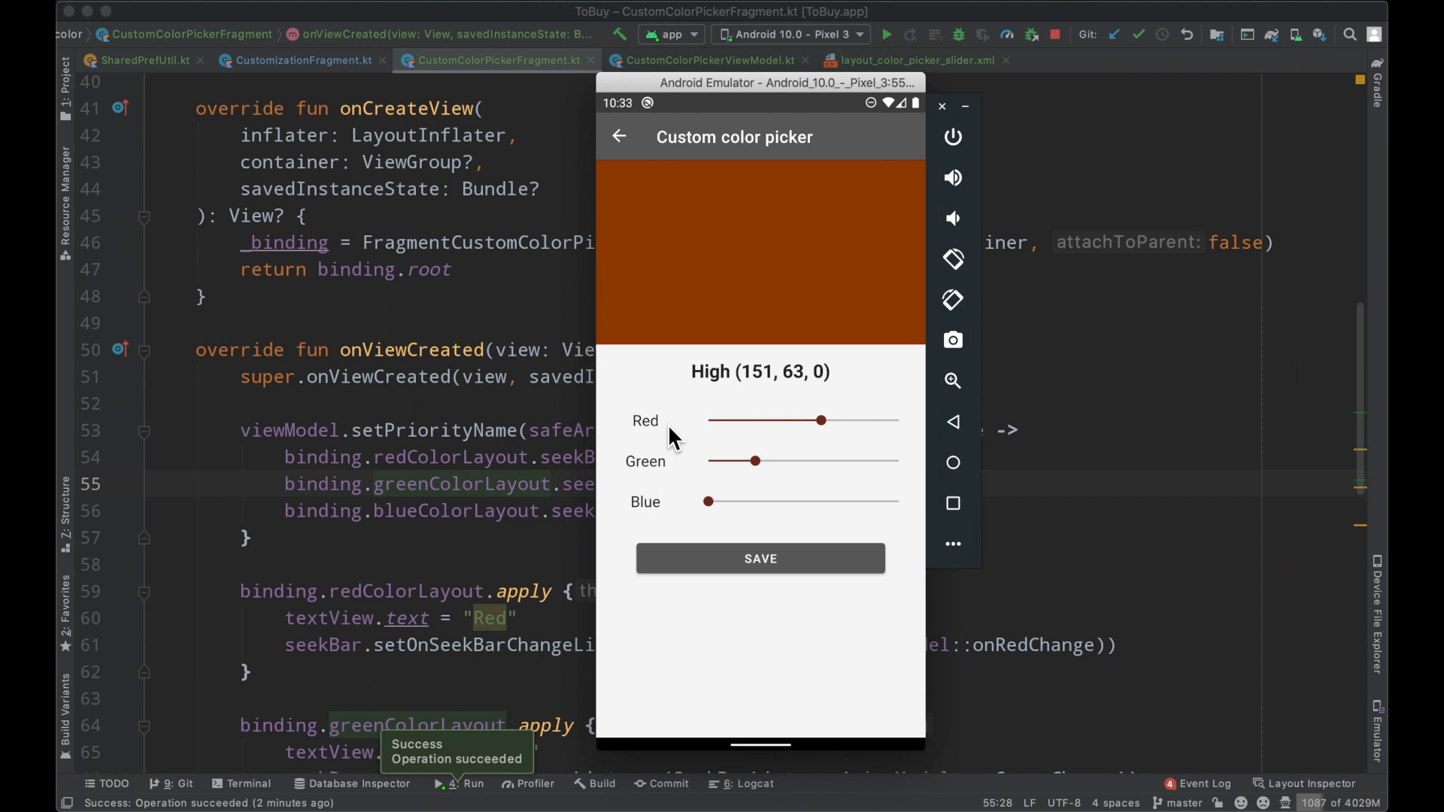
mouse_move(783, 495)
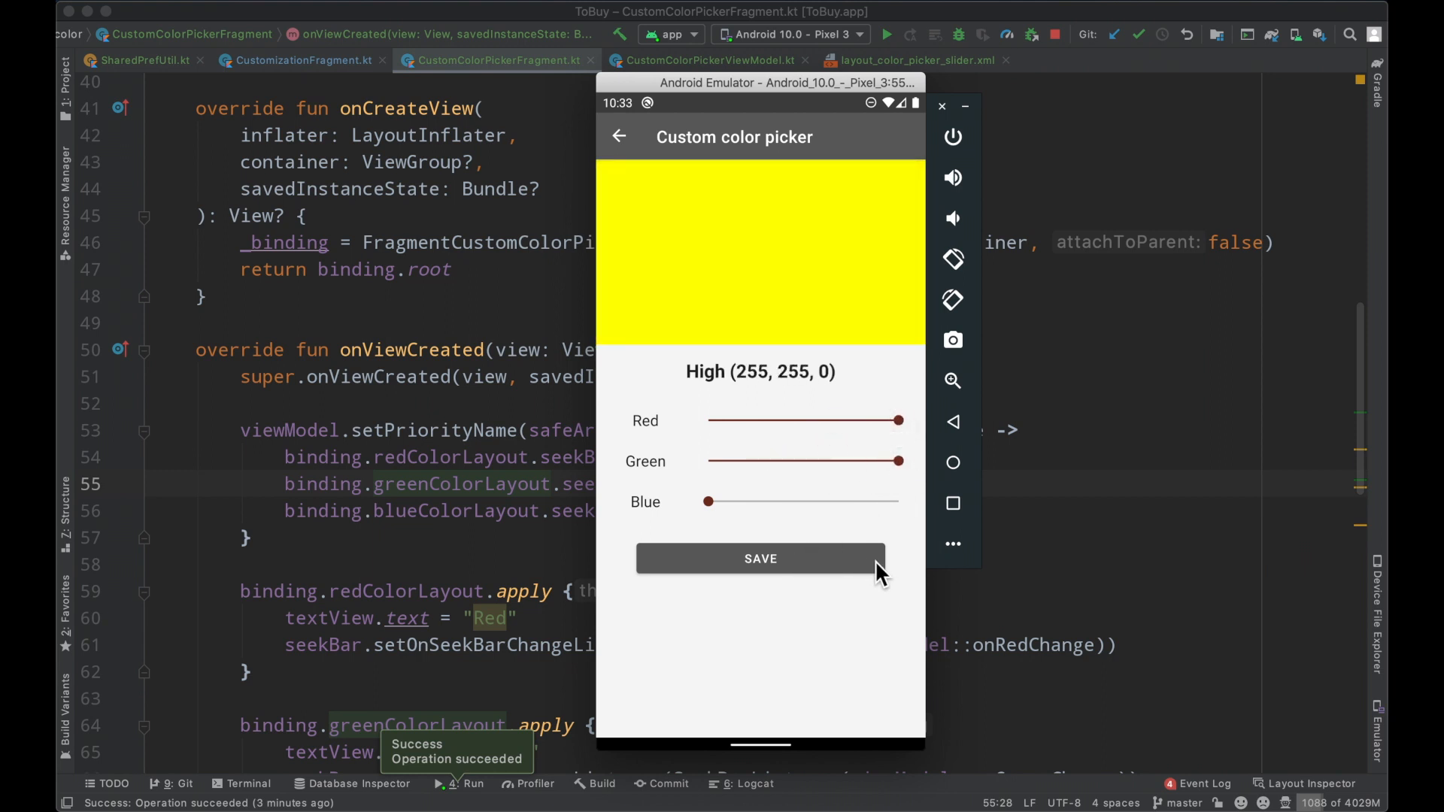
mouse_move(607, 180)
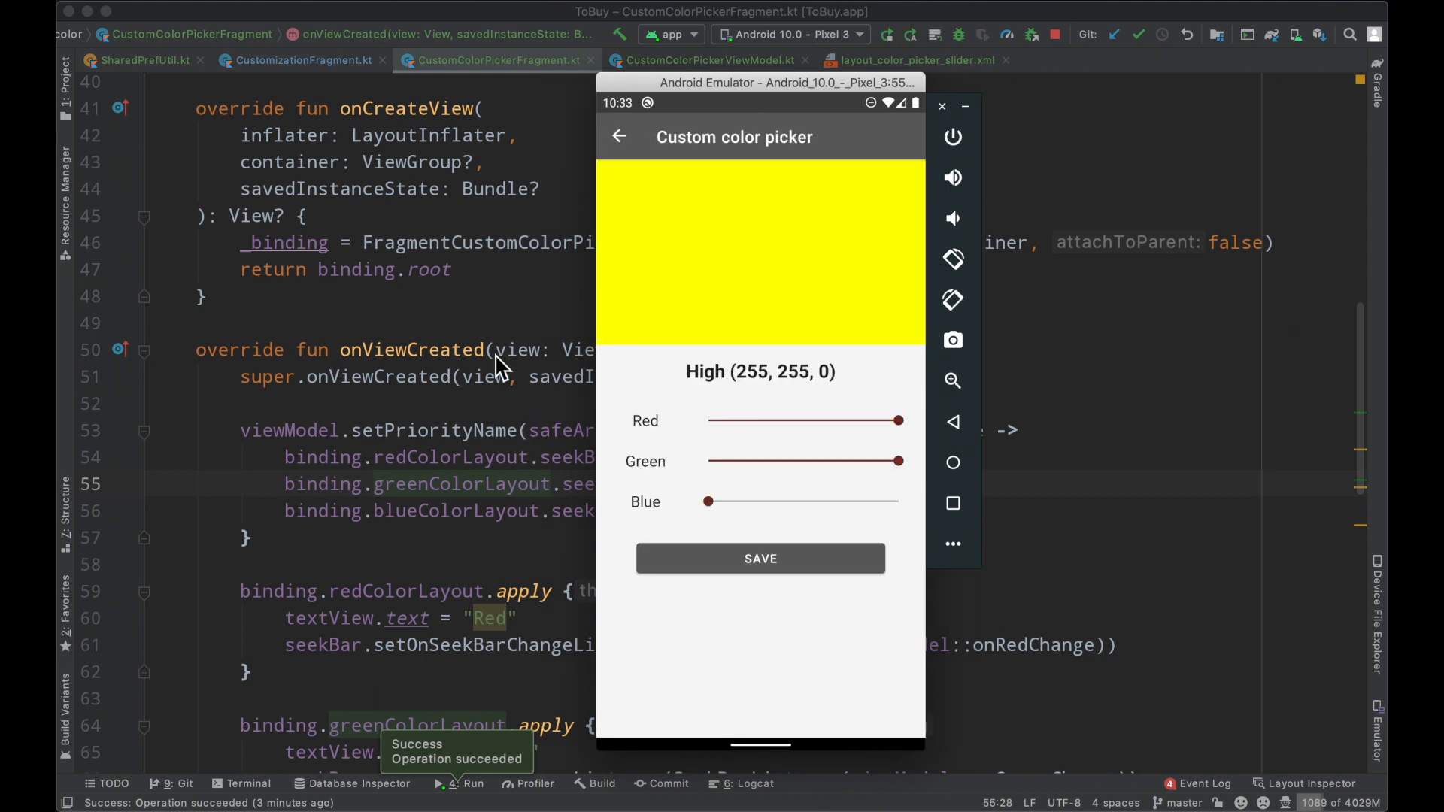
mouse_move(783, 645)
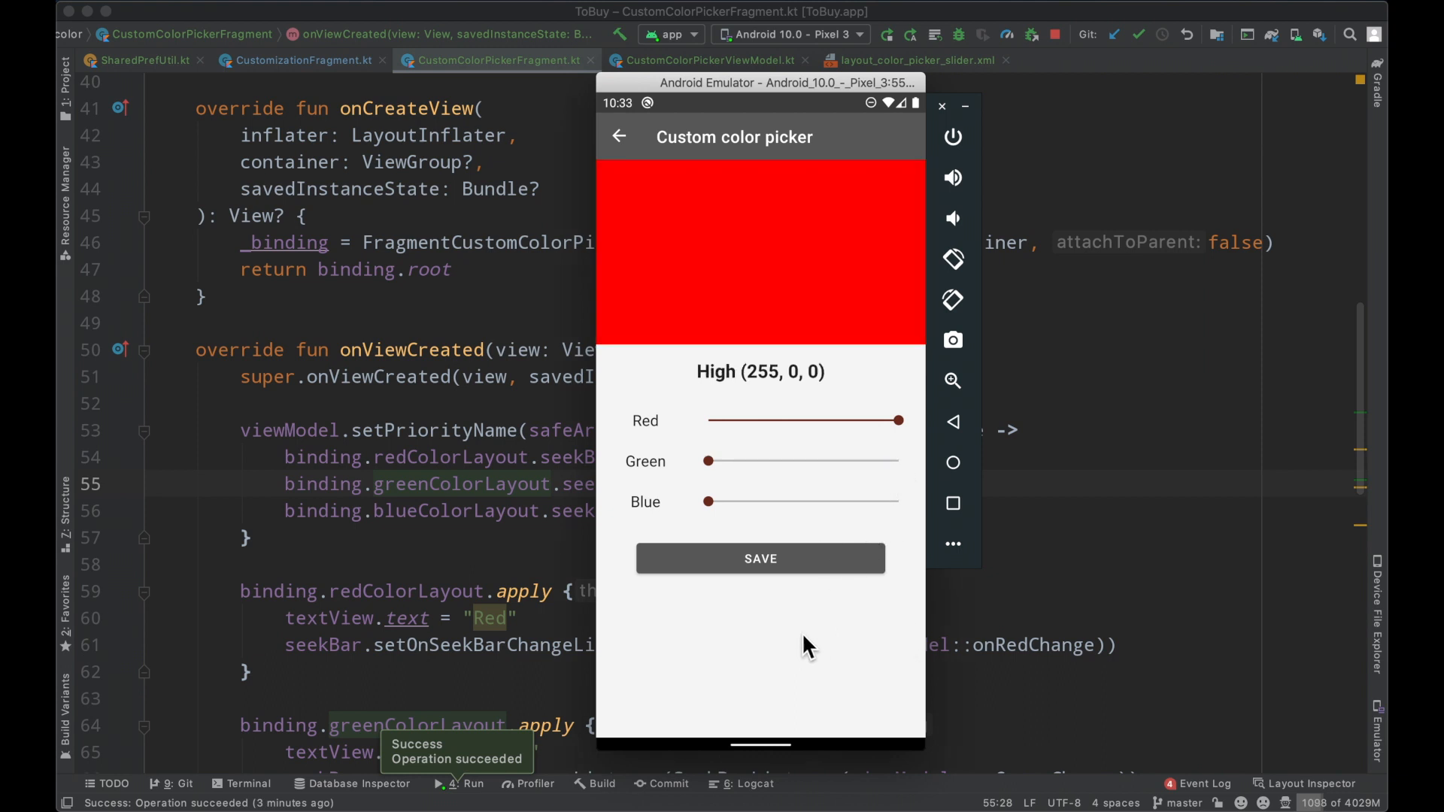
mouse_move(580, 382)
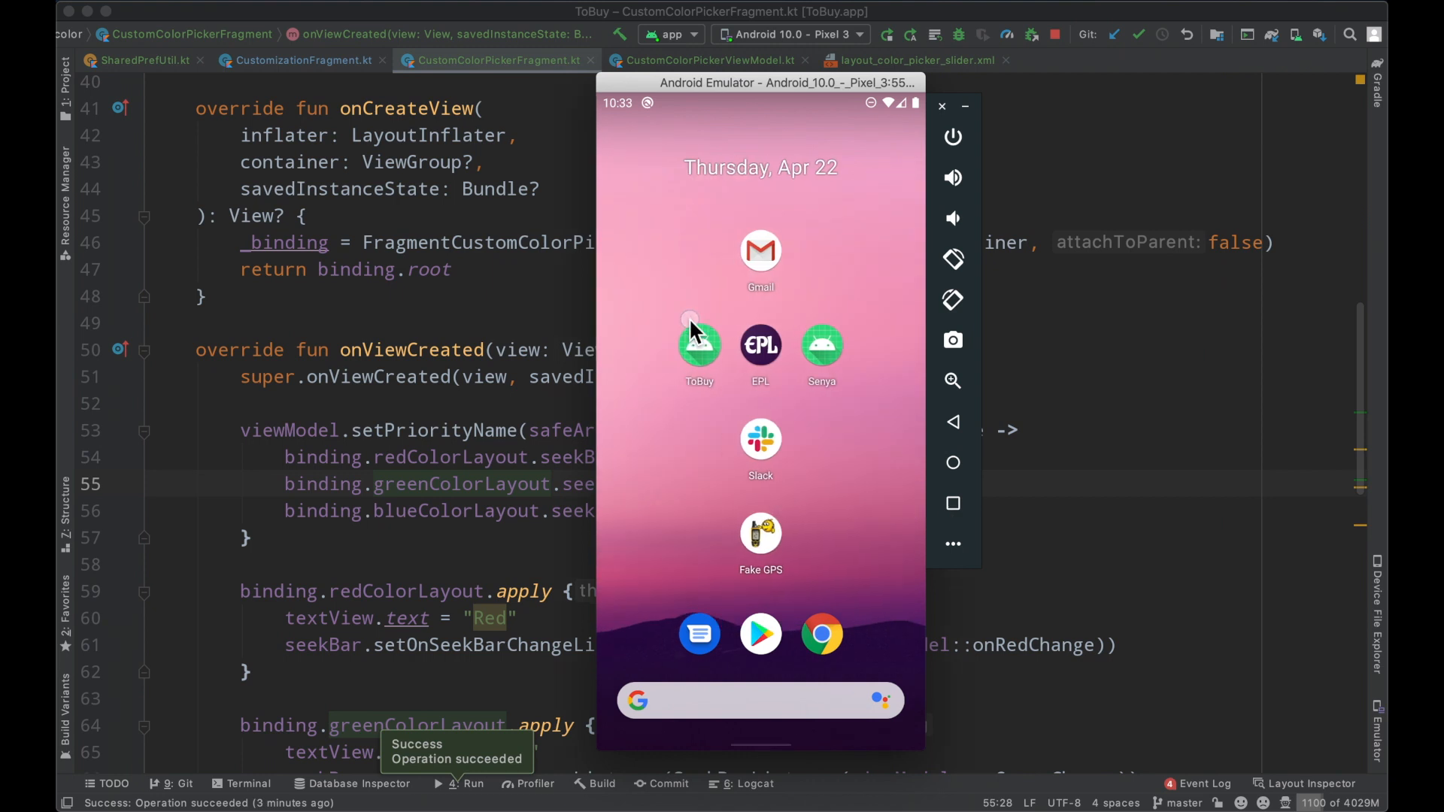
Relaunch ToBuy, open Customization to confirm red (255, 0, 0) restored, then open CustomizationFragment.kt
click(698, 345)
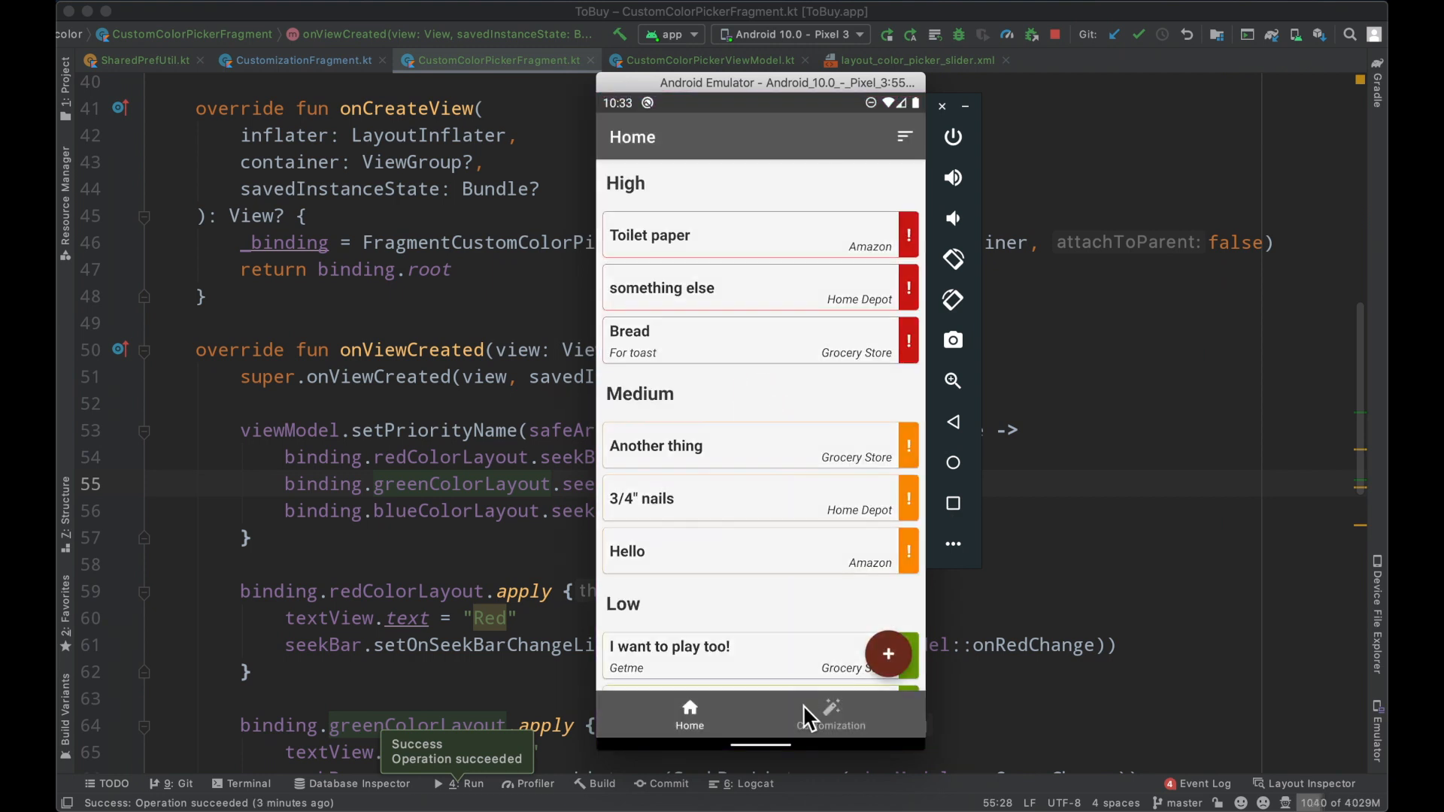
click(828, 717)
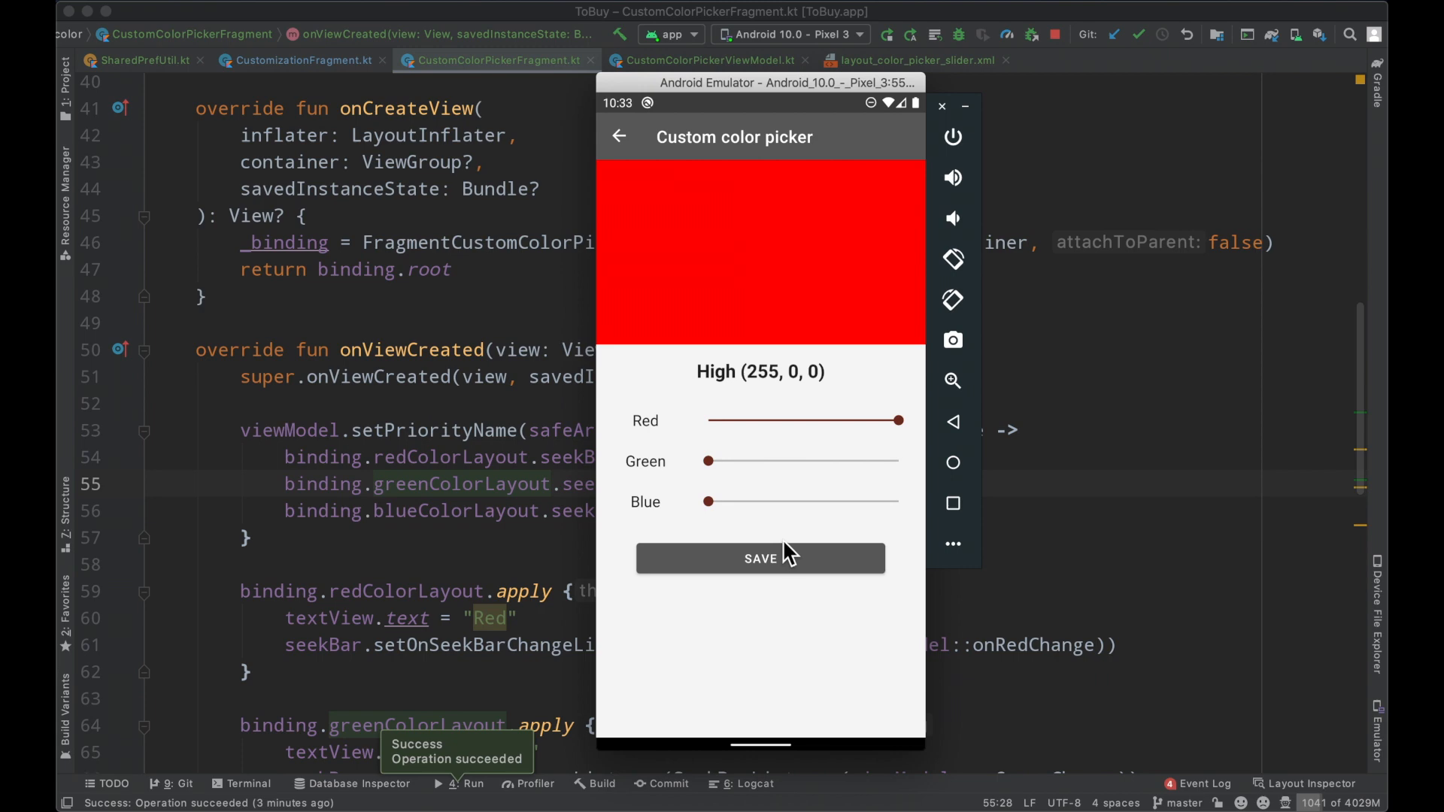
click(300, 60)
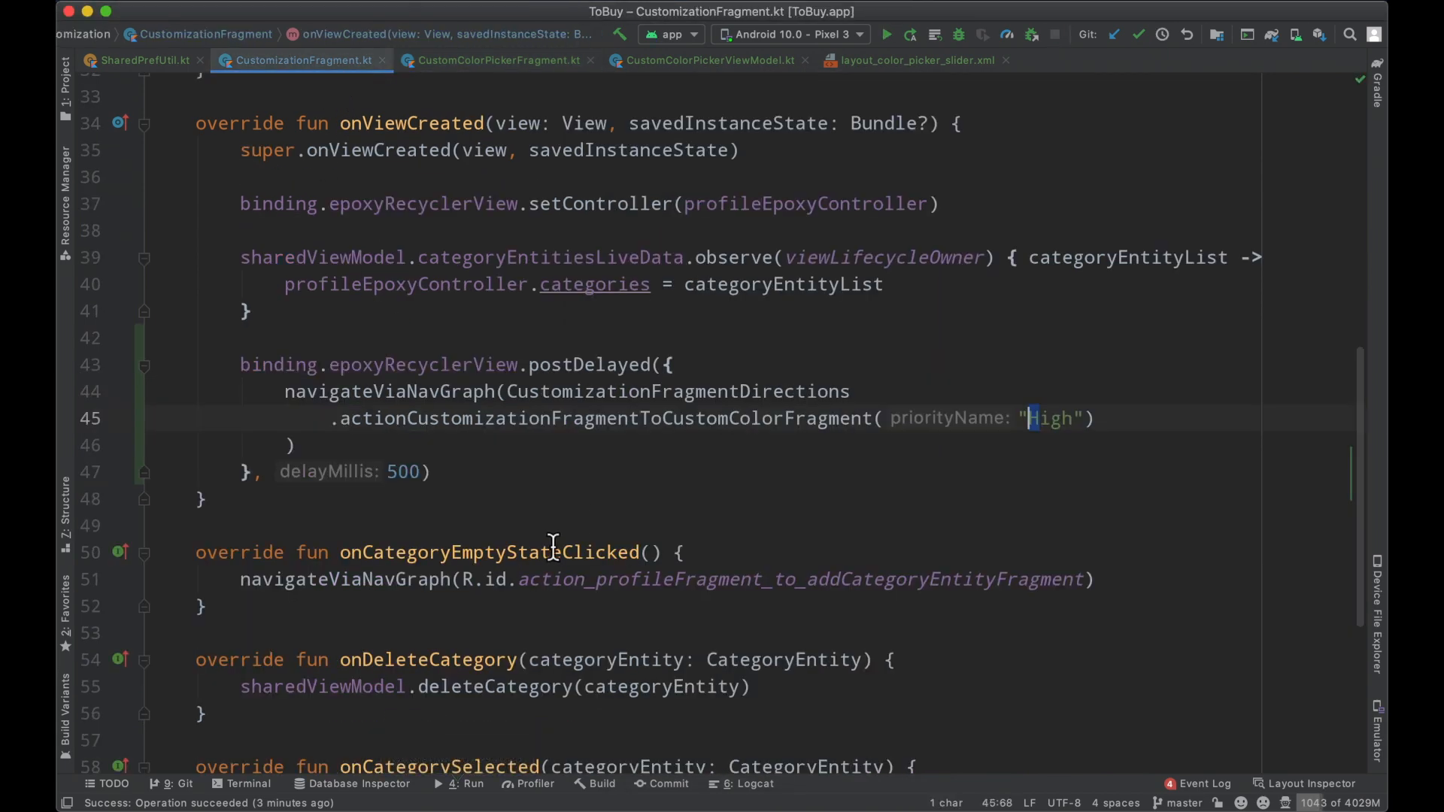
Change the priorityName argument from "High" to "Medium" in CustomizationFragment and rerun the app
double_click(1050, 417)
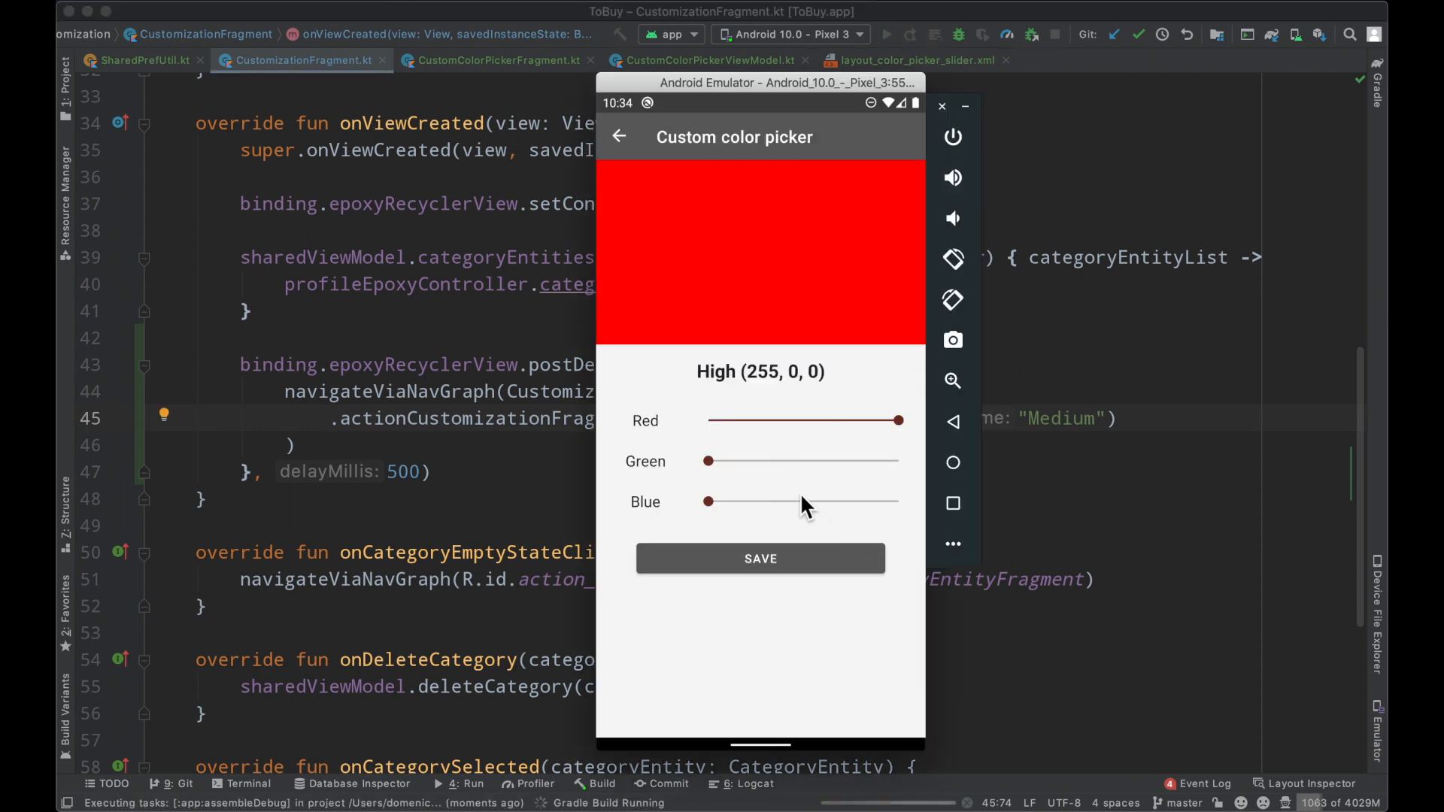
click(953, 420)
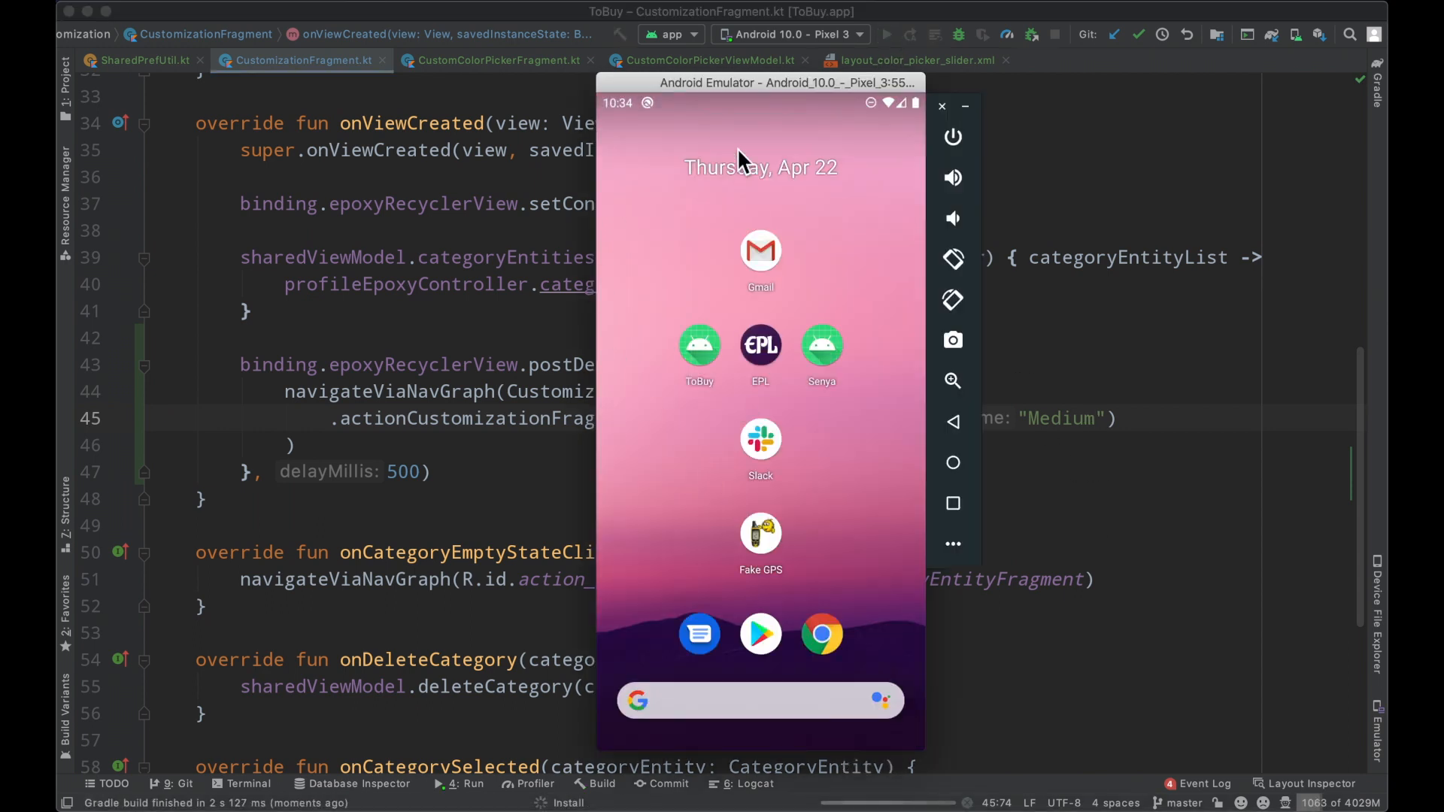
click(698, 345)
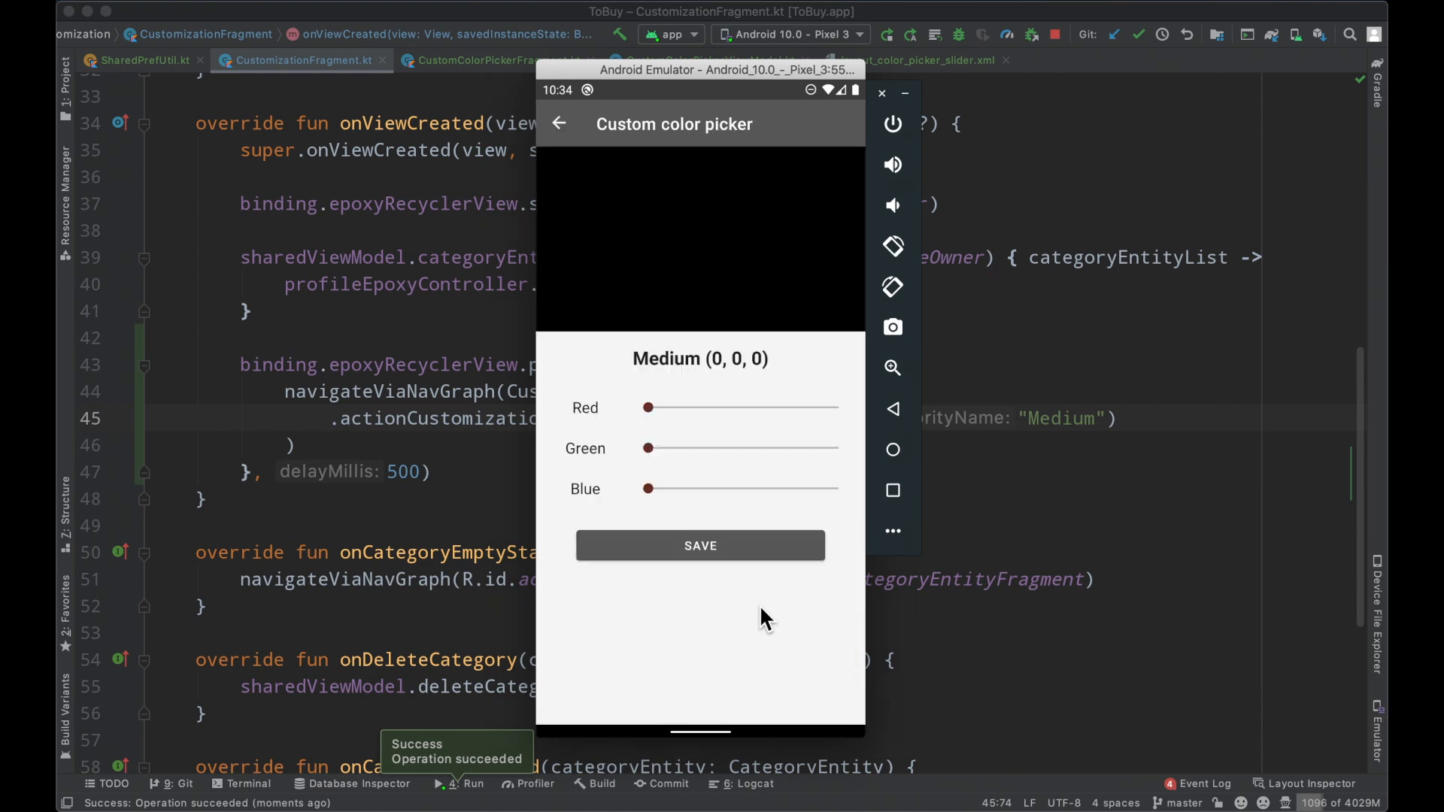
mouse_move(710, 373)
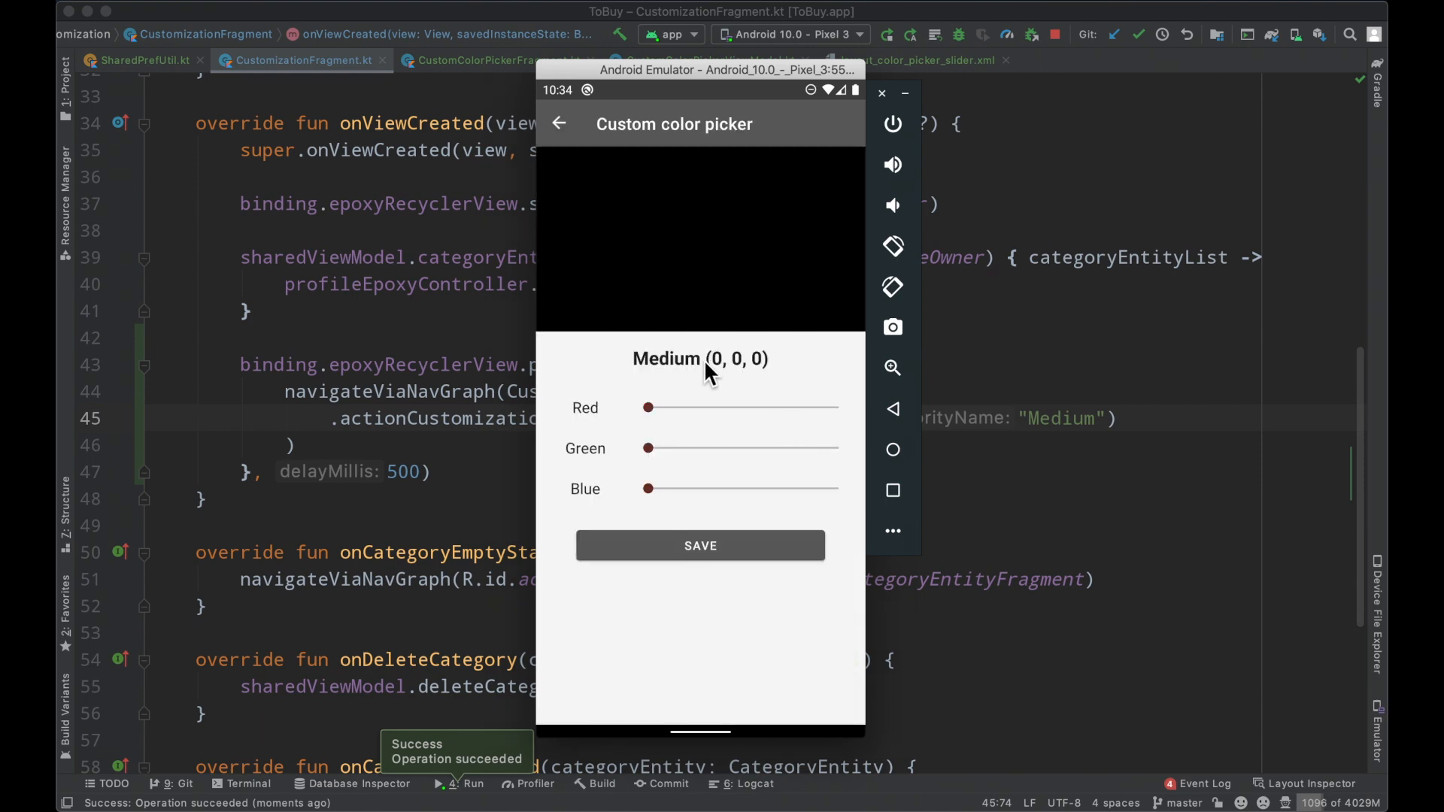
mouse_move(758, 371)
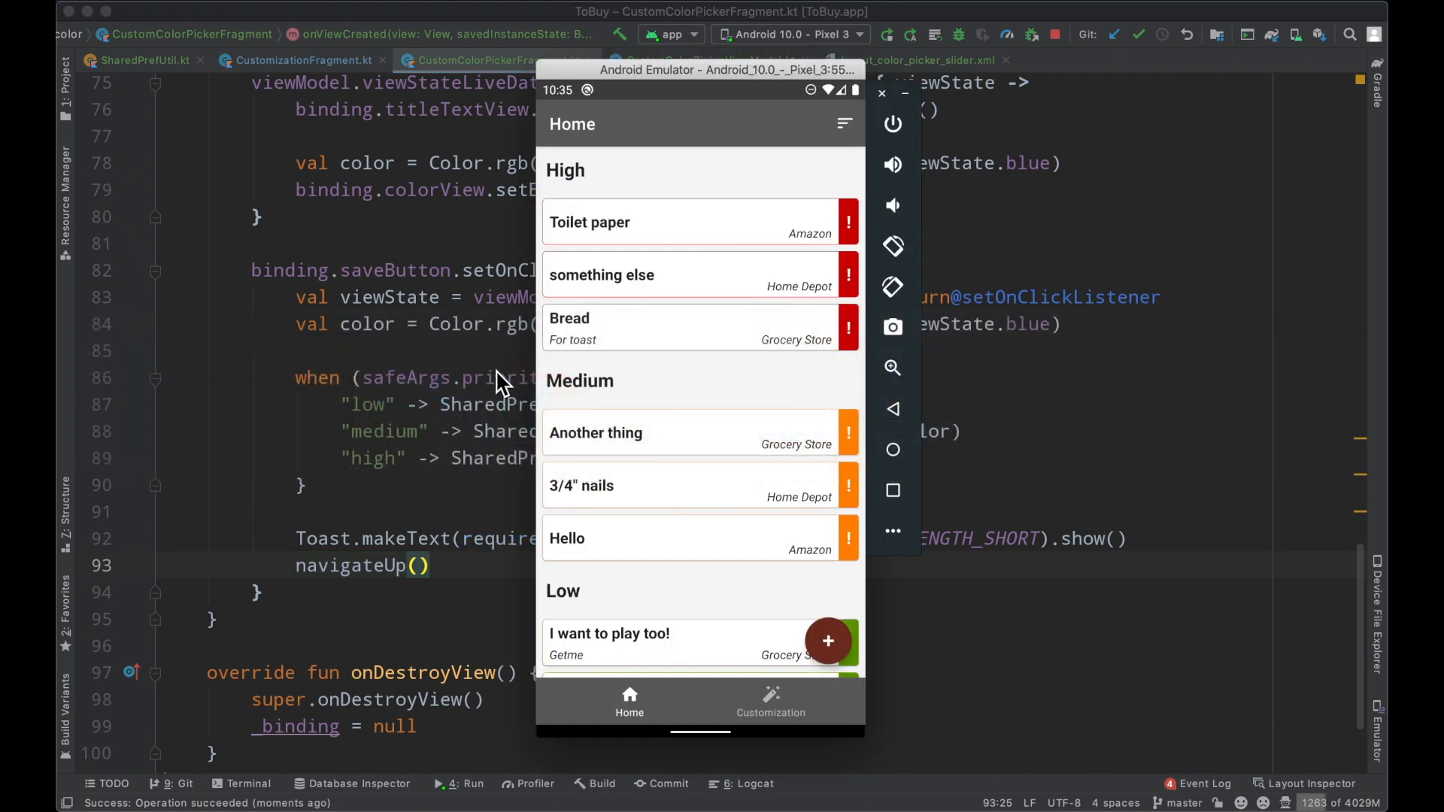
Reopen the Medium color picker to confirm green (0, 218, 141) and matching slider positions
click(771, 702)
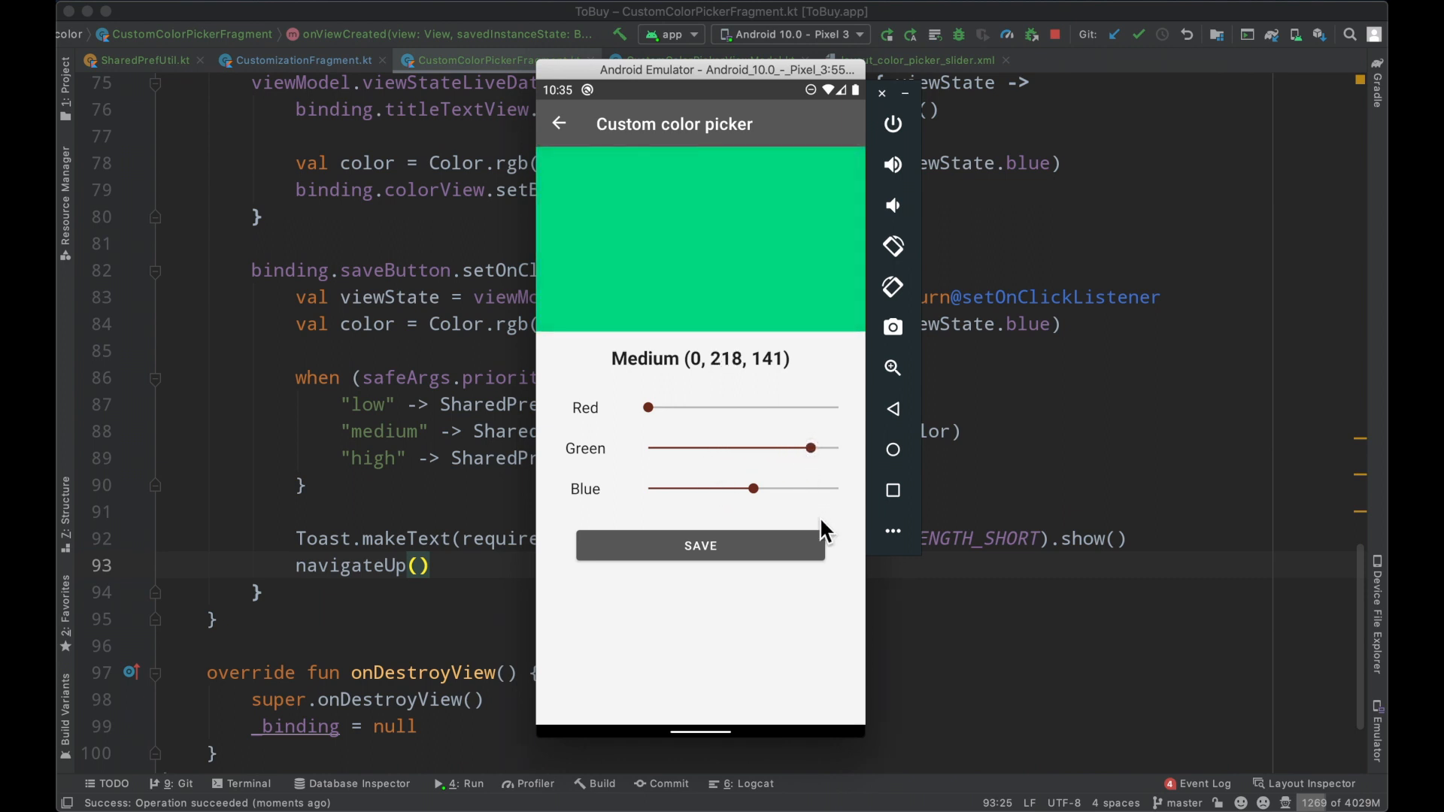
click(701, 545)
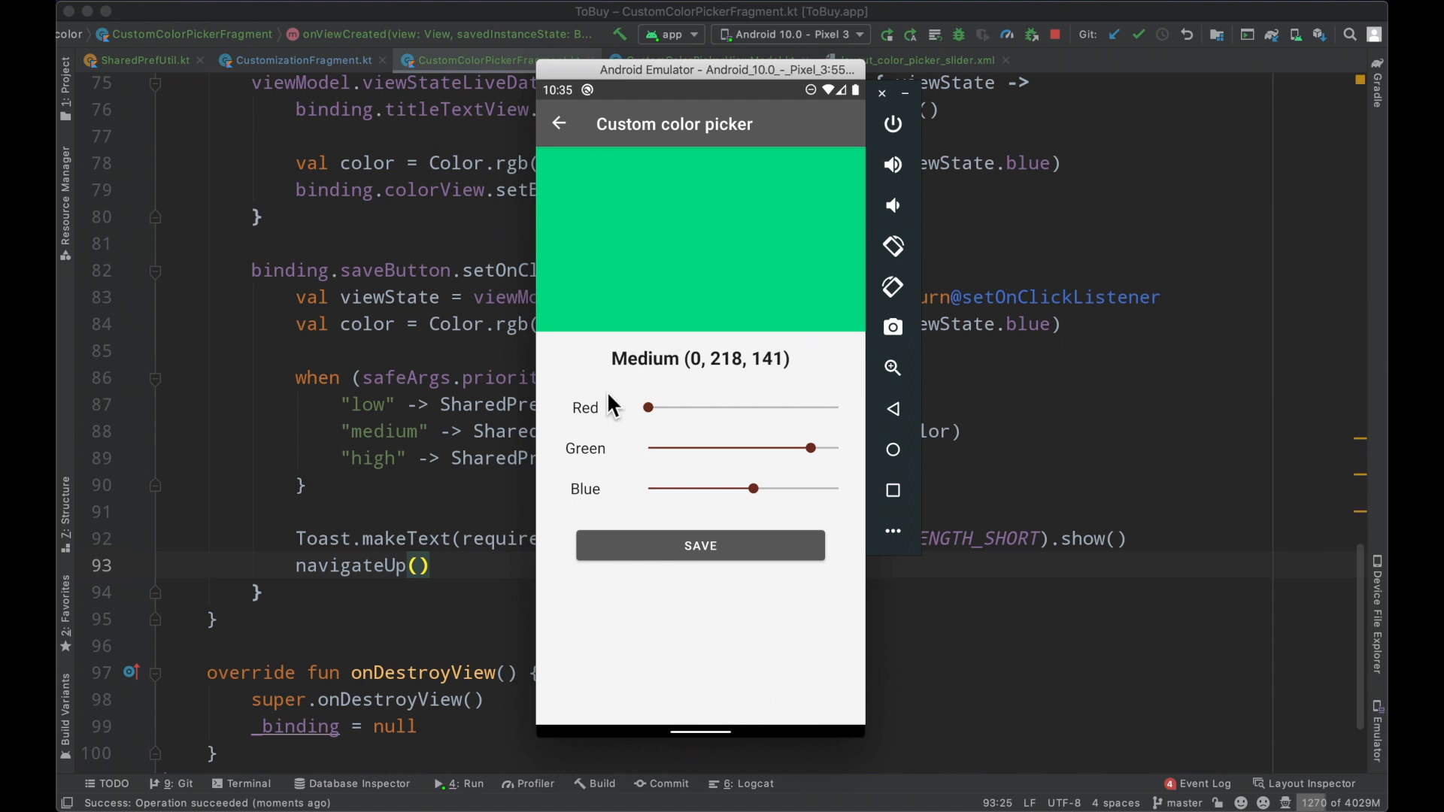
mouse_move(689, 364)
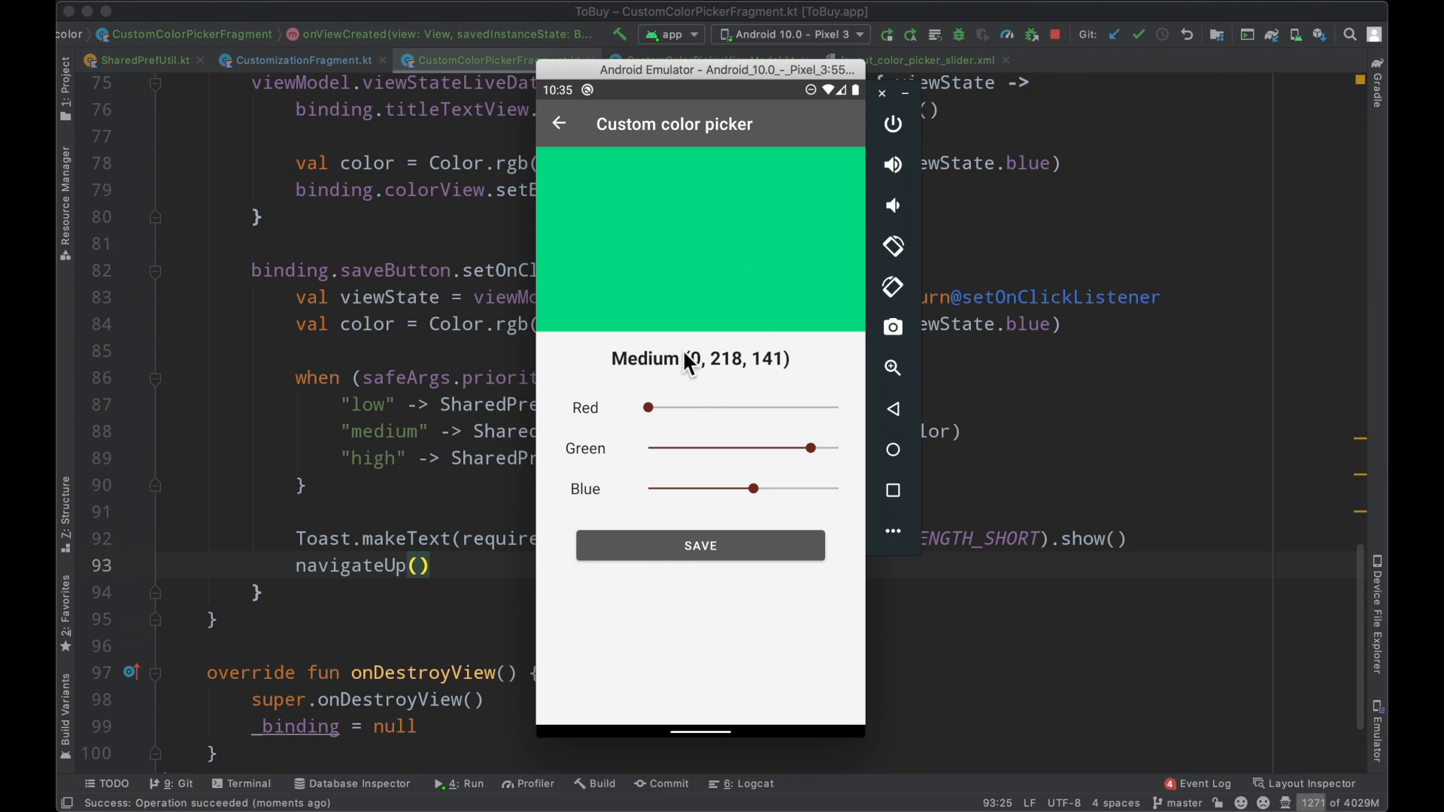
mouse_move(812, 468)
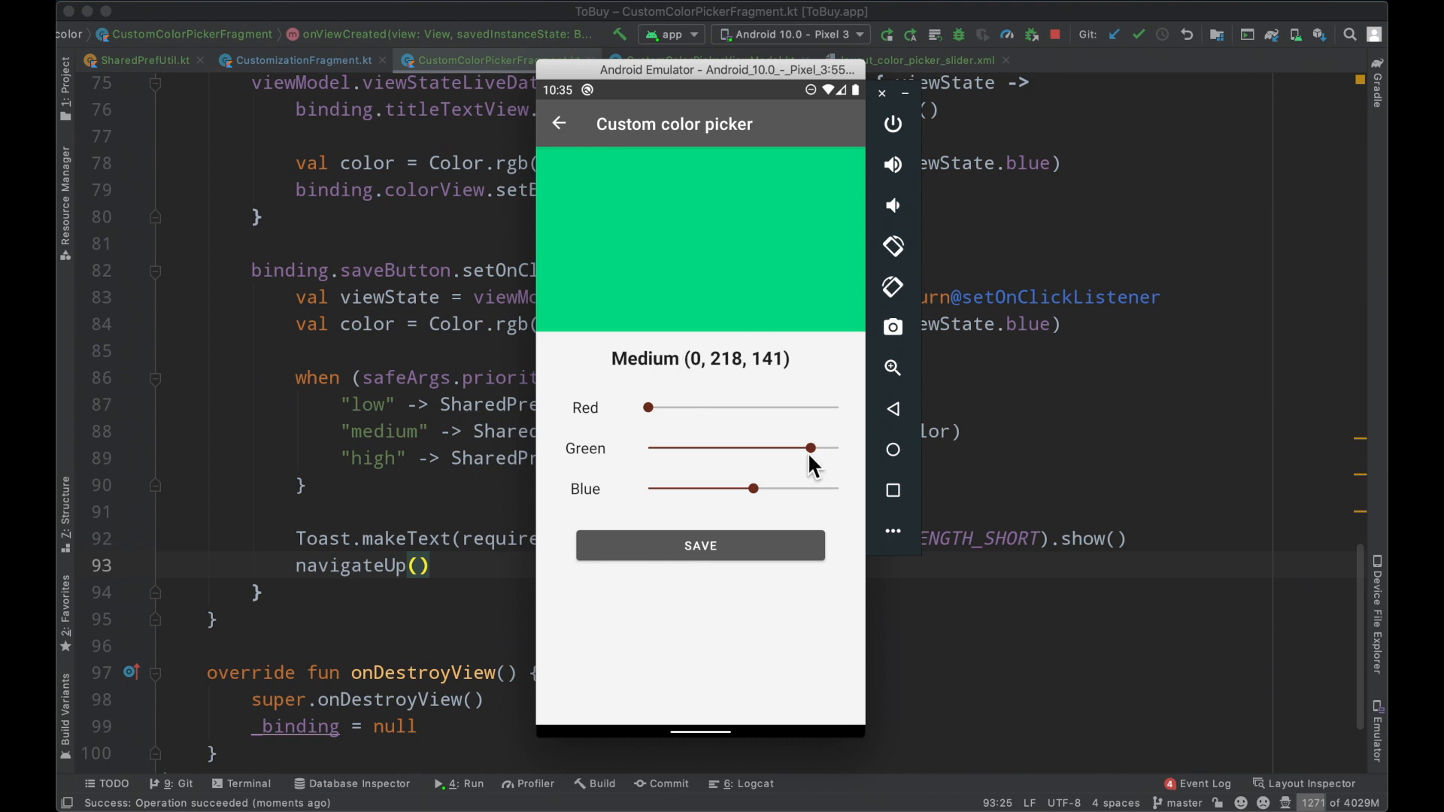
mouse_move(695, 483)
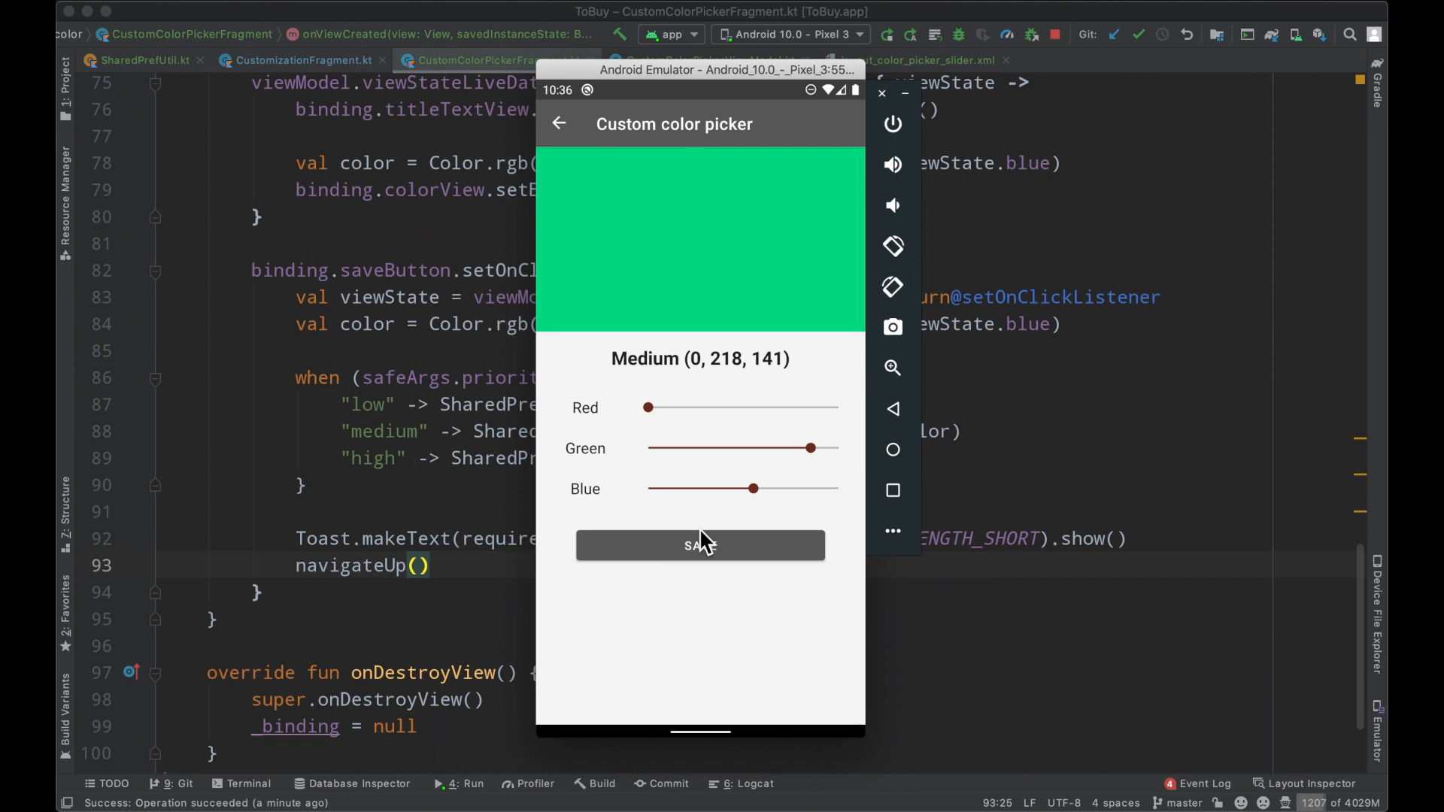
mouse_move(700, 539)
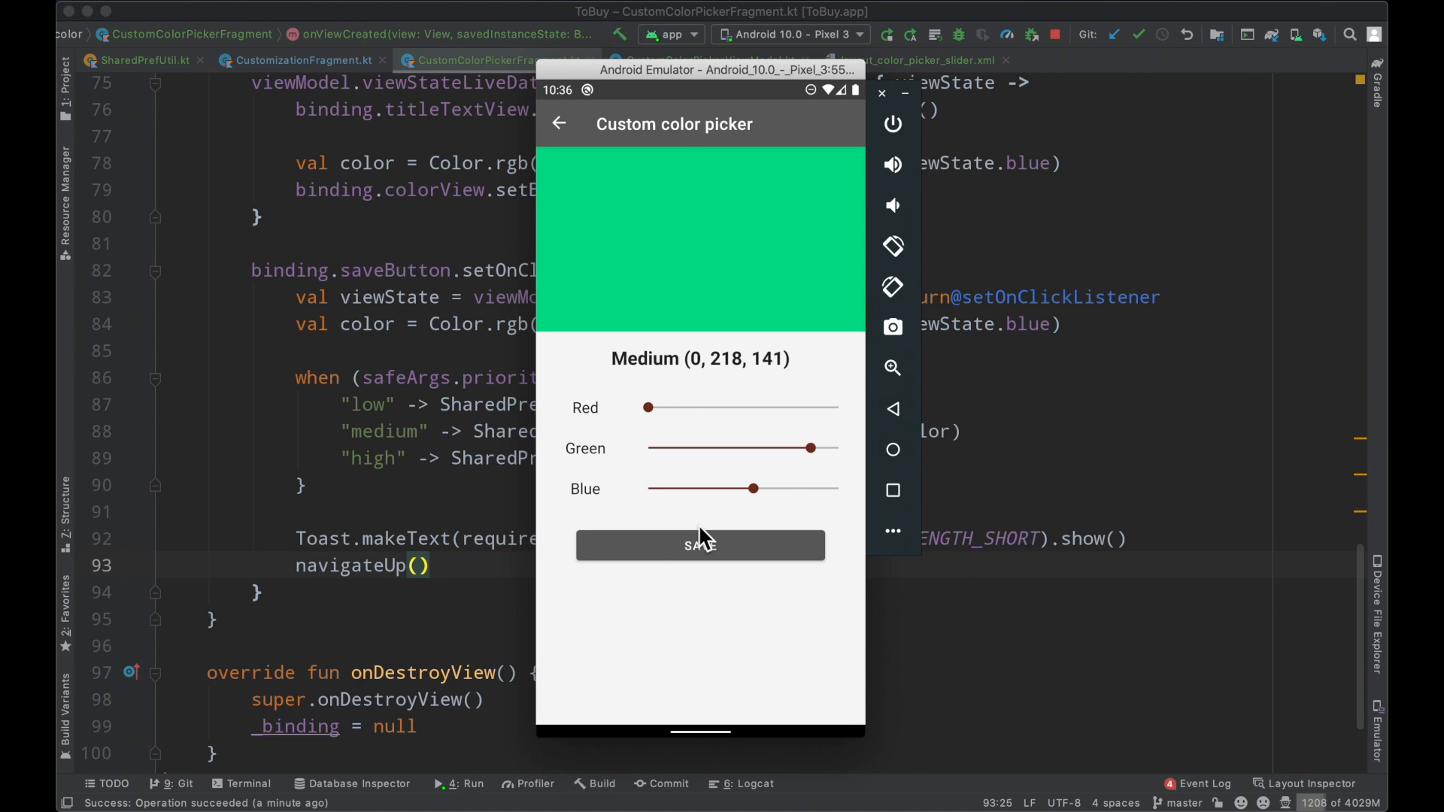